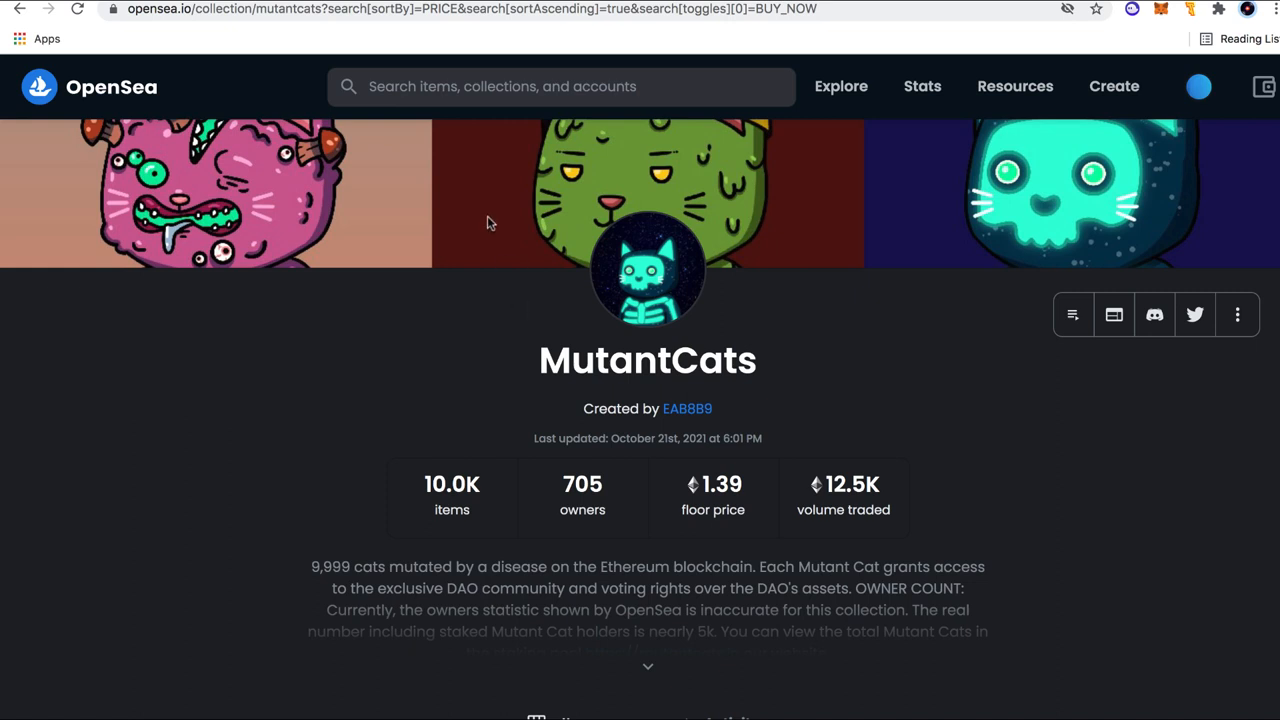
- Highlight the MutantCats collection name, then go to the staking dashboard with 3 staked mutants
double_click(597, 360)
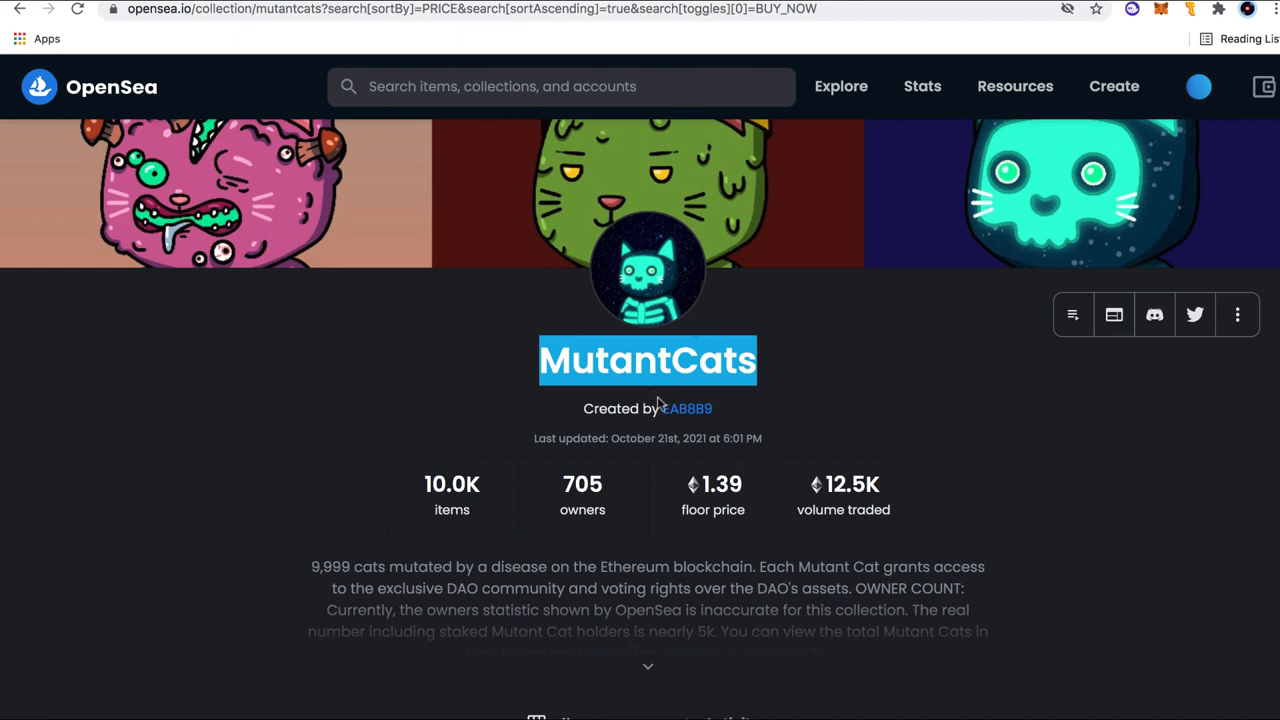
click(655, 400)
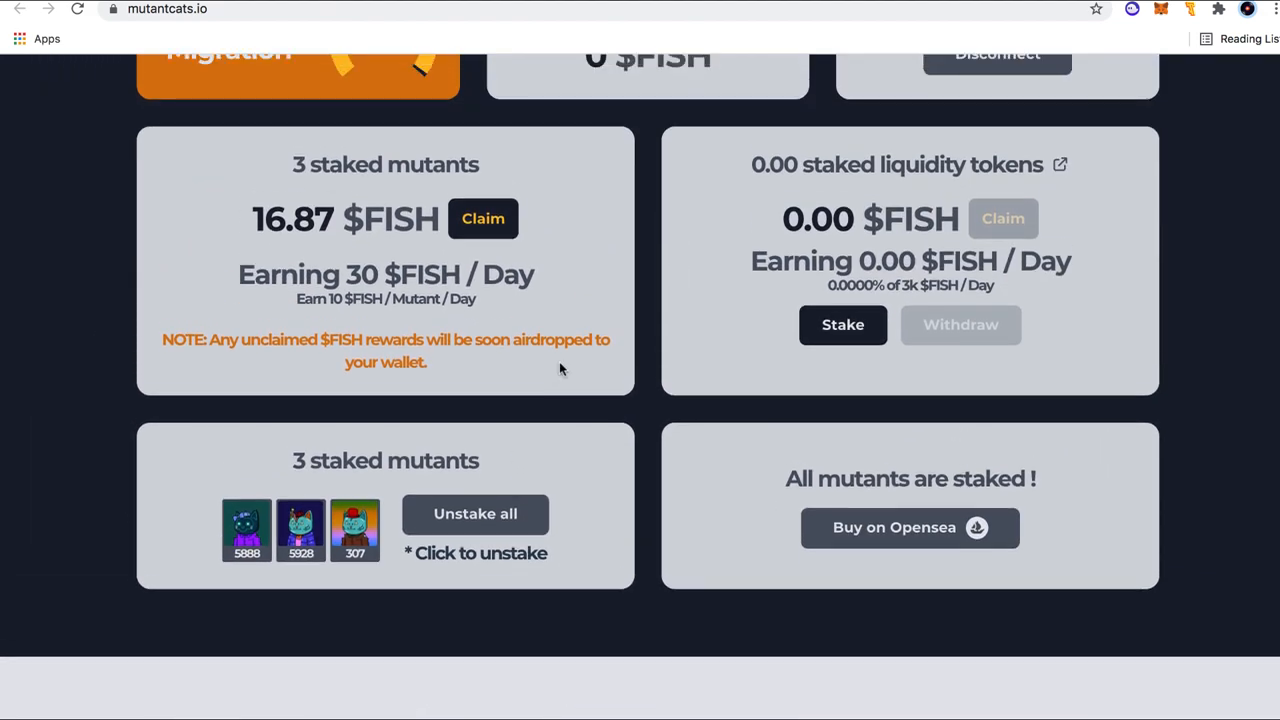
mouse_move(430, 305)
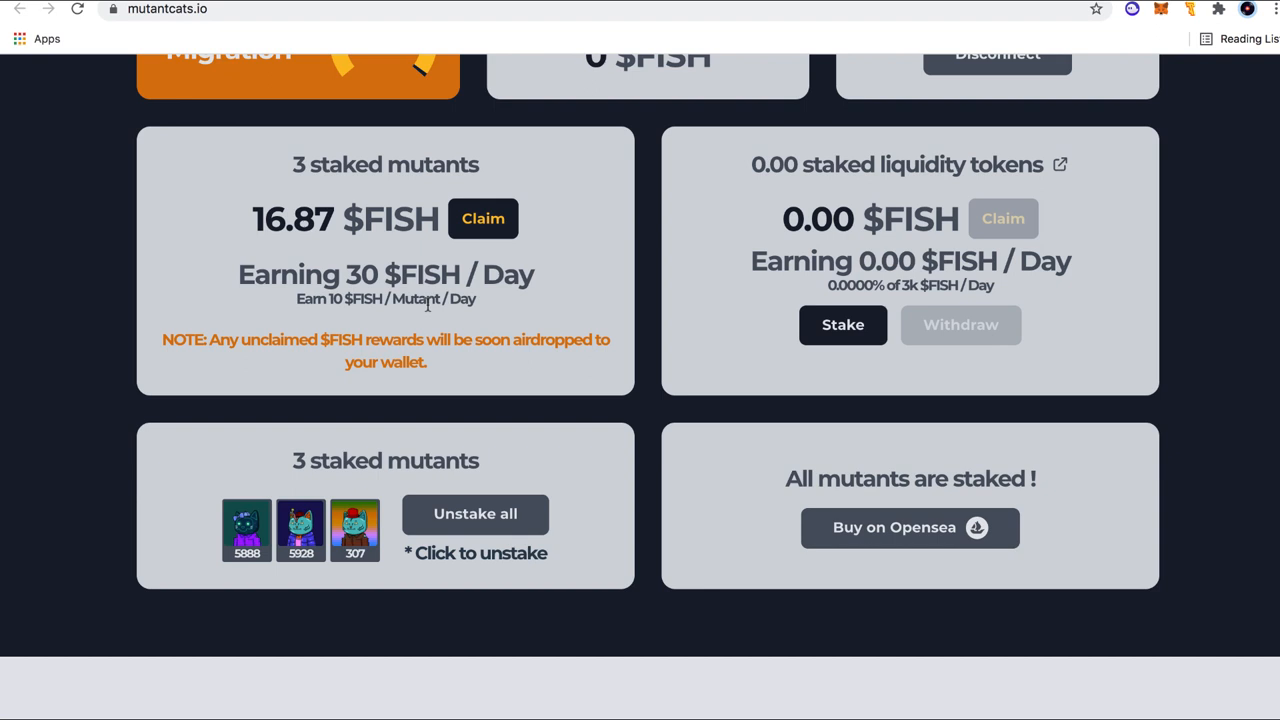
mouse_move(582, 6)
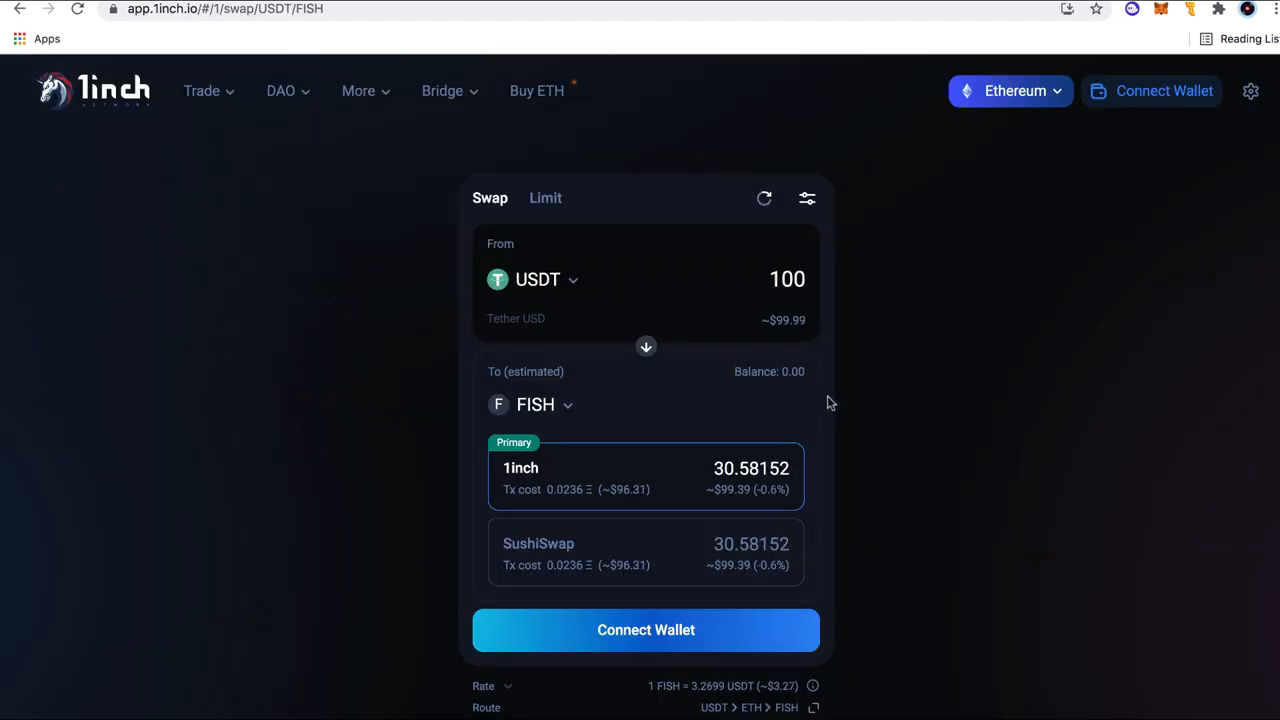
mouse_move(715, 478)
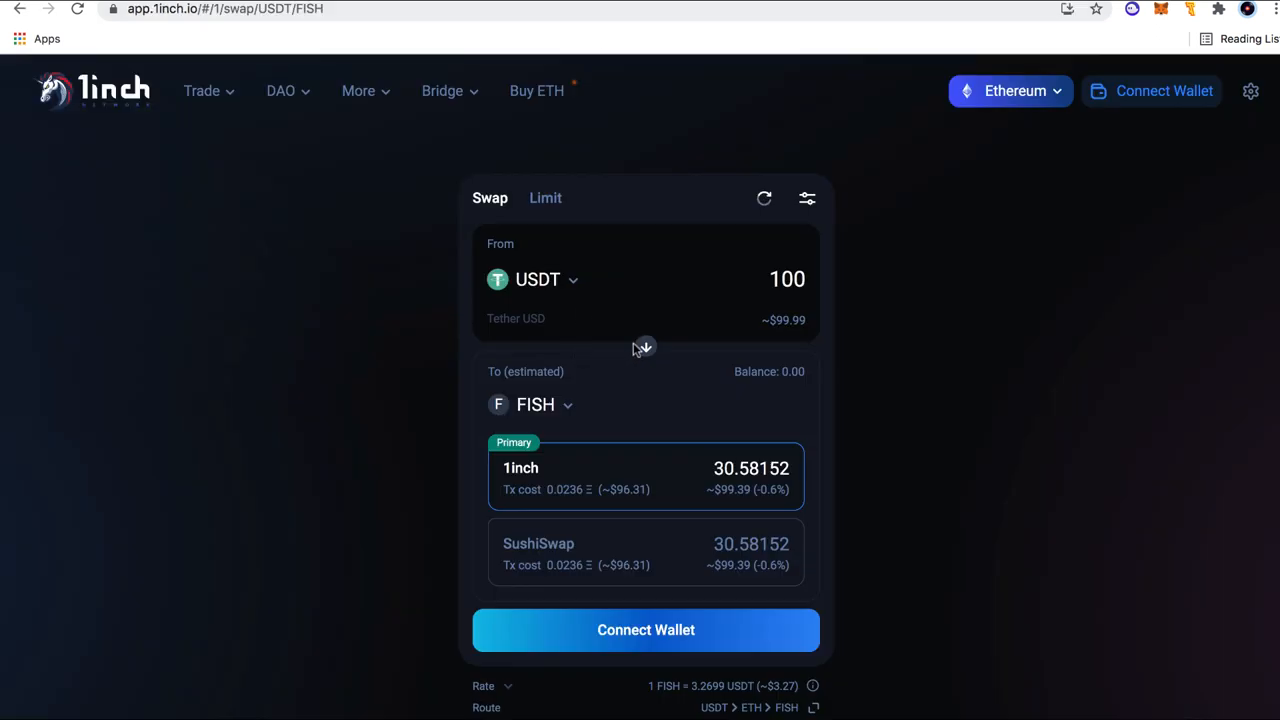
mouse_move(647, 347)
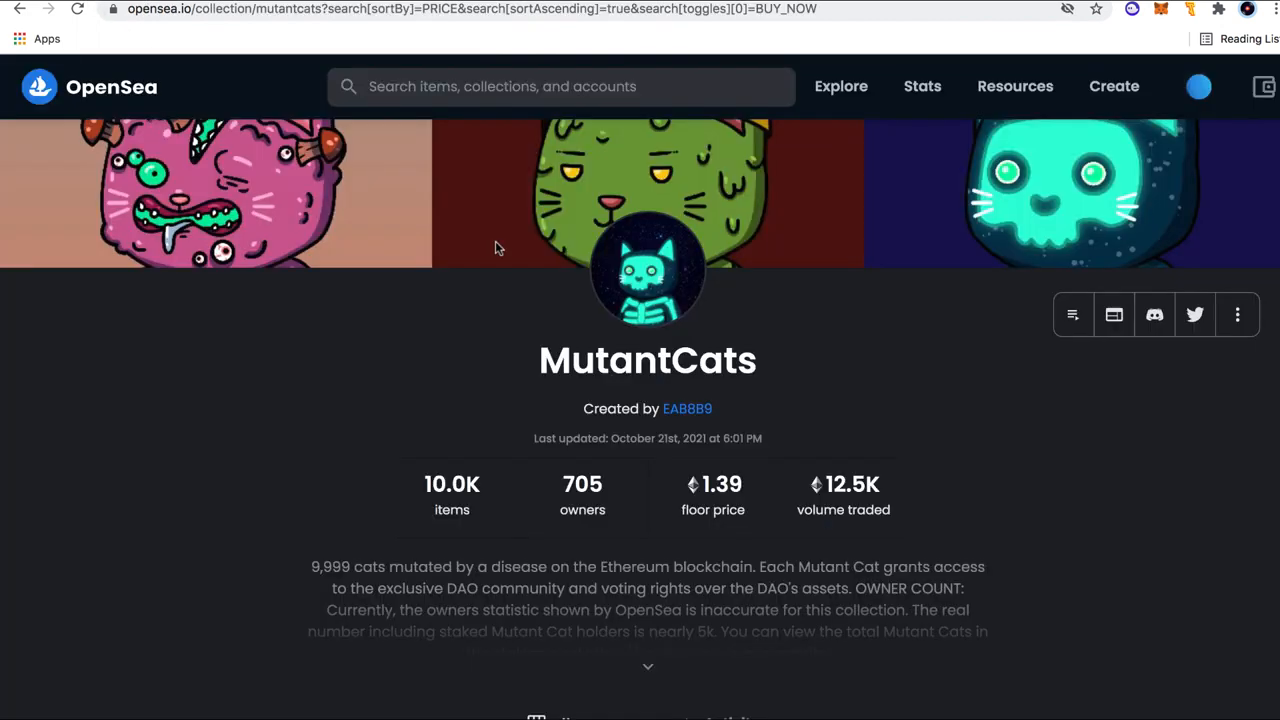
- Browse the MutantCats Buy Now listings sorted low to high, starting at 1.39 ETH
scroll(down, 3)
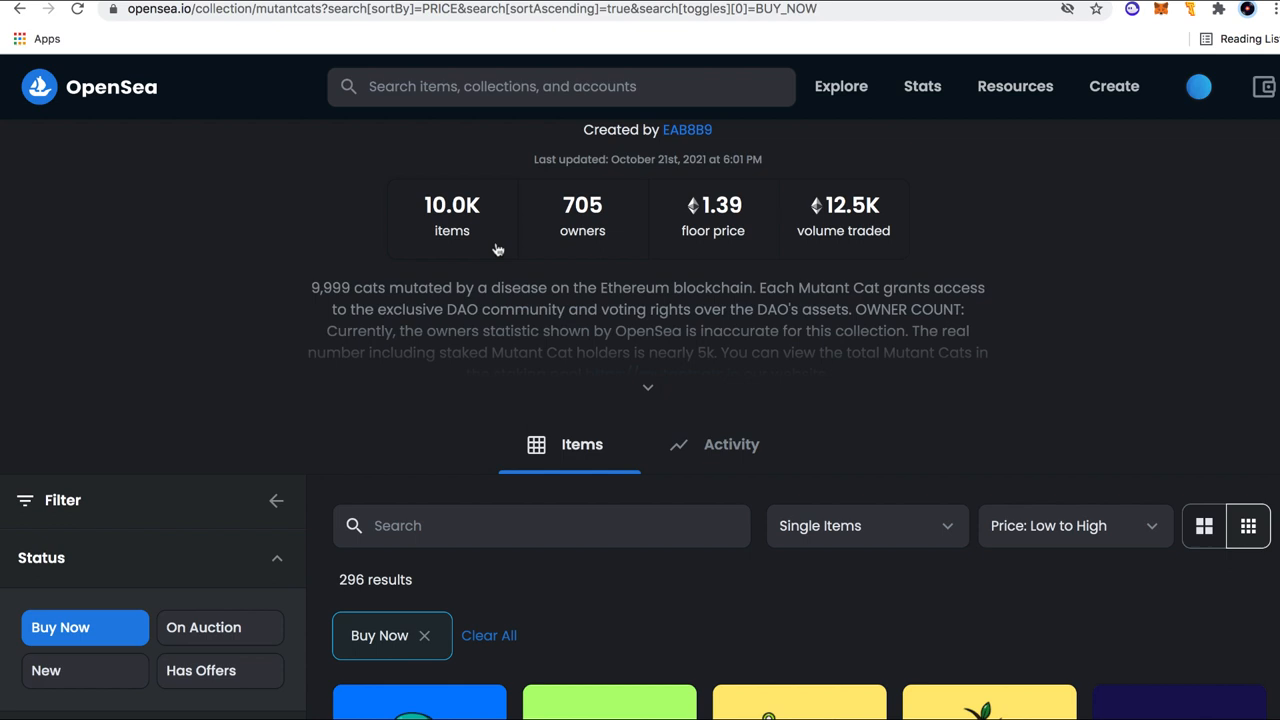
scroll(down, 3)
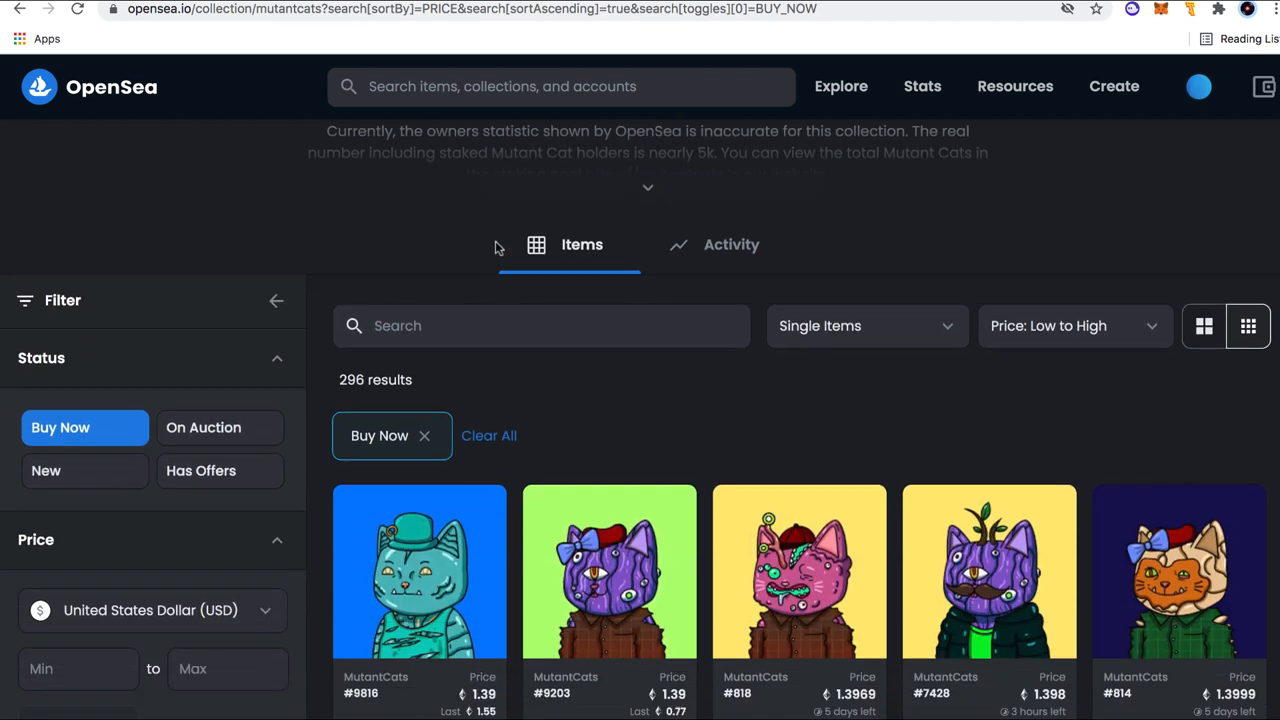
scroll(up, 3)
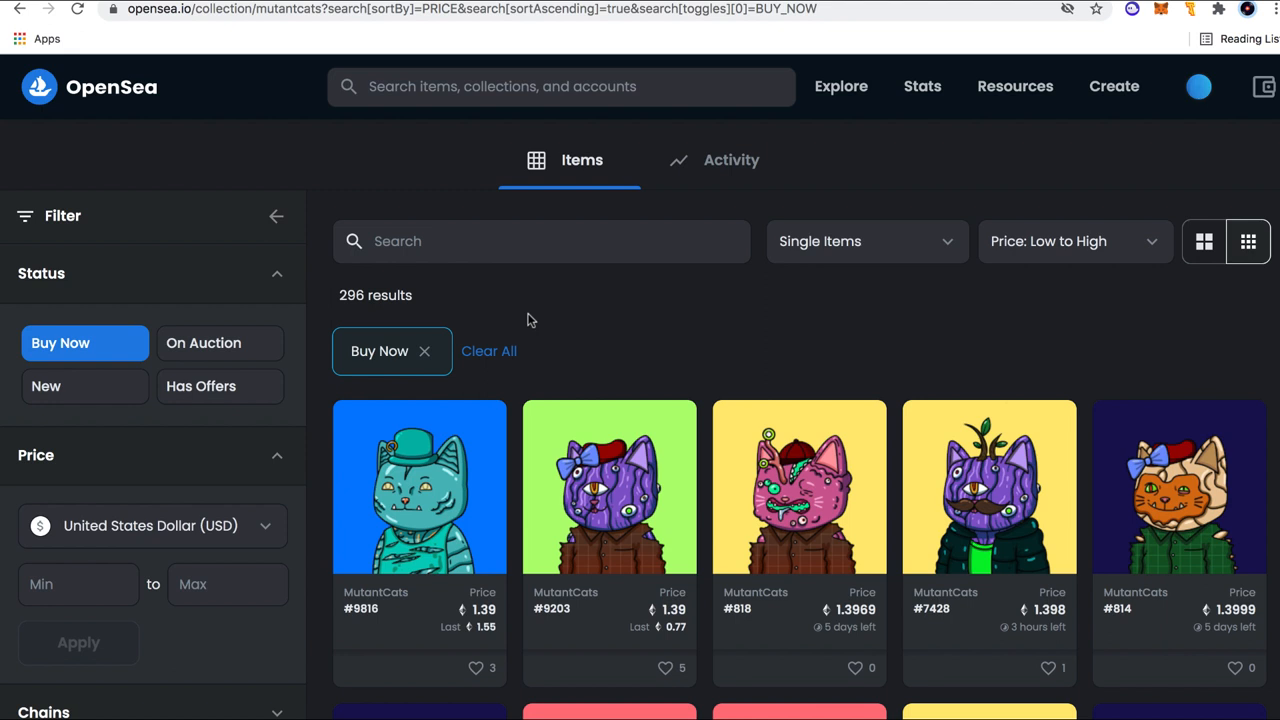
scroll(down, 3)
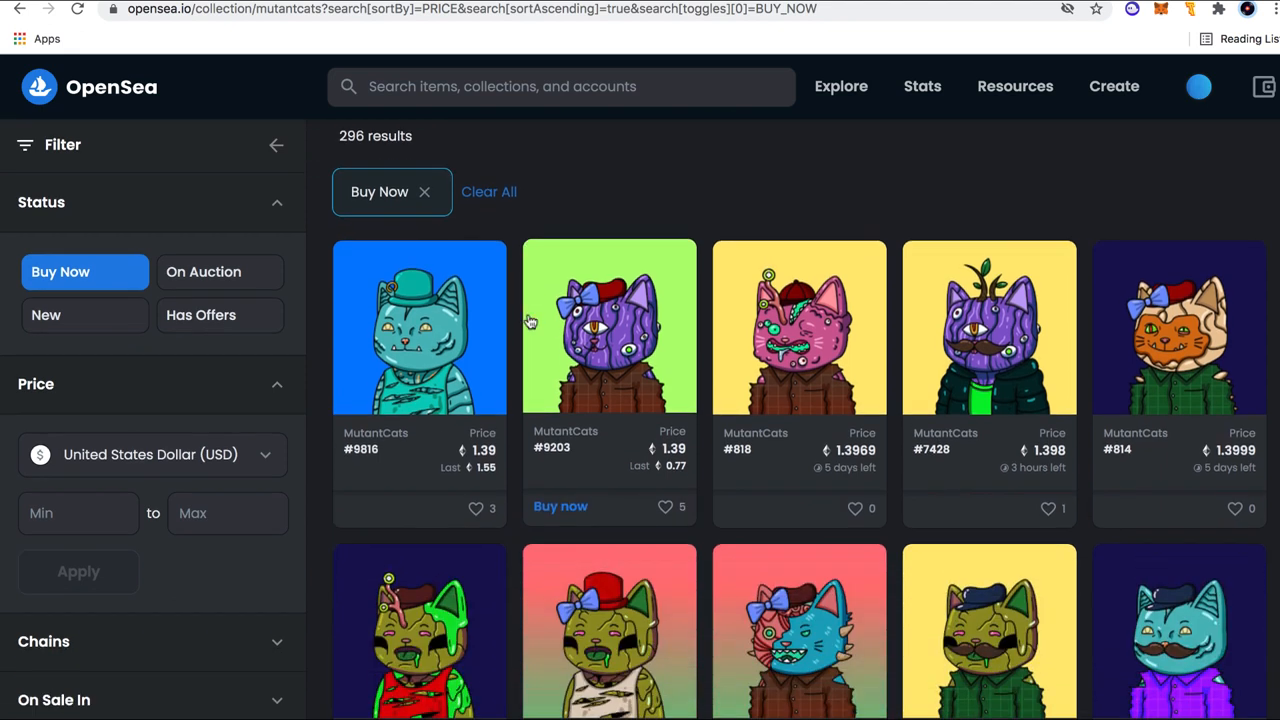
scroll(down, 3)
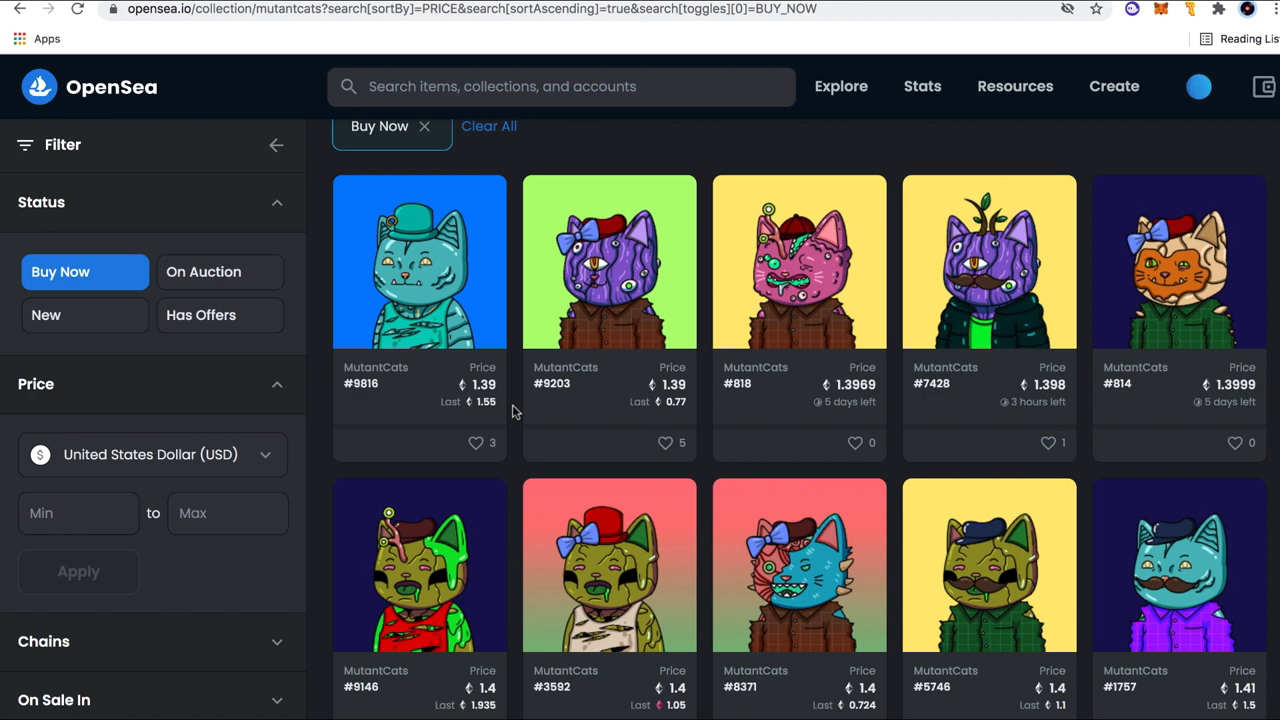
mouse_move(701, 465)
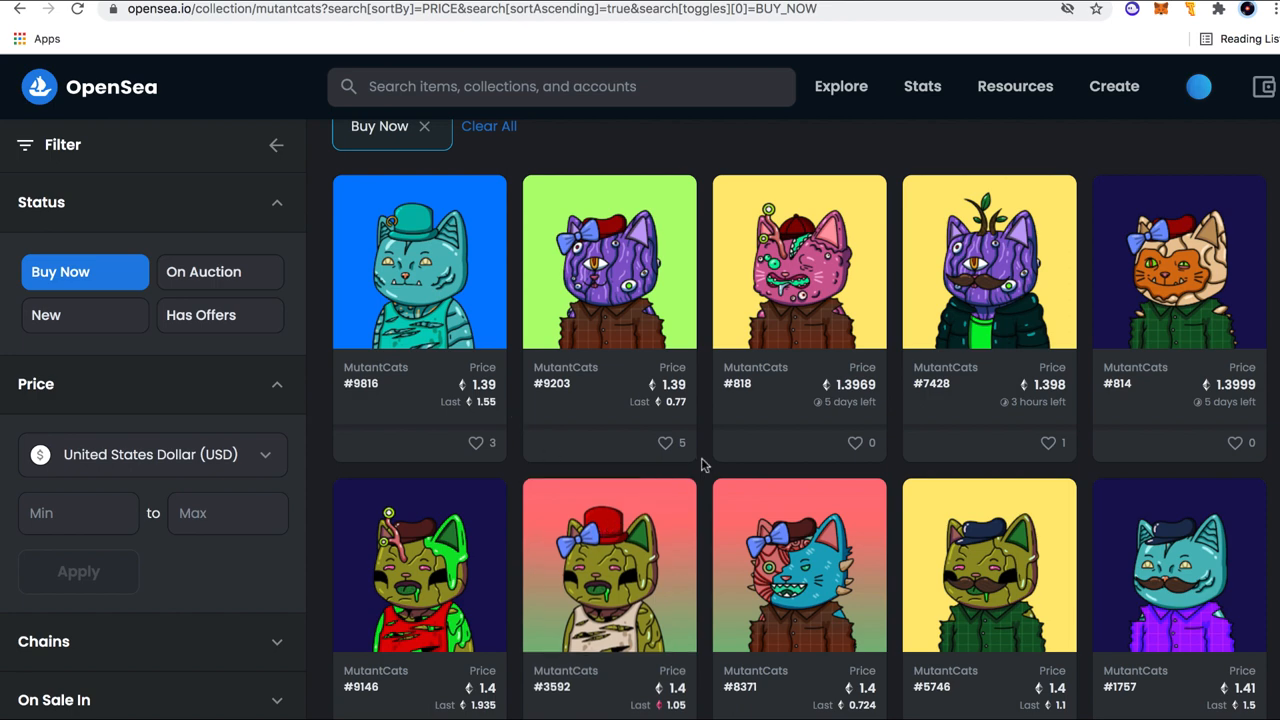
scroll(up, 3)
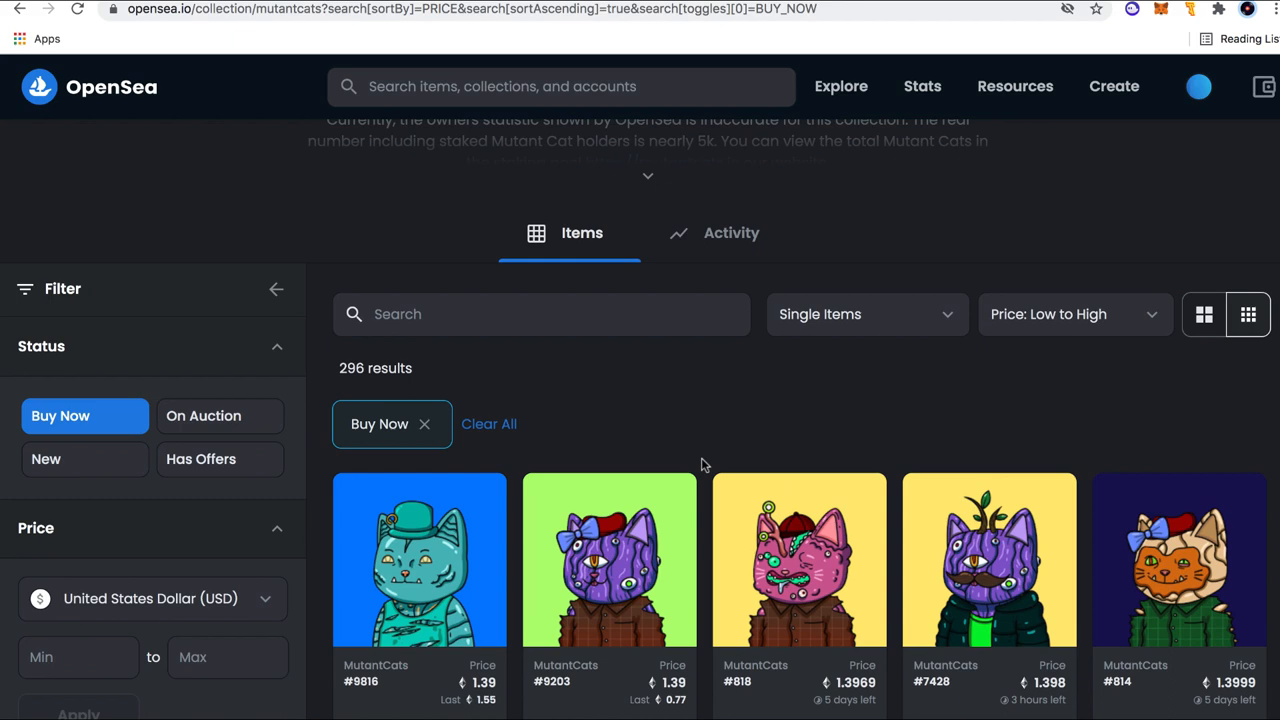
scroll(up, 3)
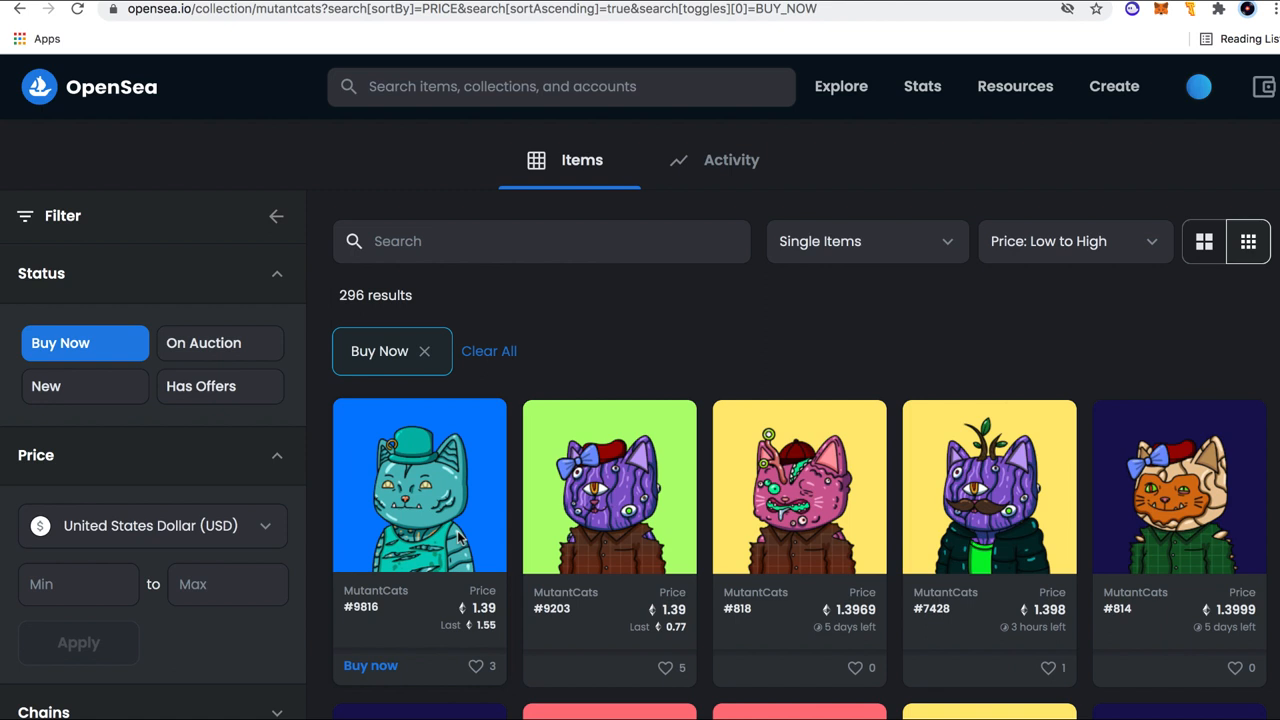
scroll(up, 3)
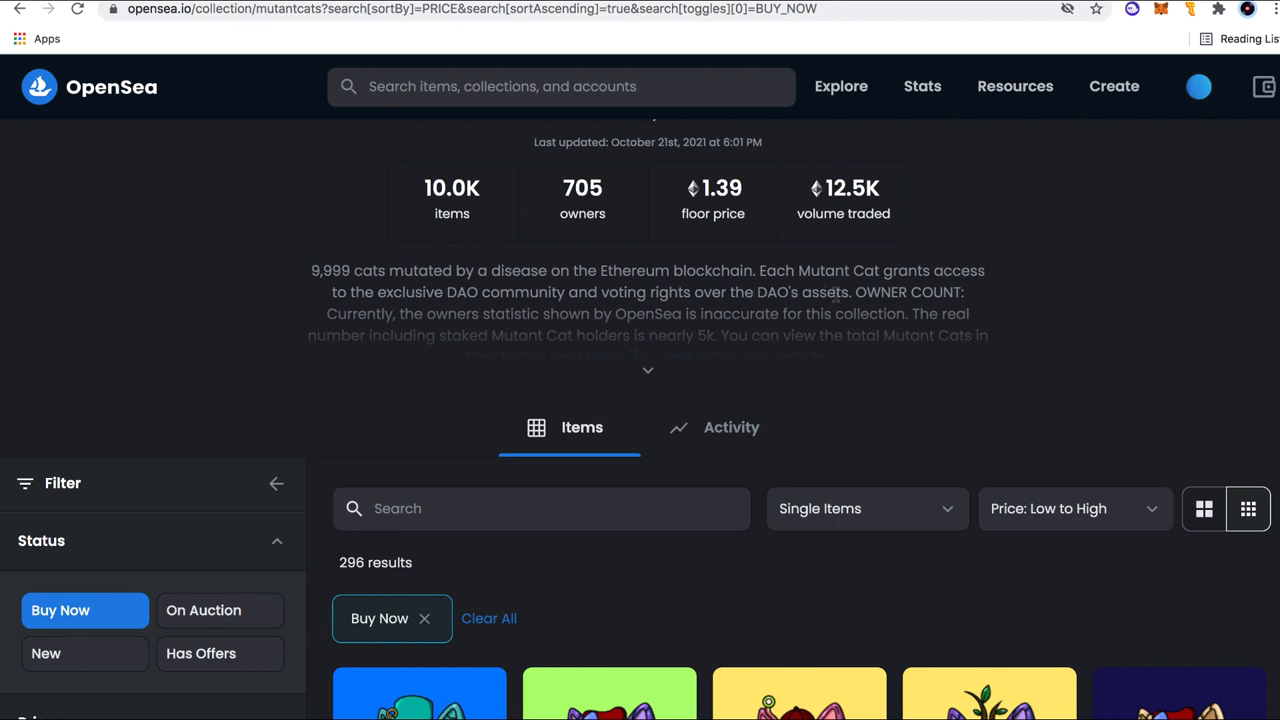
mouse_move(837, 300)
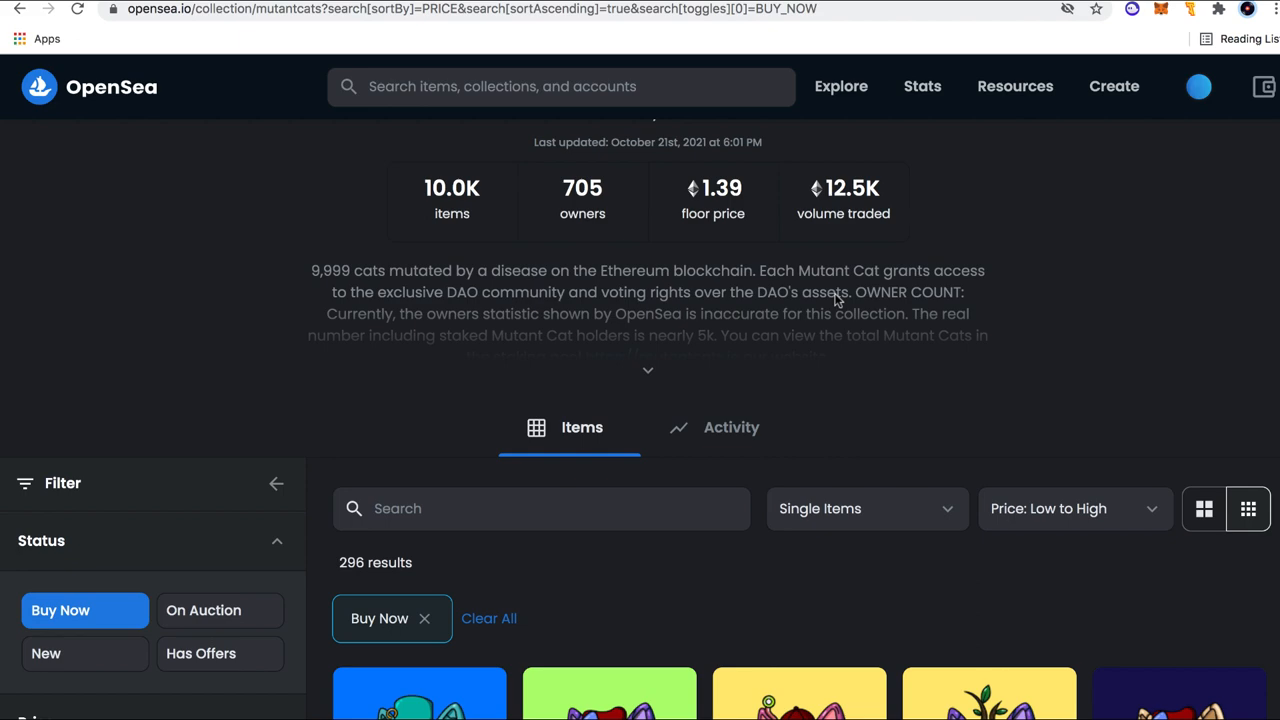
scroll(down, 3)
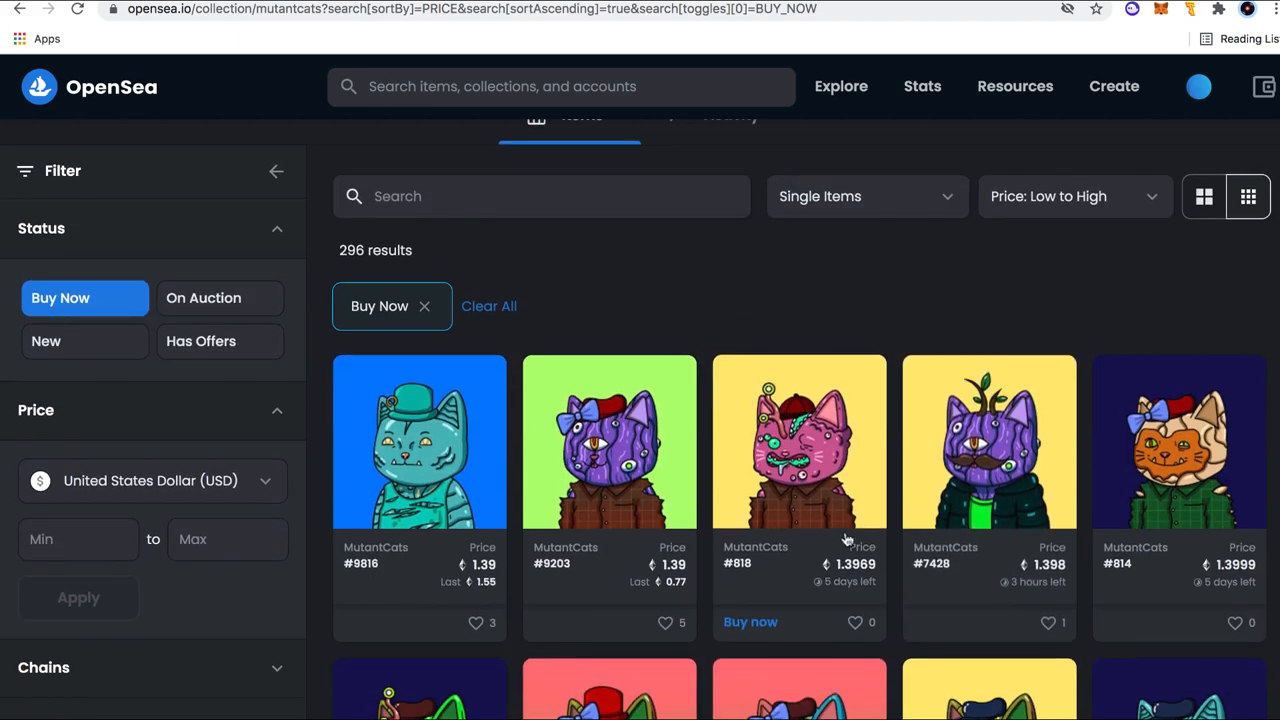
mouse_move(810, 367)
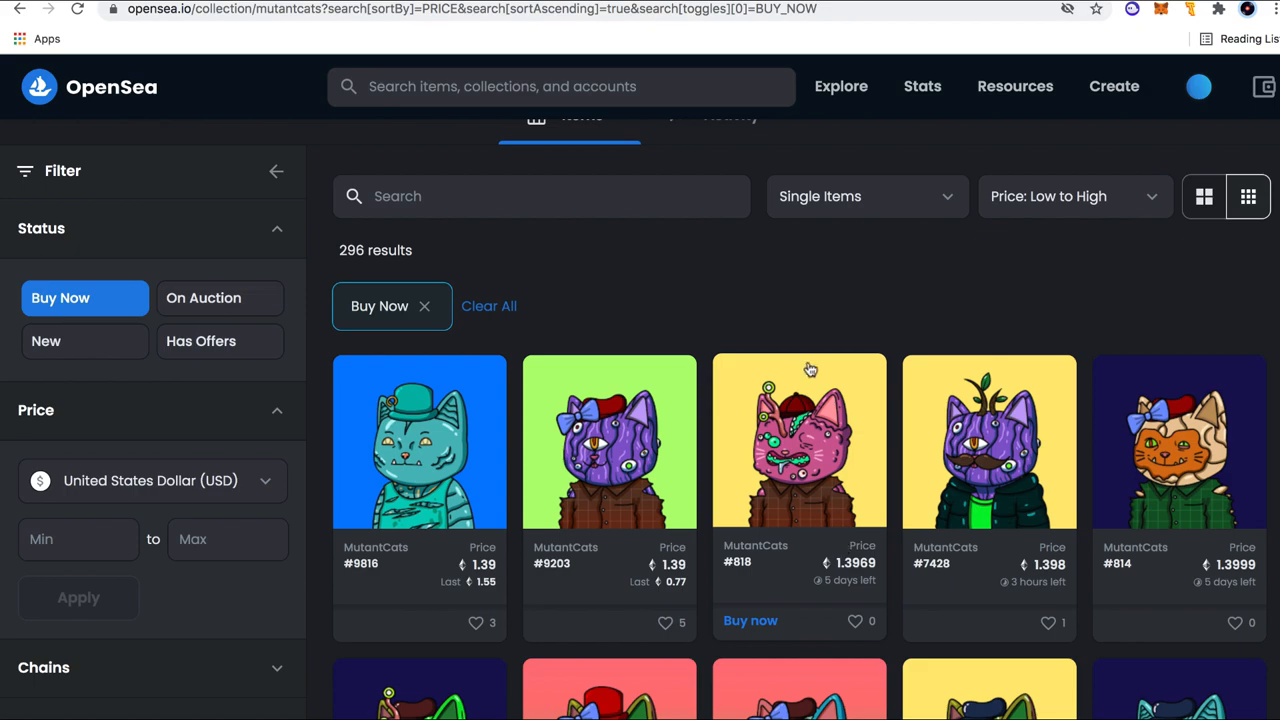
scroll(up, 3)
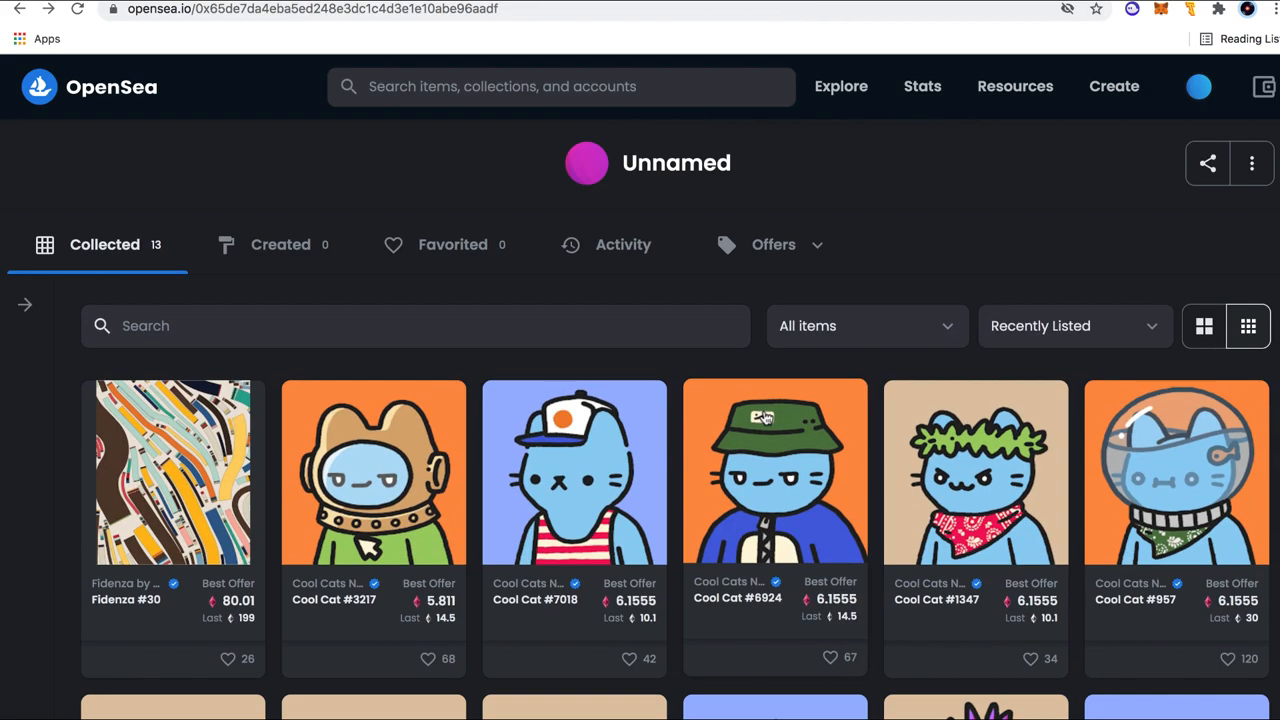
- Scroll through the wallet's 13 collected NFTs, including Fidenza #30 and Cool Cats
scroll(down, 3)
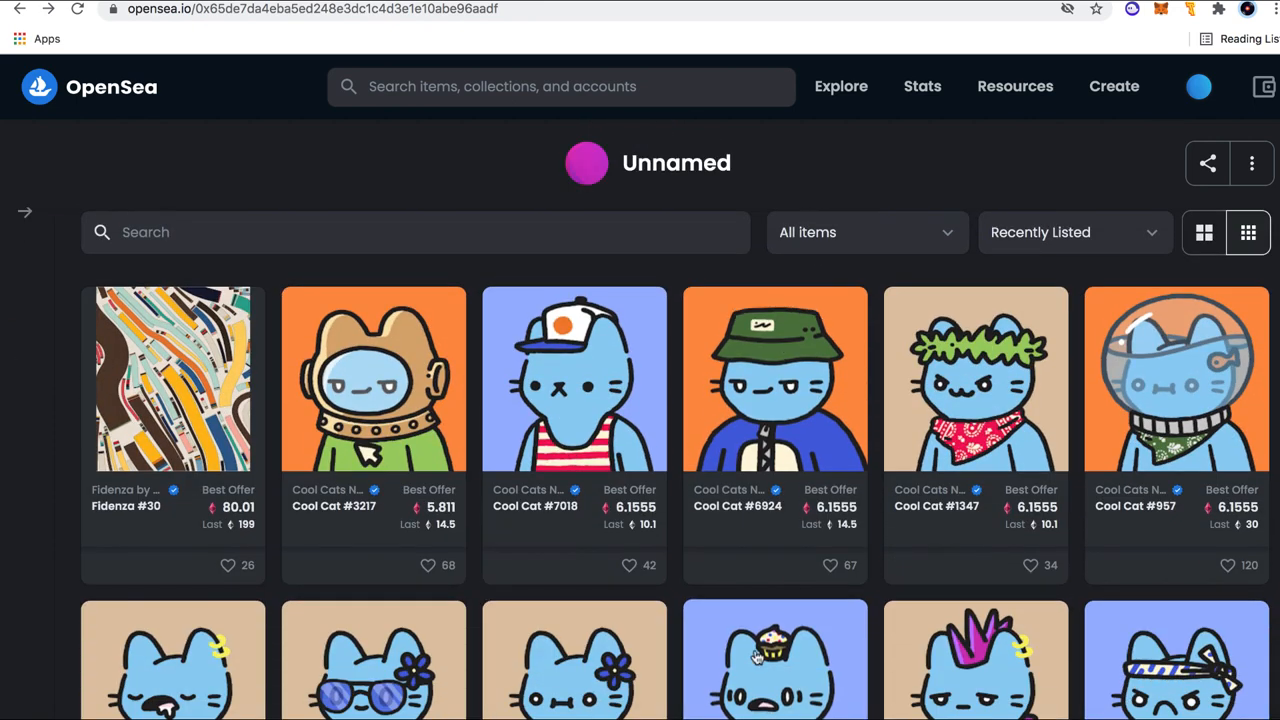
scroll(down, 3)
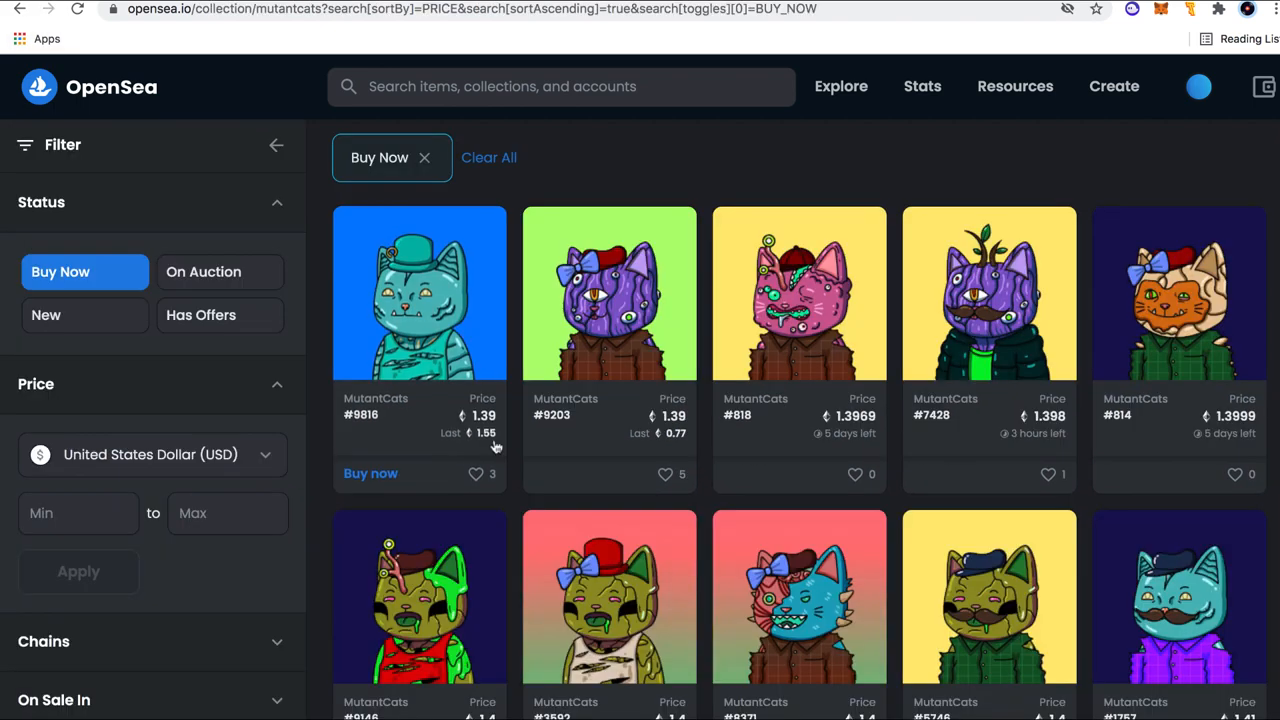
- Scroll up through the MutantCats Buy Now grid sorted by lowest price
scroll(up, 3)
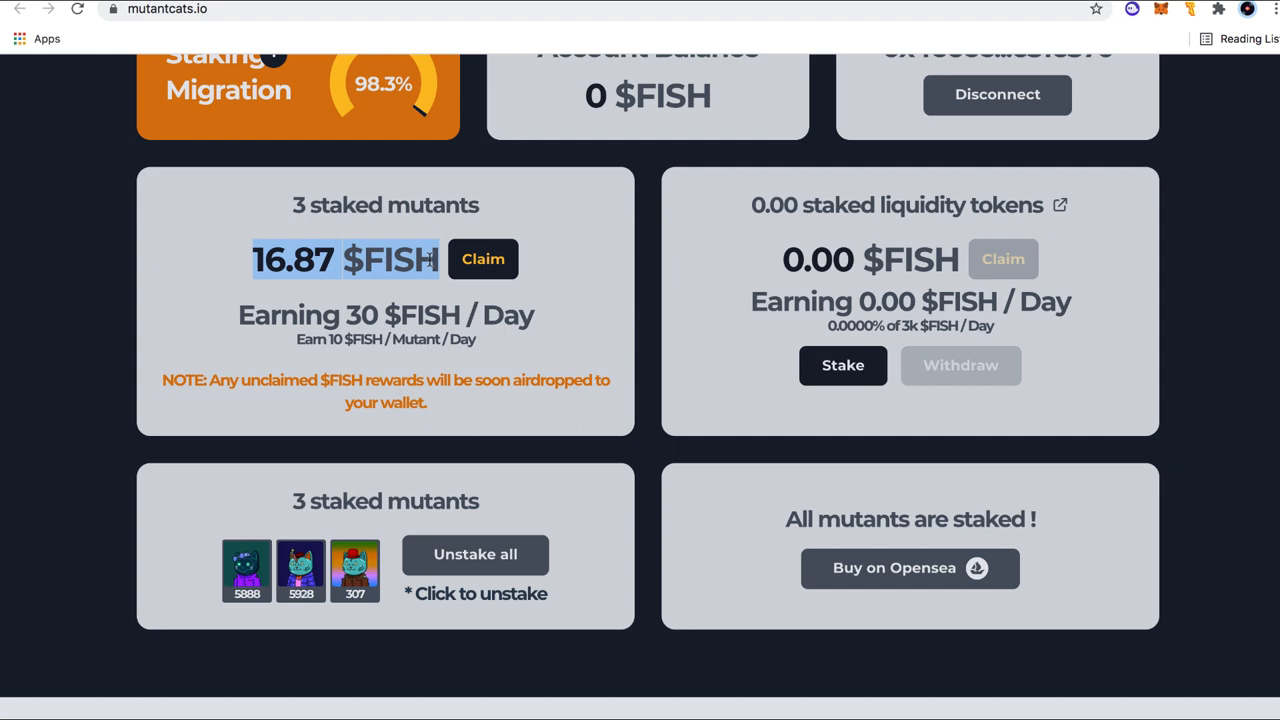
- Highlight the 16.87 $FISH unclaimed reward on the staking dashboard
click(909, 568)
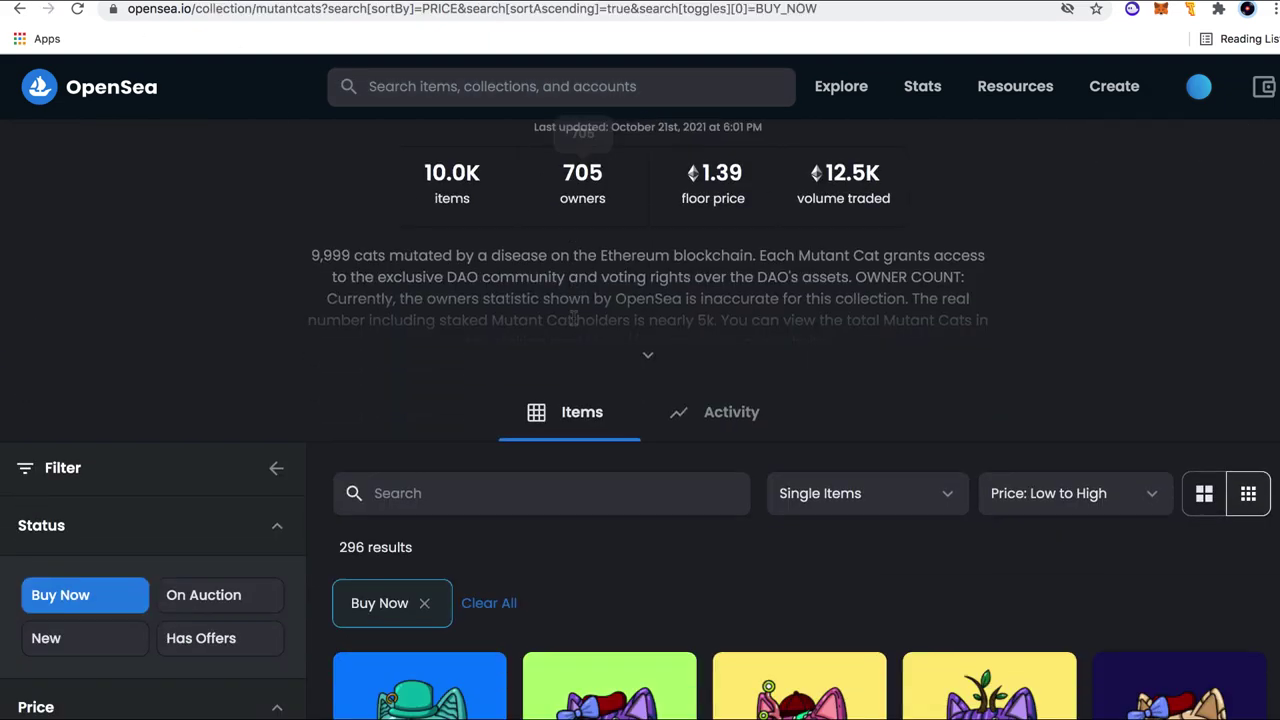
- Scroll up to the MutantCats header: created by EAB8B9, 10.0K items, 705 owners
scroll(up, 3)
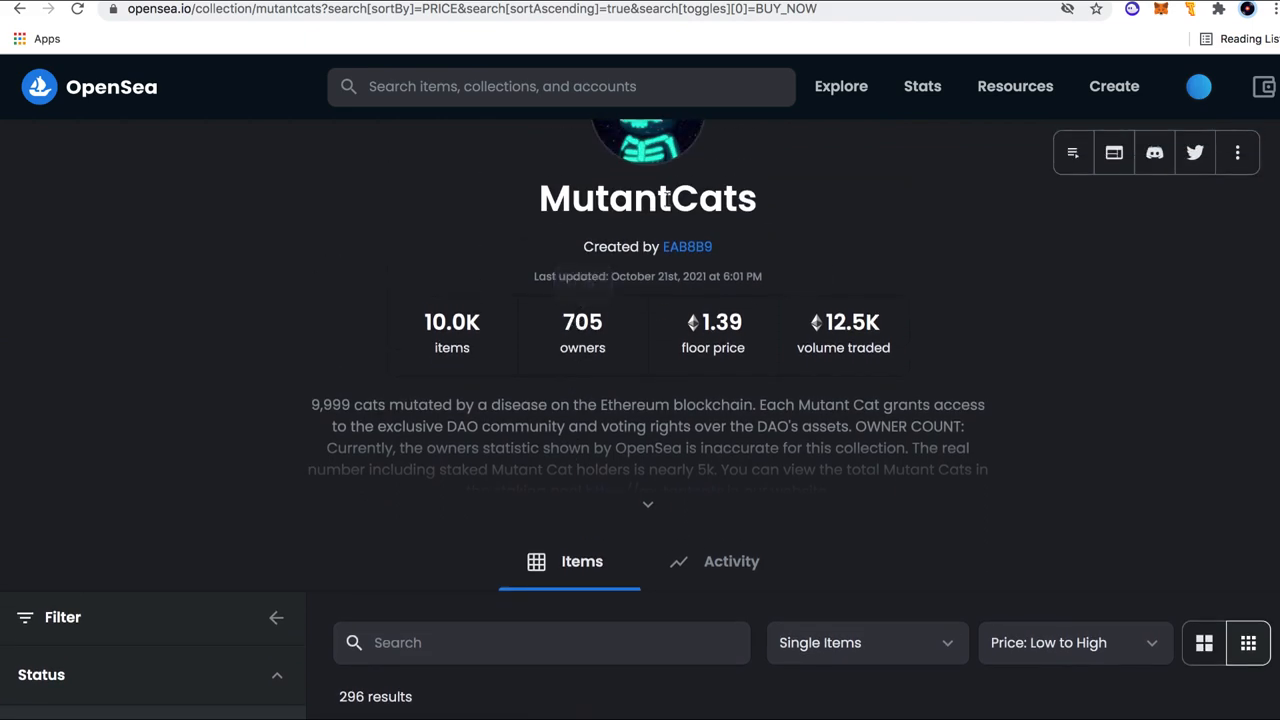
mouse_move(1002, 3)
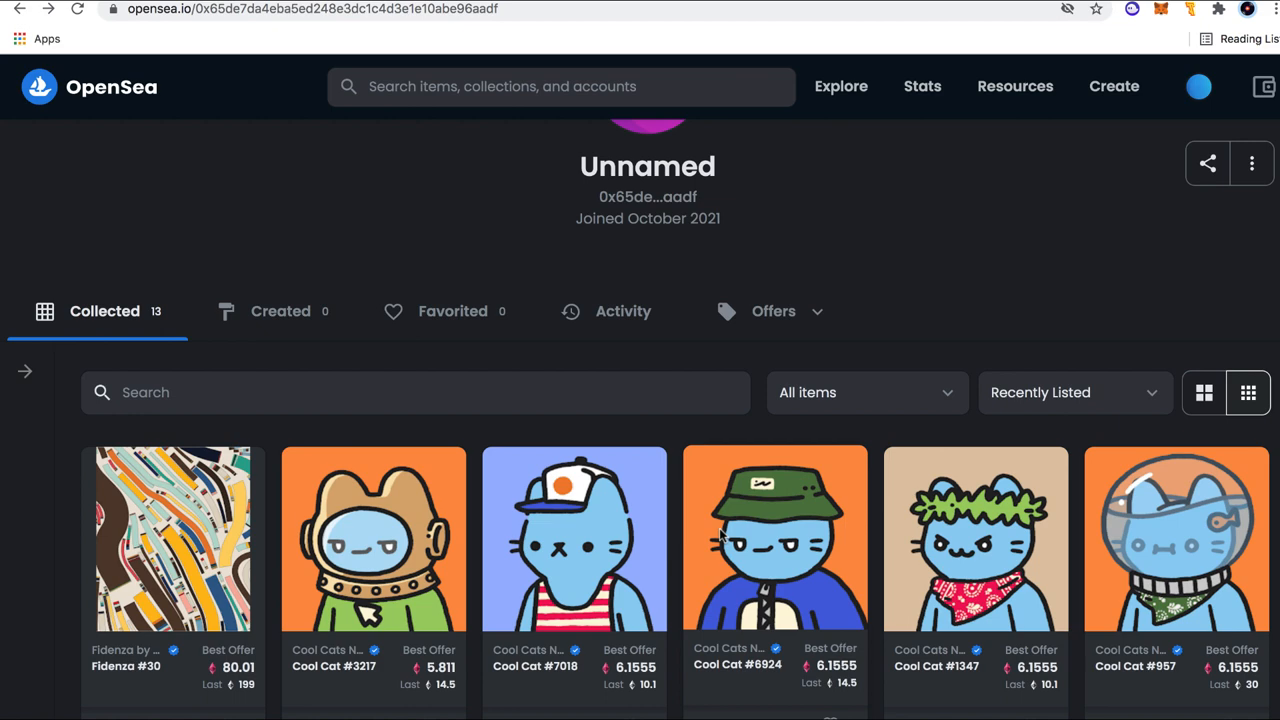
- Scroll down to the Unnamed account's Collected grid with Fidenza #30 and Cool Cats
scroll(down, 3)
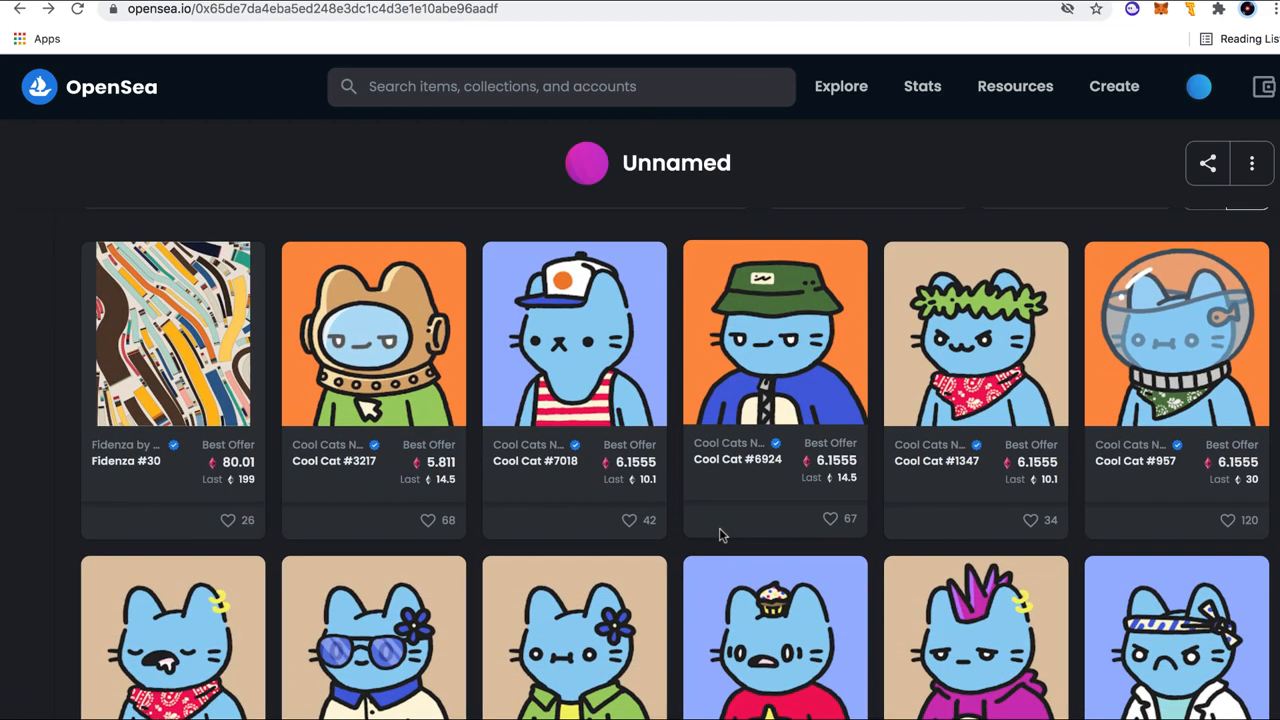
mouse_move(530, 155)
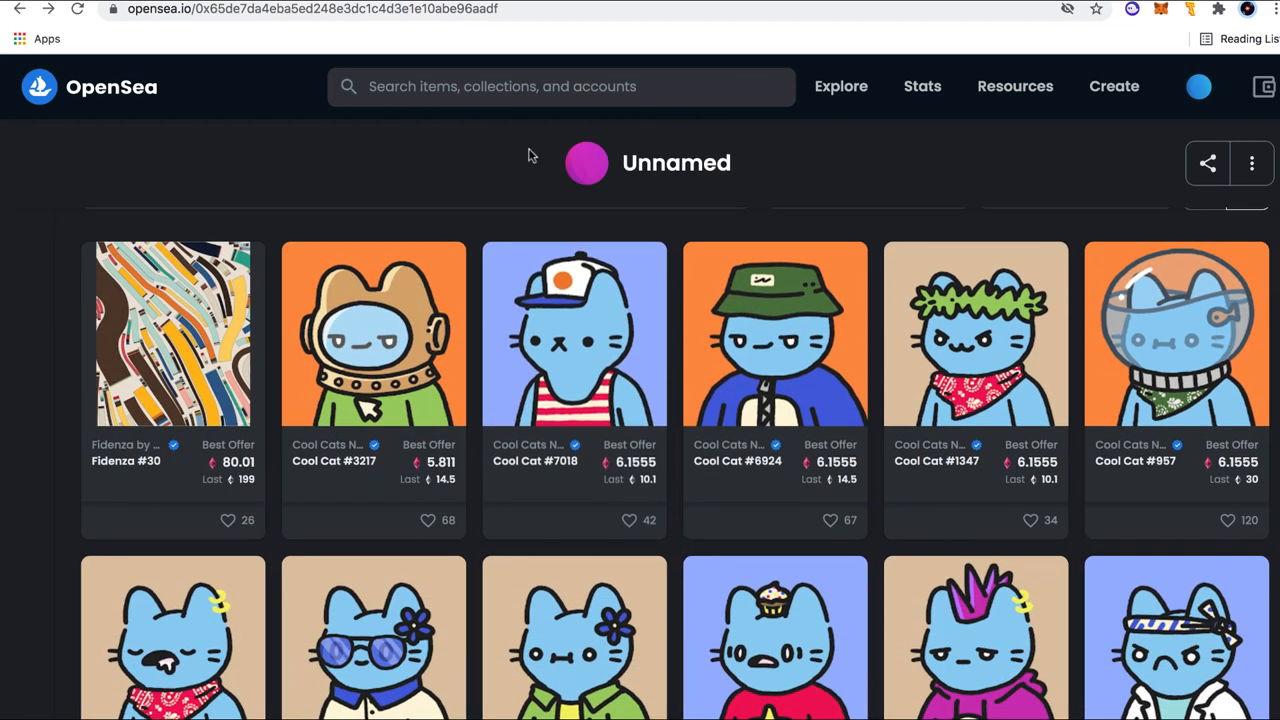
mouse_move(690, 325)
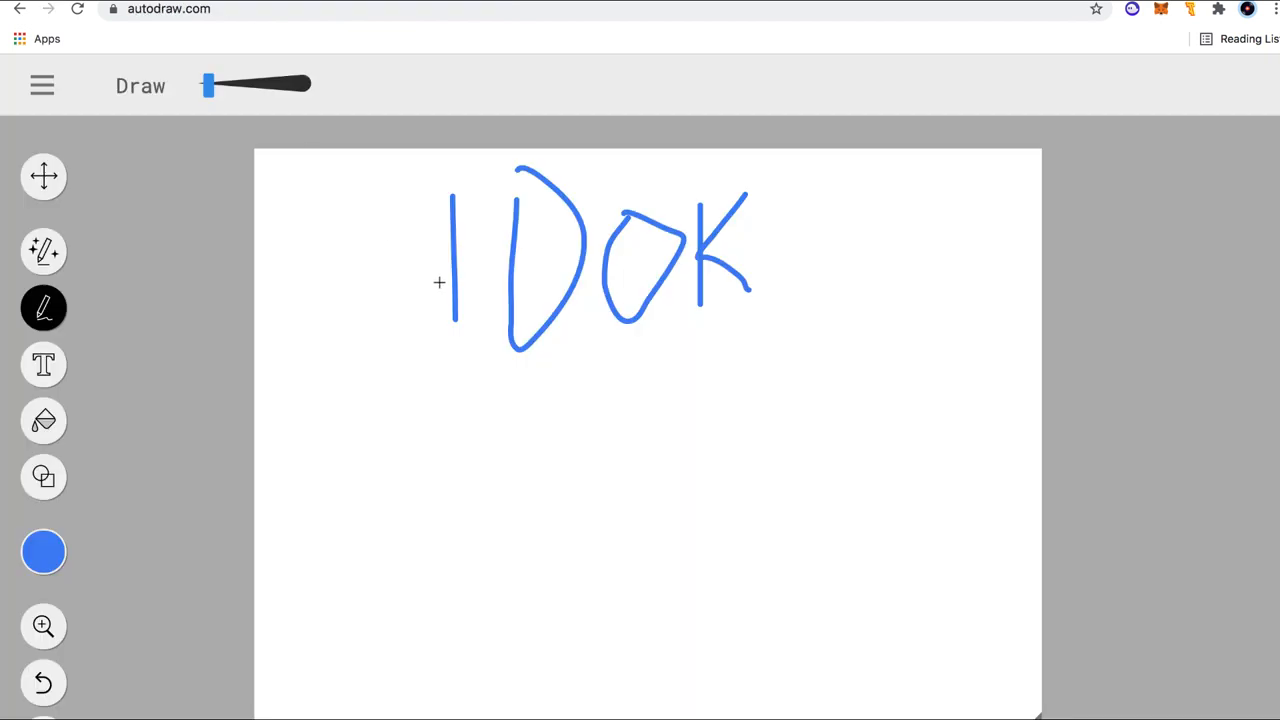
mouse_move(588, 362)
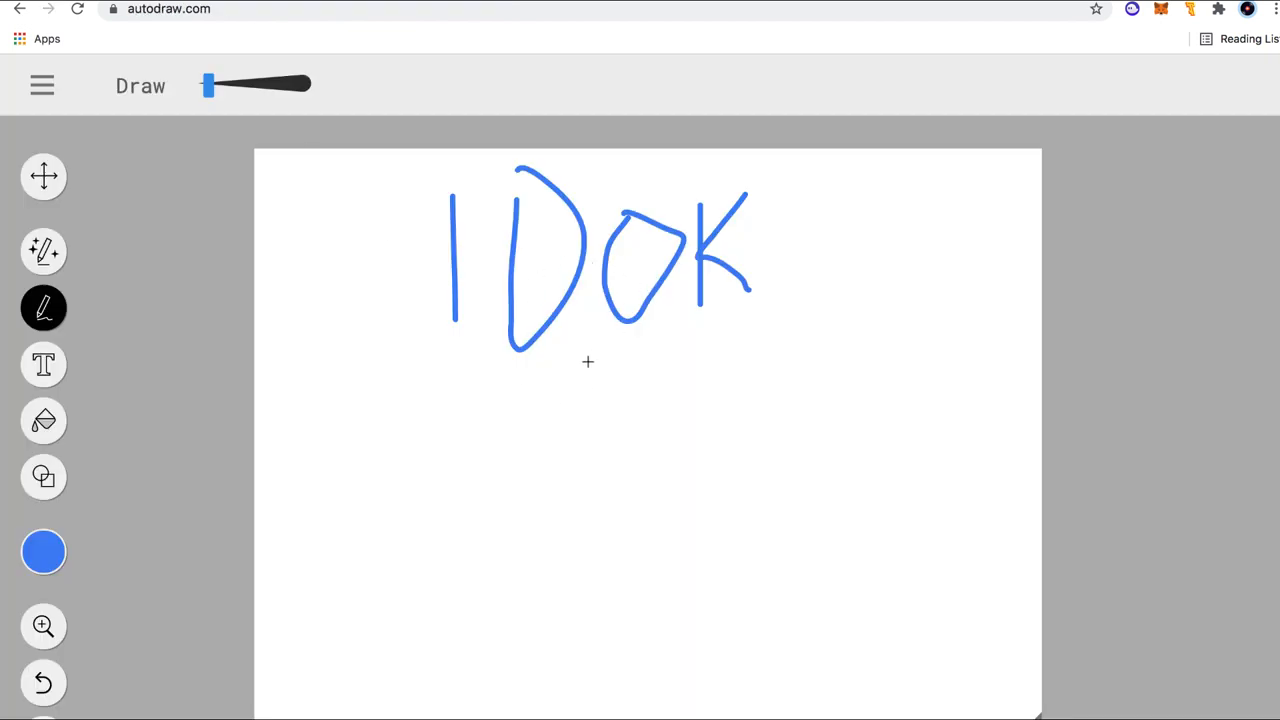
- Sketch a downward arrow from 10K to a written 5K, plus a rightward arrow to 20
drag(587, 365, 600, 540)
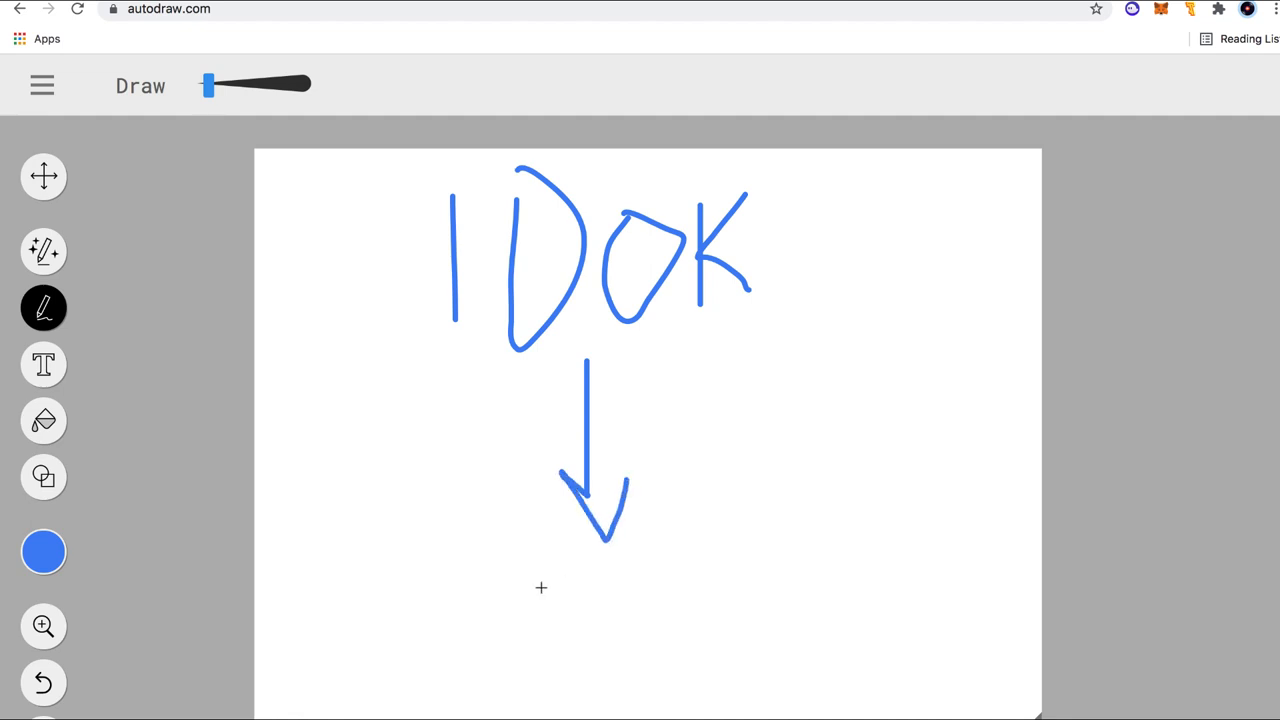
drag(540, 600, 655, 640)
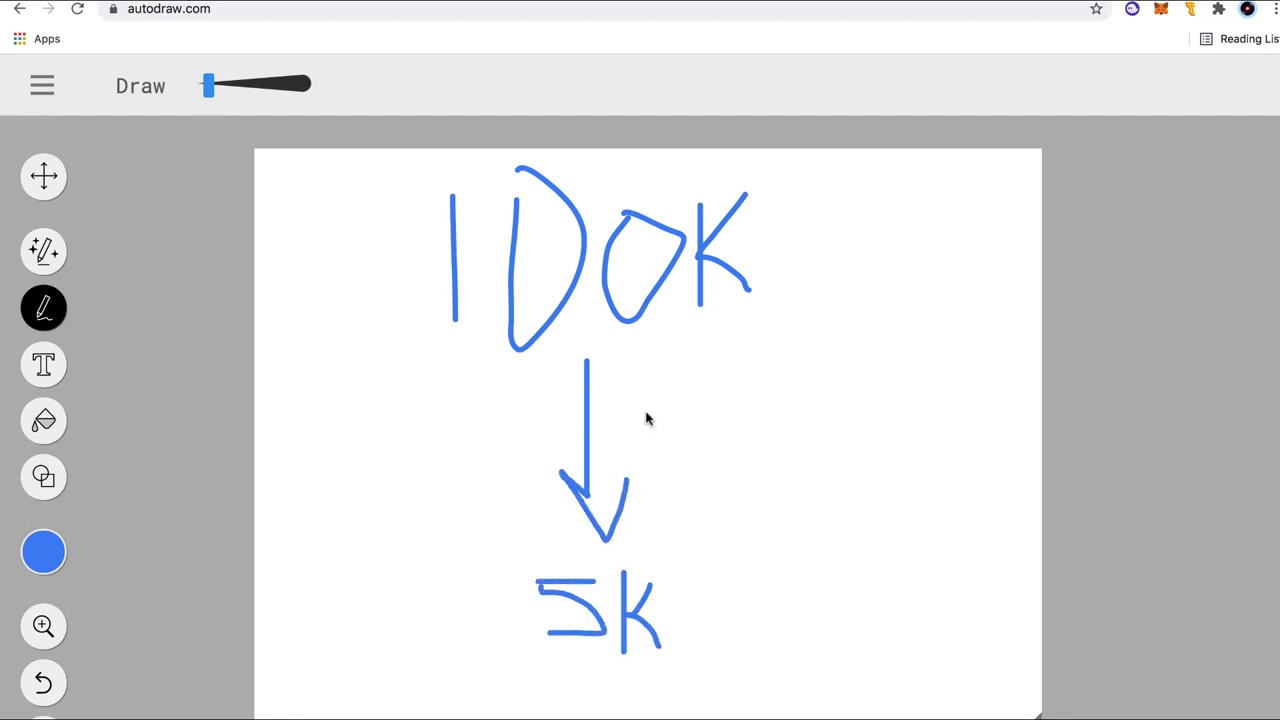
mouse_move(668, 320)
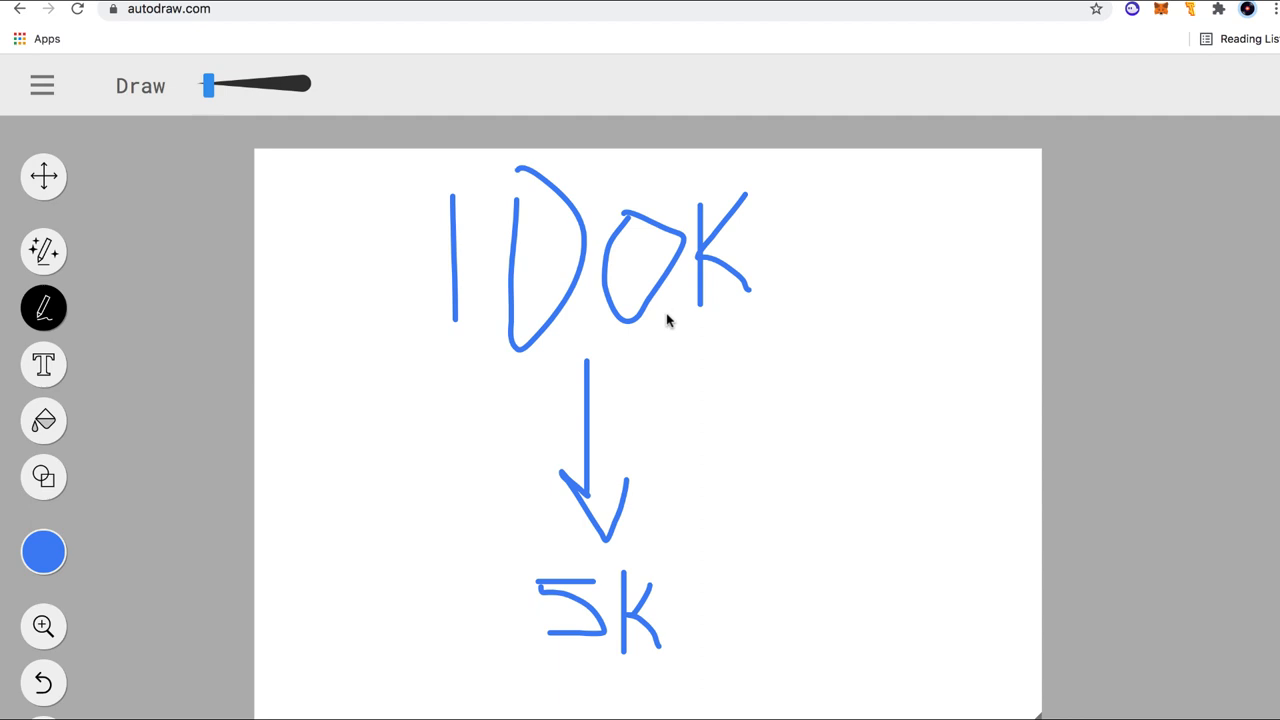
mouse_move(622, 302)
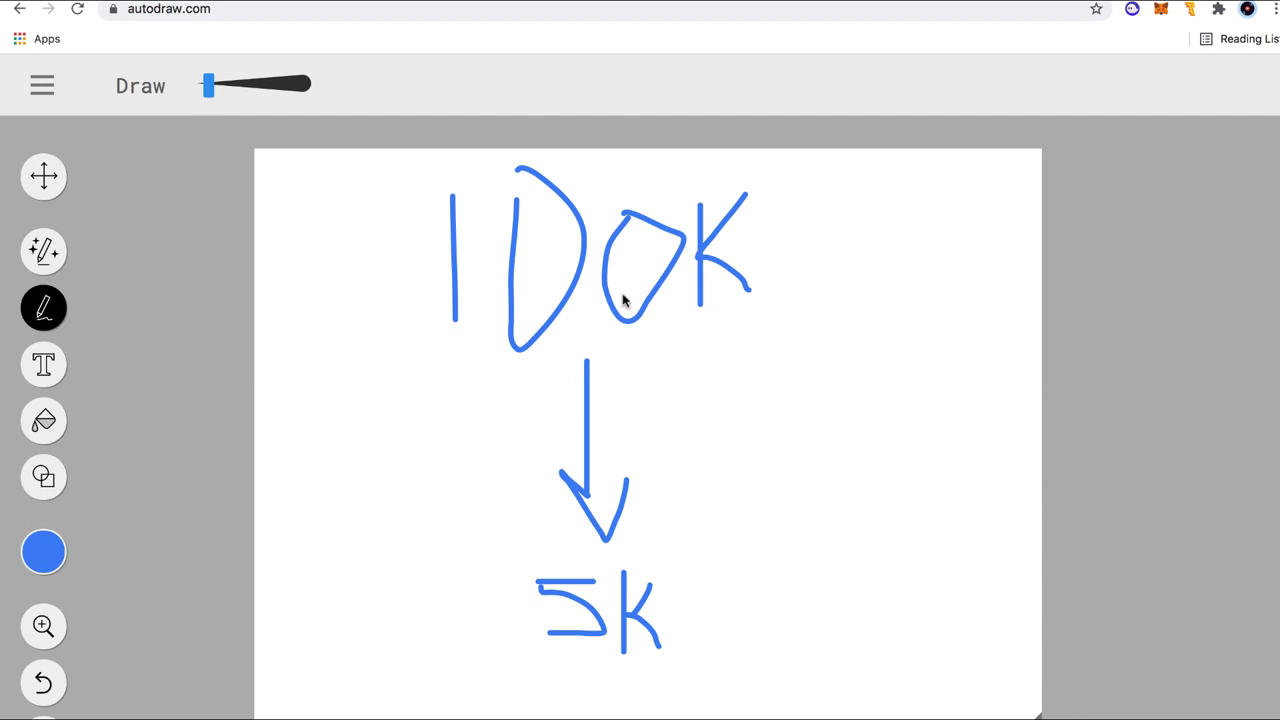
mouse_move(601, 612)
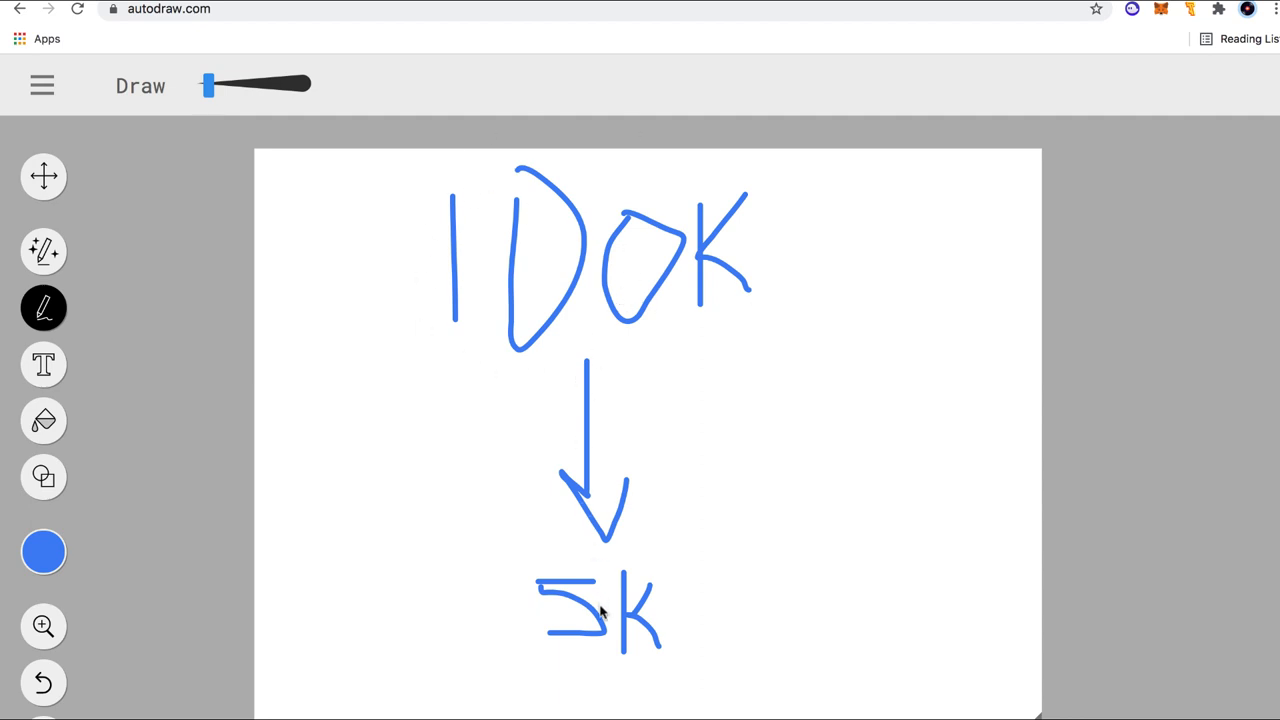
drag(632, 432, 840, 418)
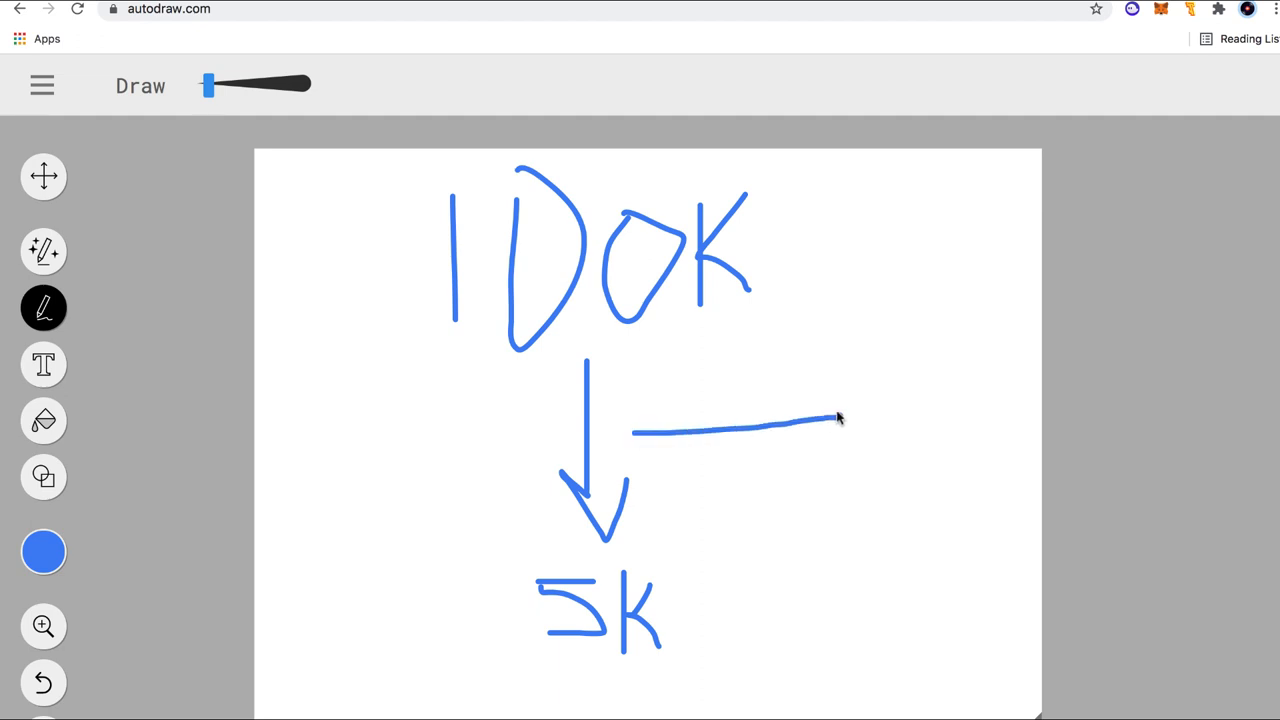
drag(830, 420, 920, 455)
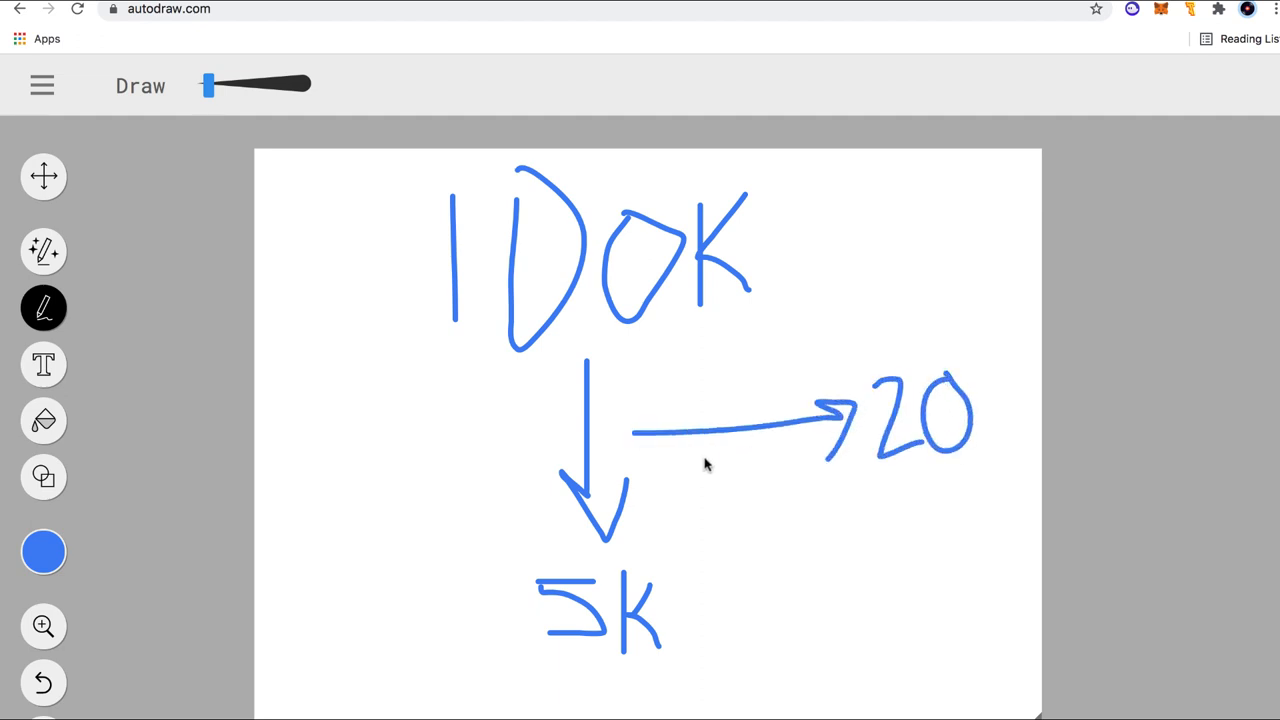
mouse_move(613, 322)
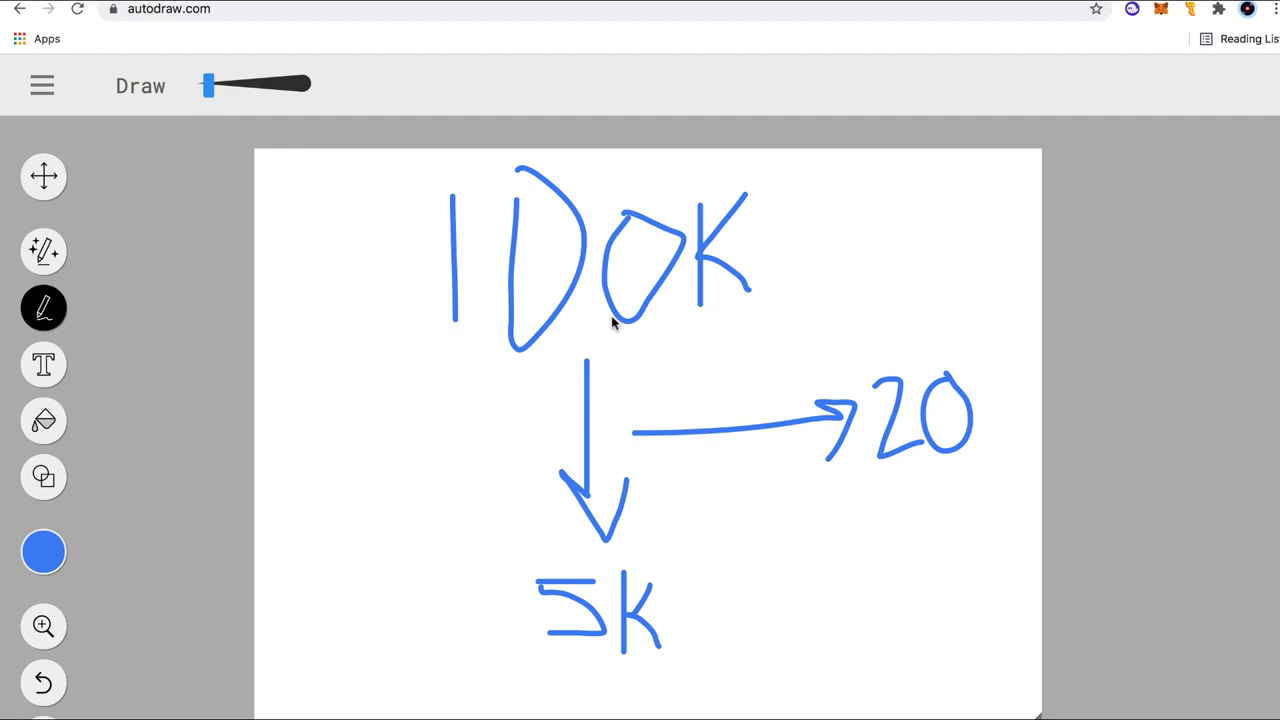
mouse_move(453, 184)
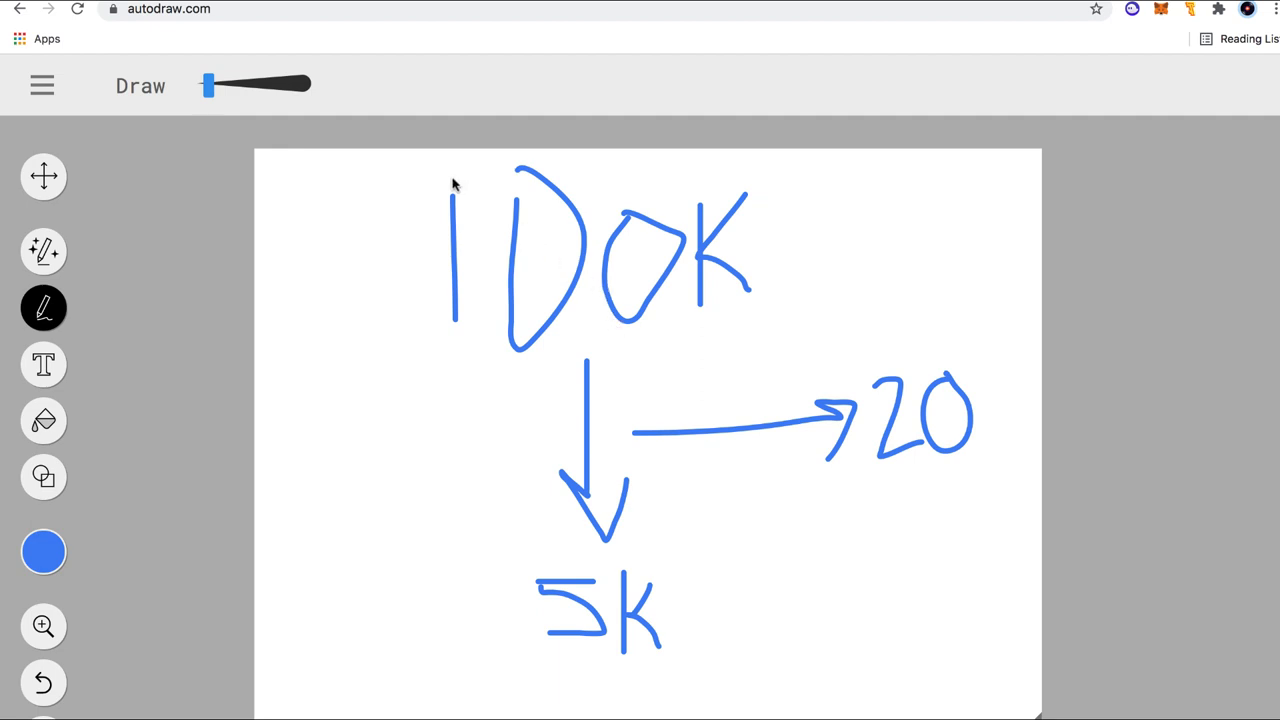
mouse_move(708, 233)
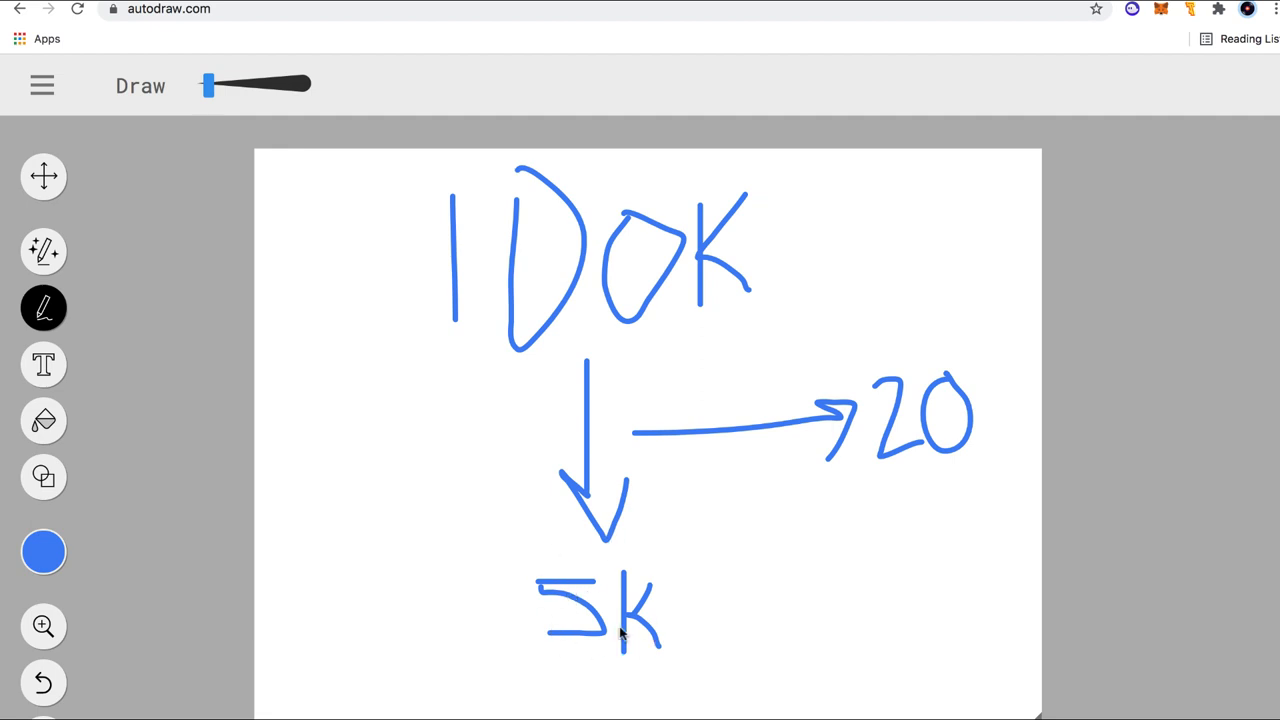
mouse_move(615, 535)
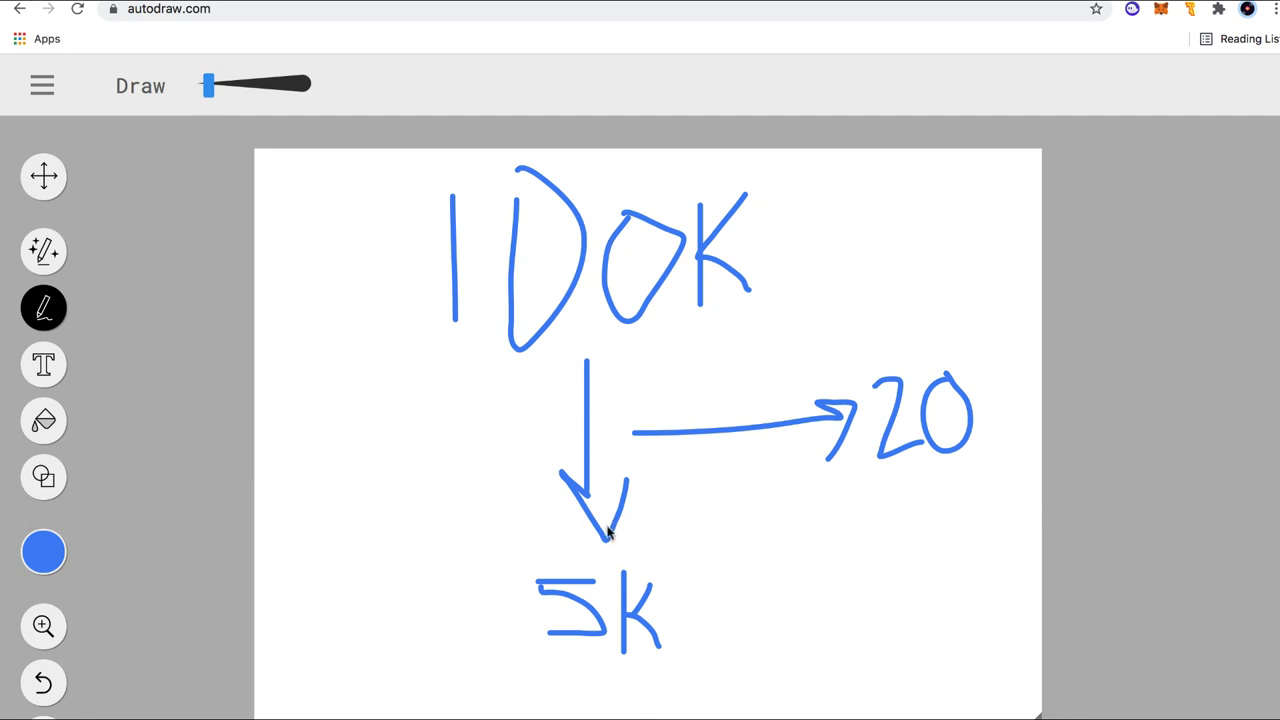
mouse_move(610, 545)
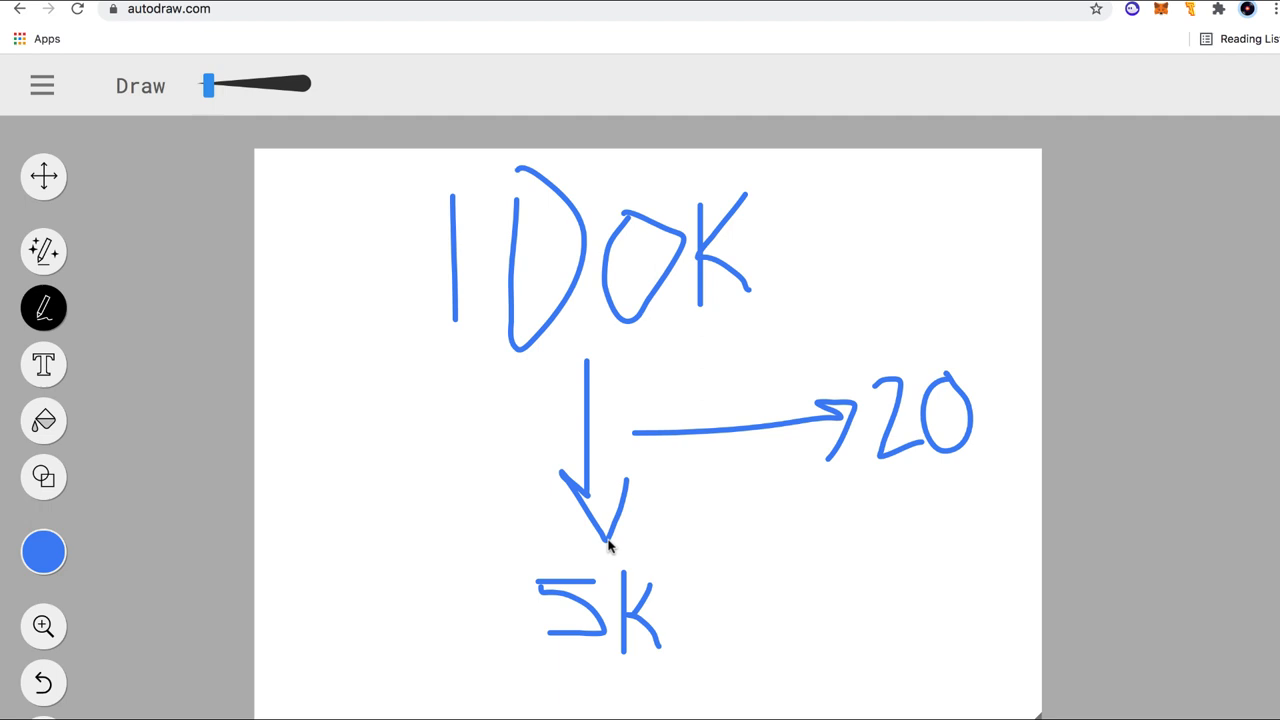
mouse_move(610, 208)
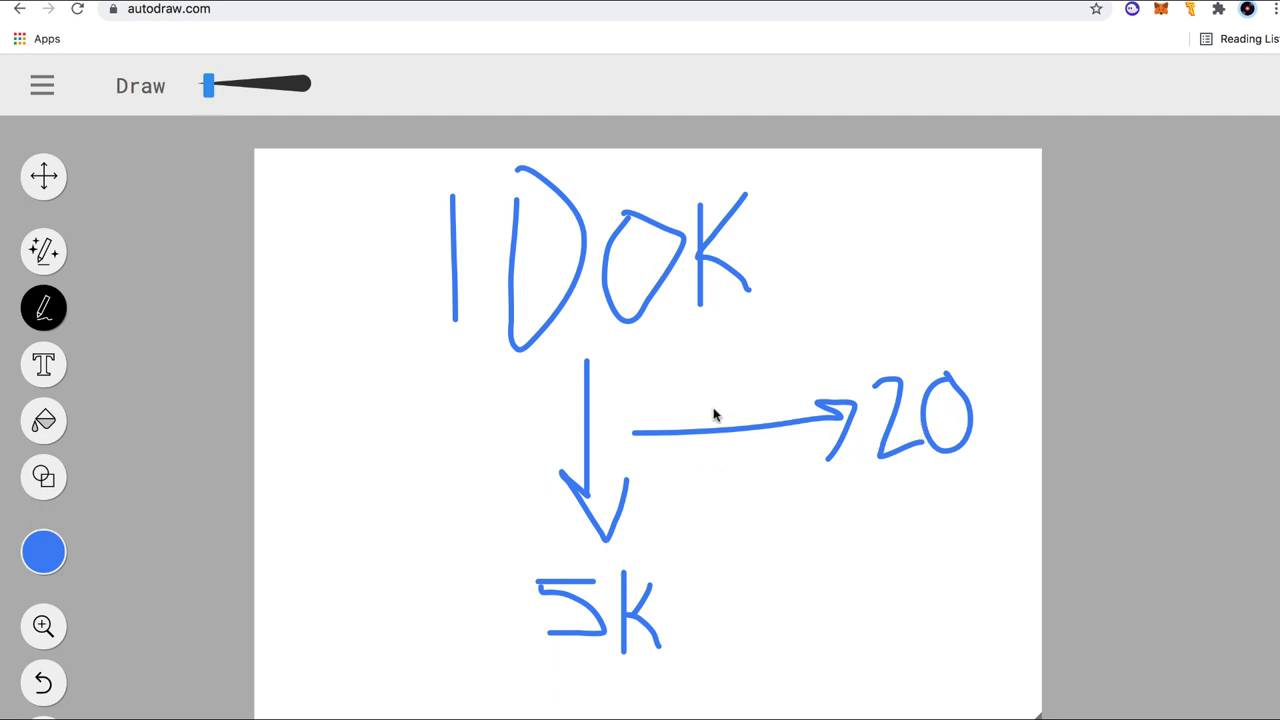
mouse_move(715, 418)
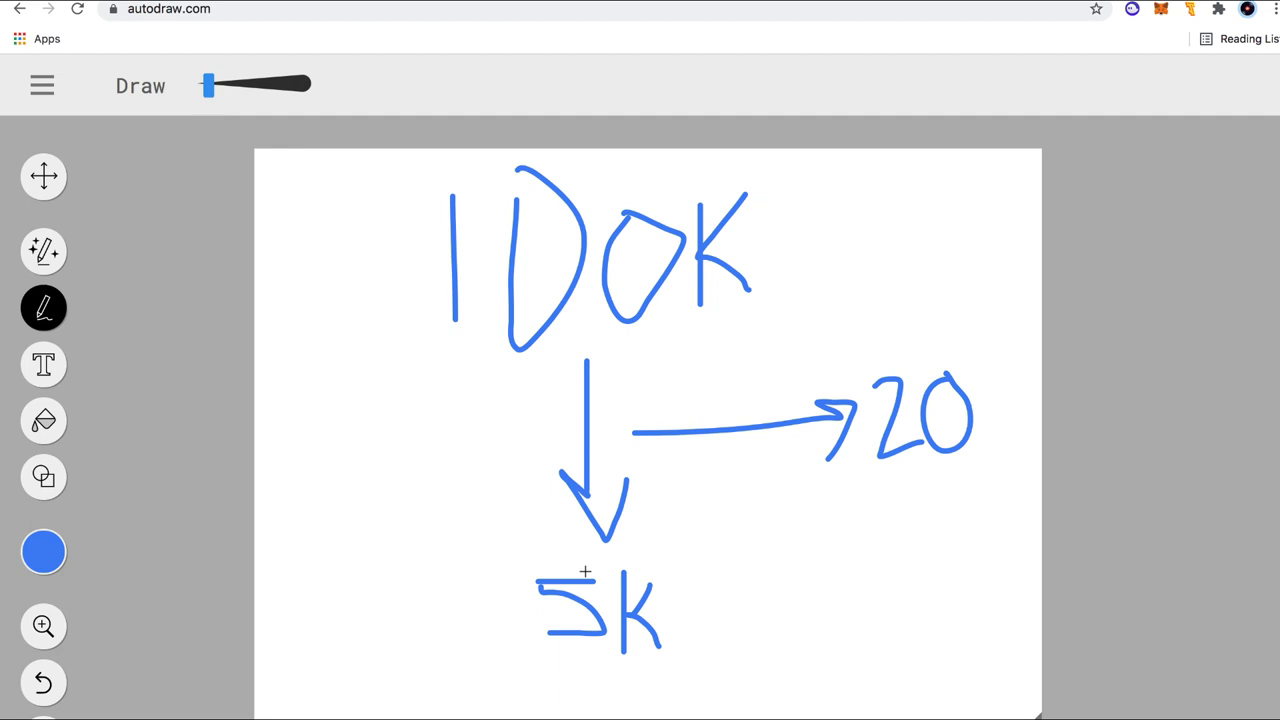
mouse_move(488, 402)
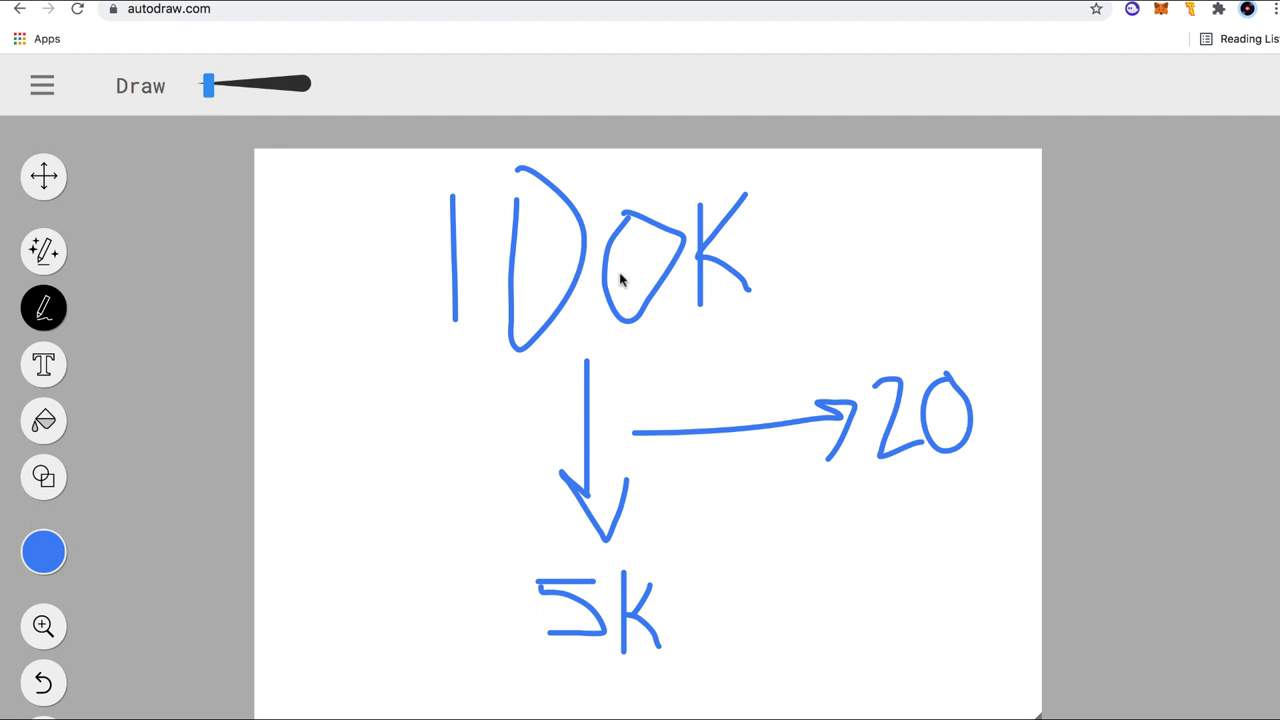
mouse_move(613, 710)
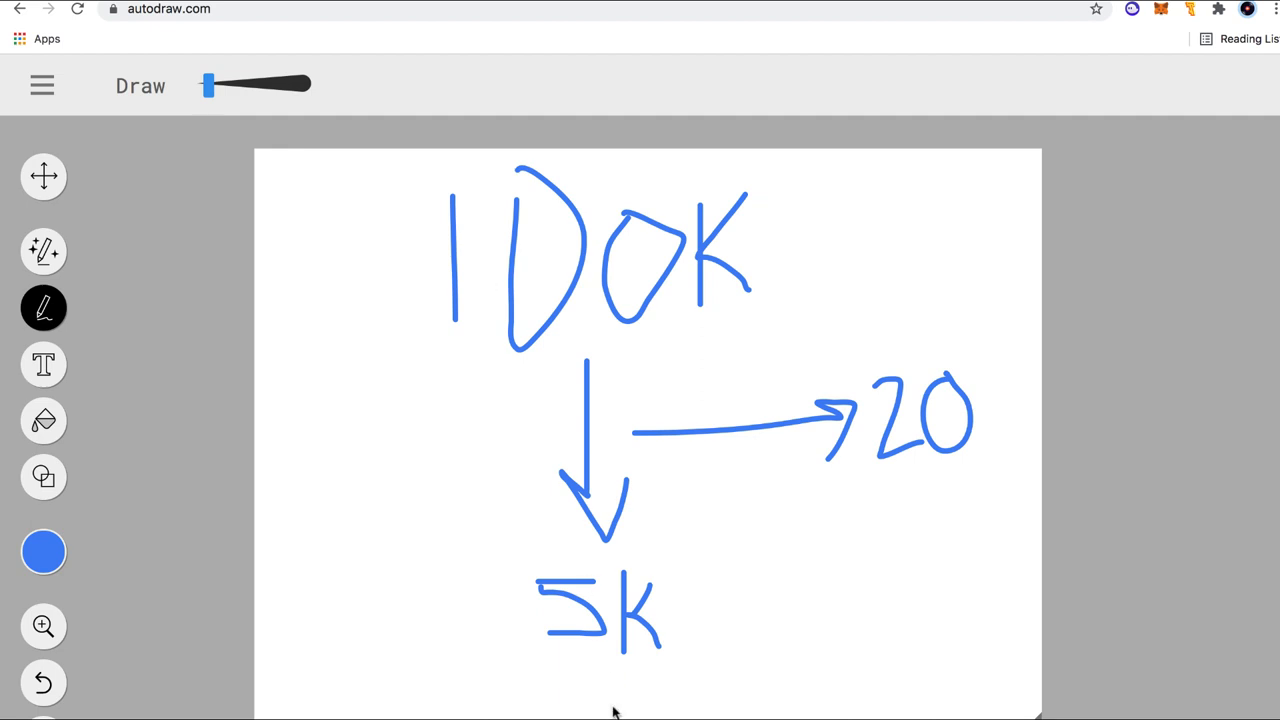
mouse_move(888, 388)
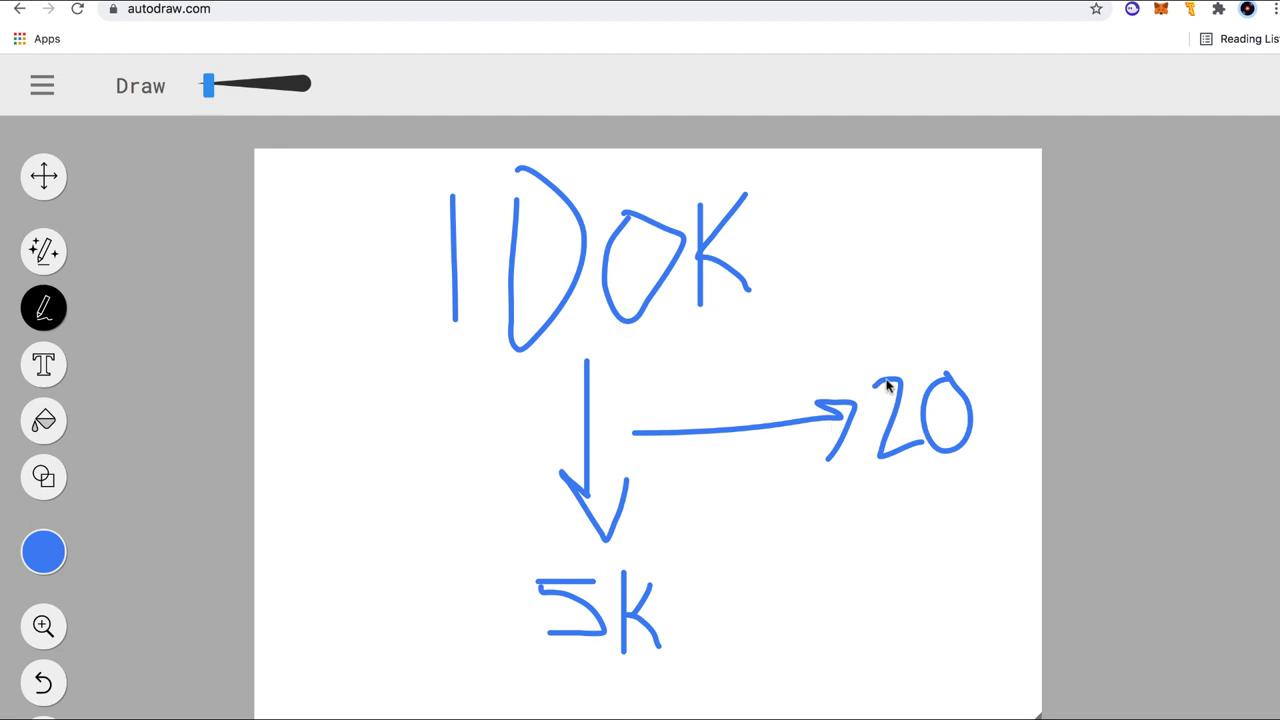
mouse_move(910, 517)
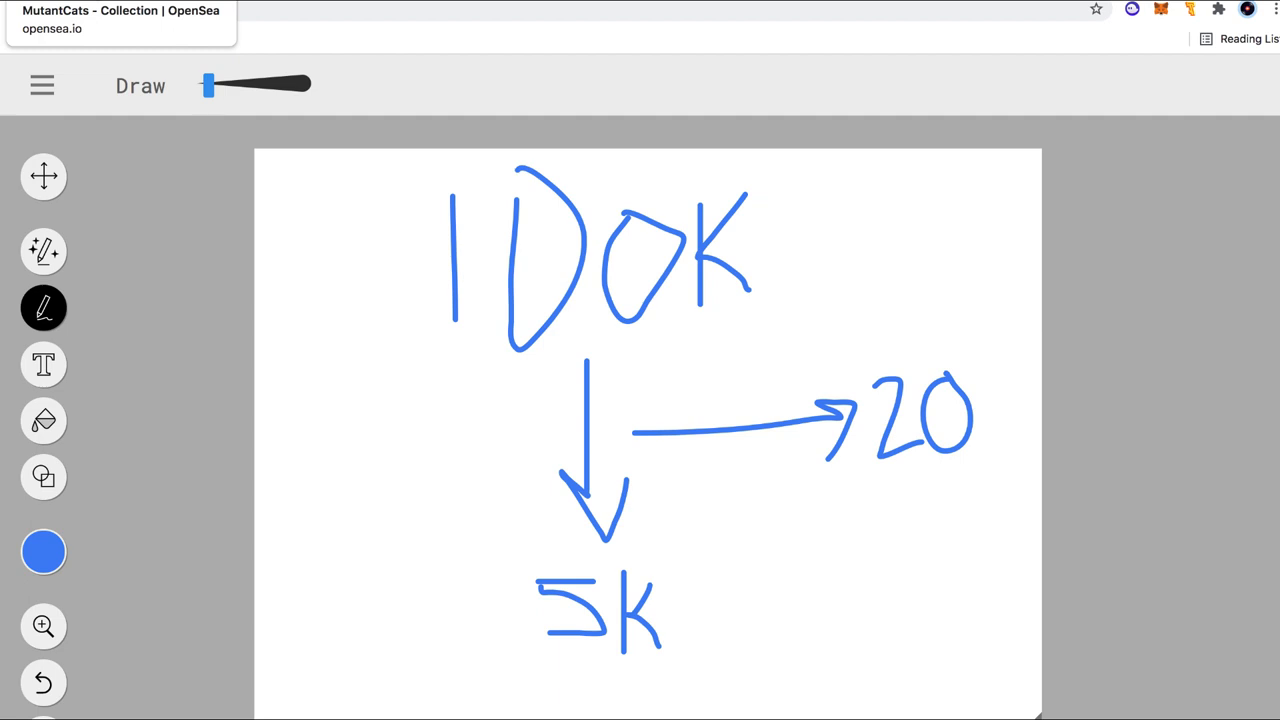
- Draw a hand-drawn box around 10K
drag(389, 178, 389, 295)
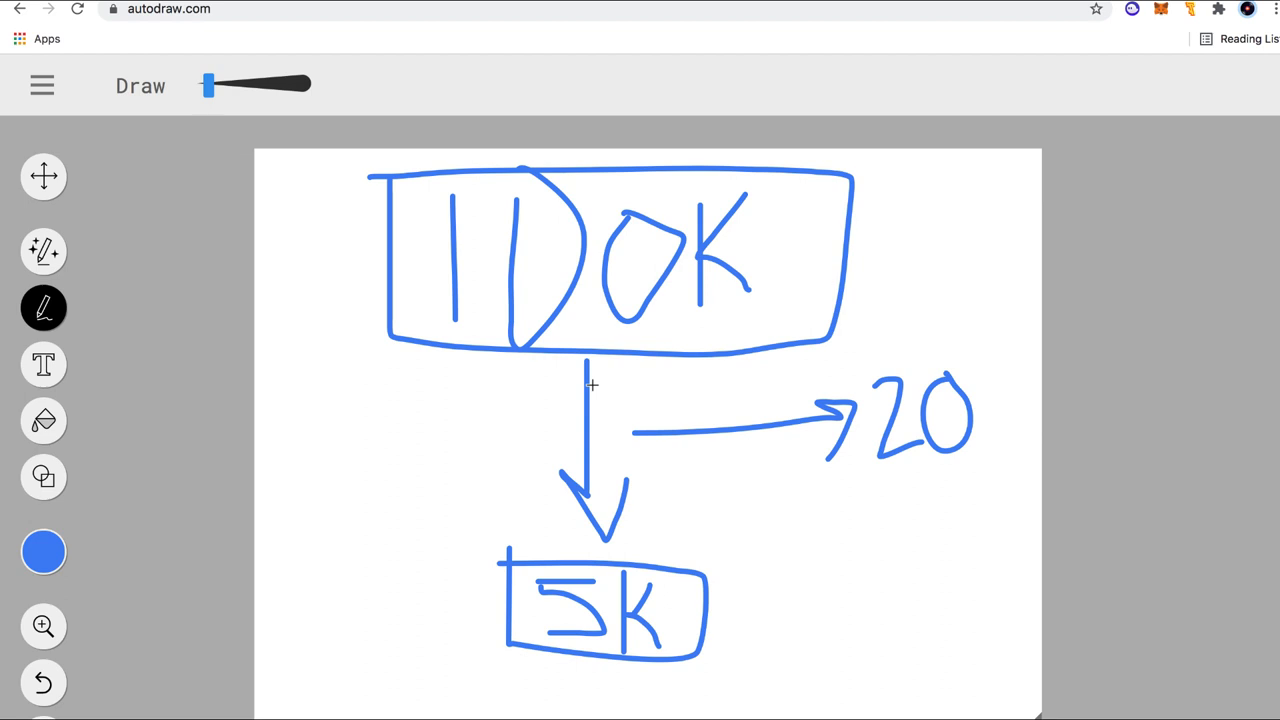
mouse_move(590, 390)
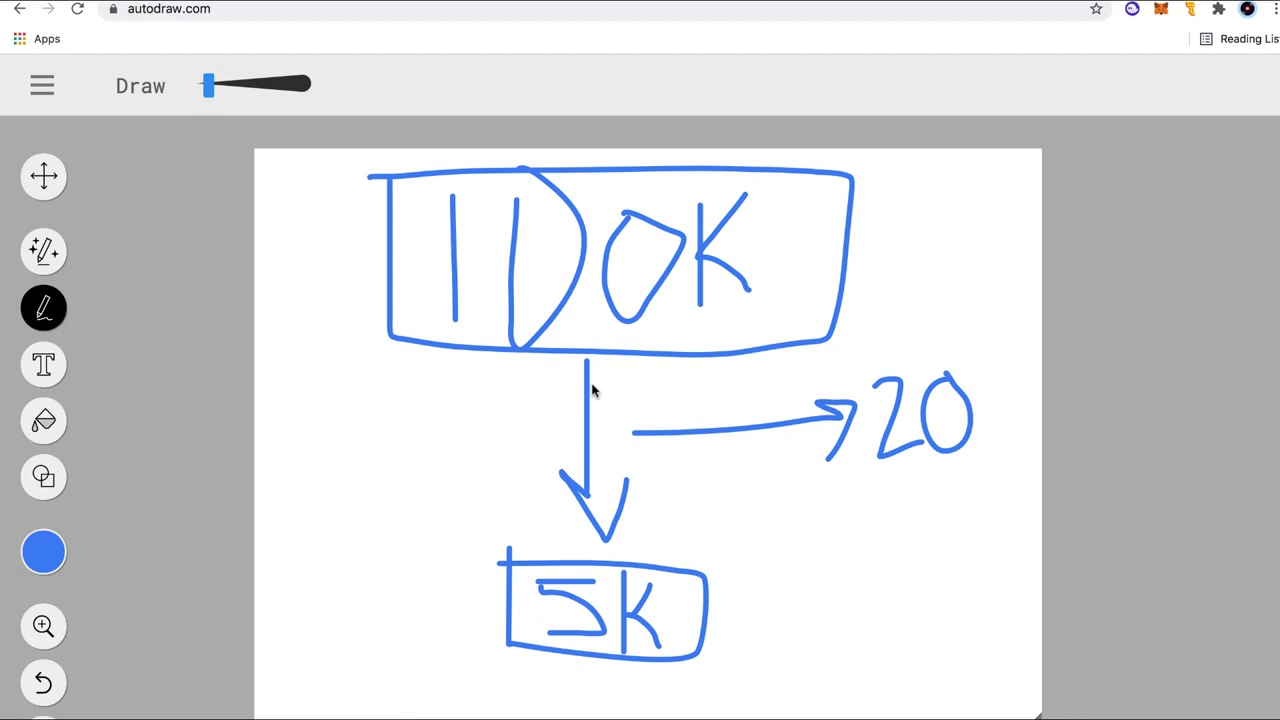
mouse_move(590, 390)
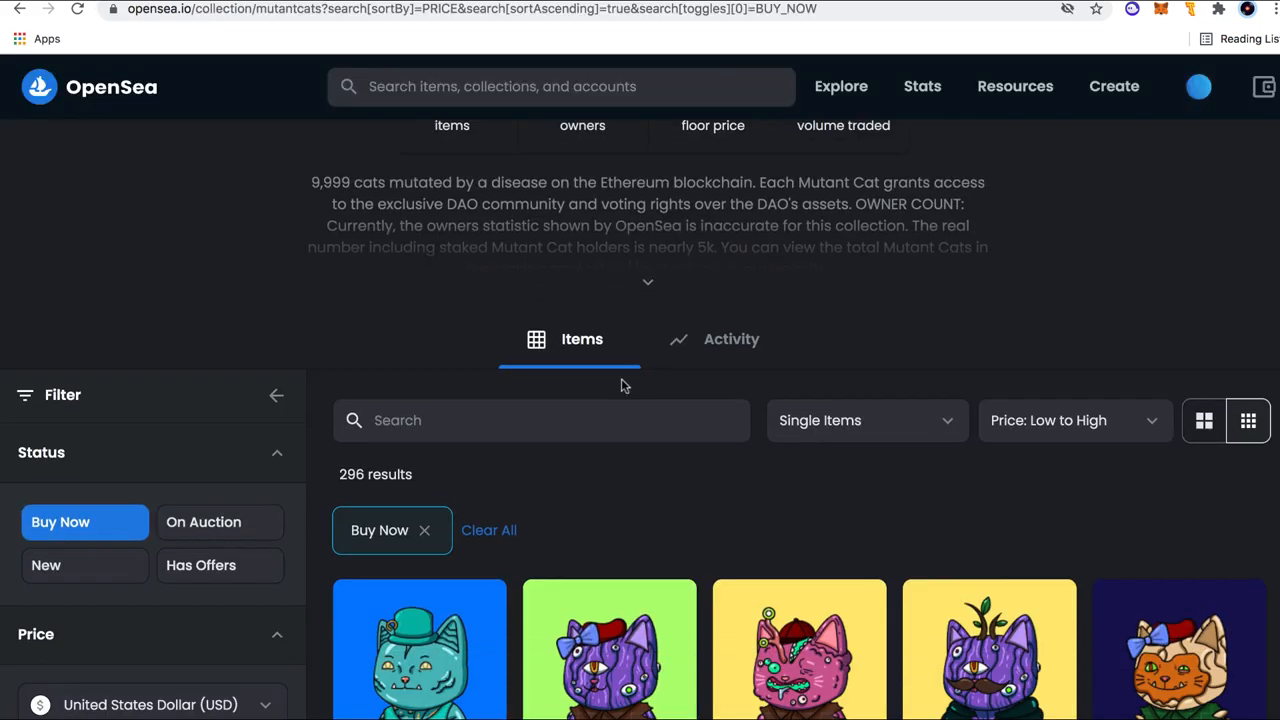
- Scroll down to the MutantCats Buy Now items sorted low to high, 1.39 ETH floor
scroll(down, 3)
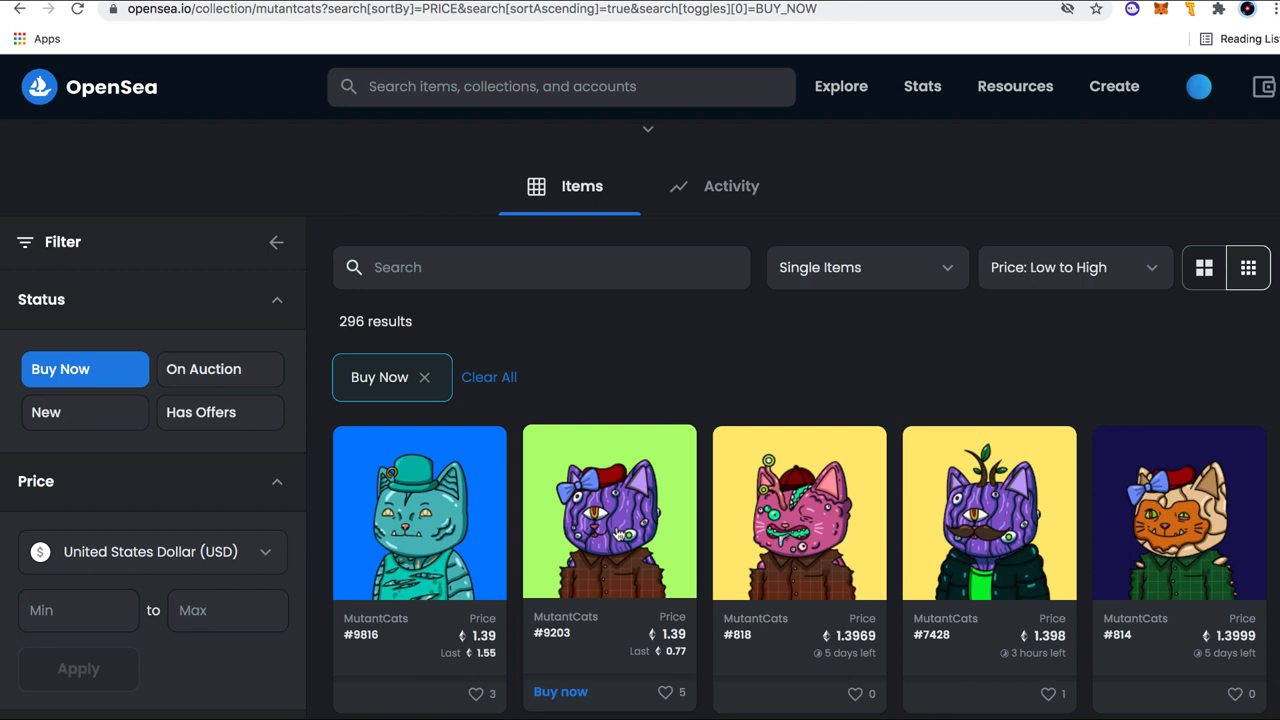
mouse_move(197, 7)
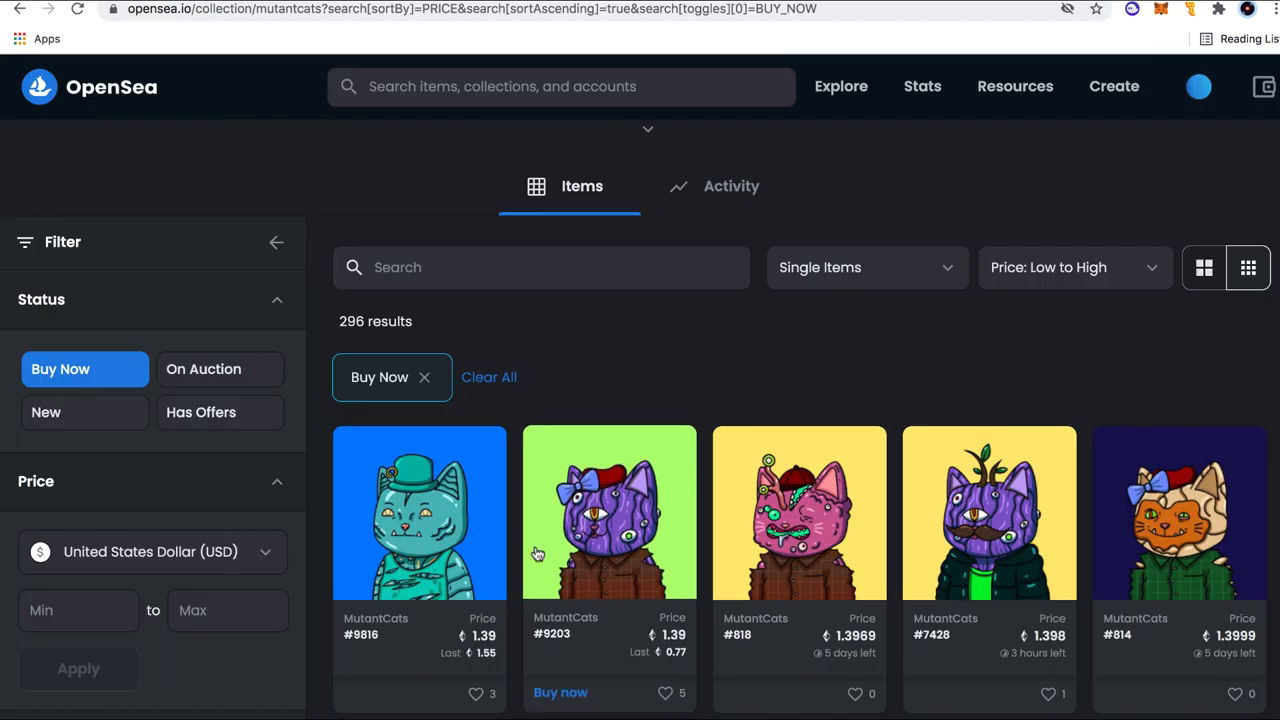
mouse_move(195, 9)
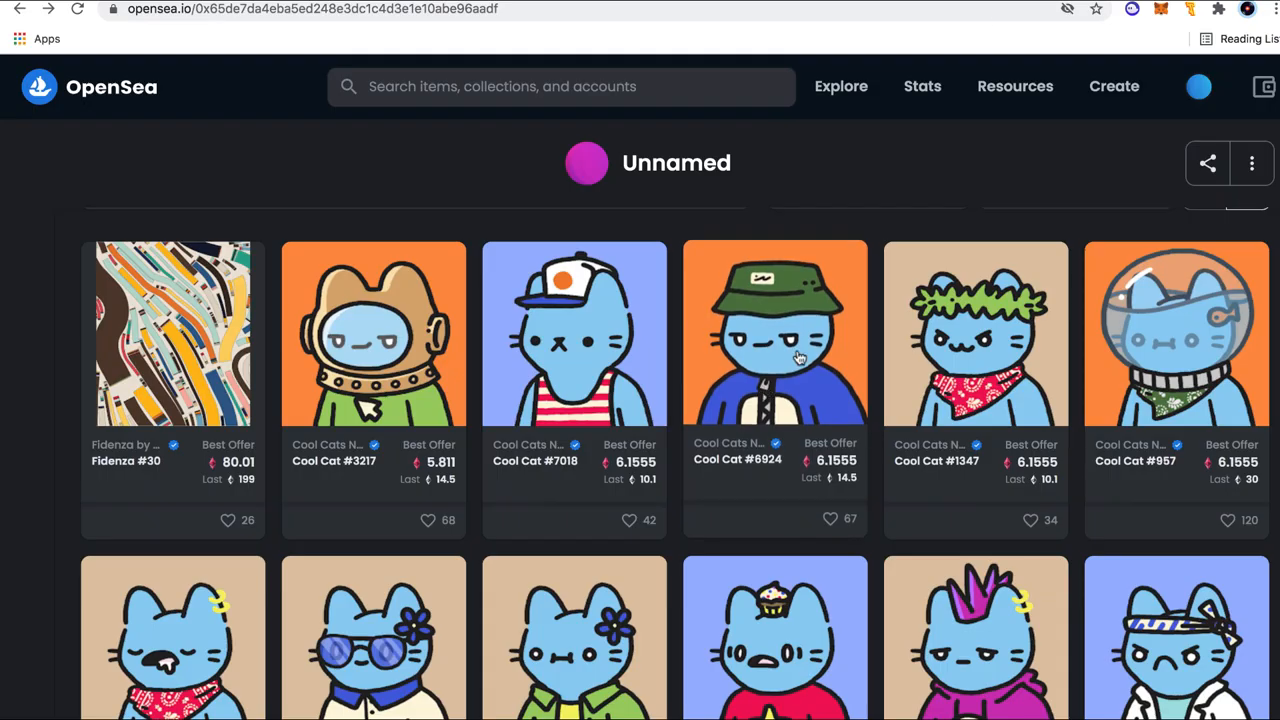
mouse_move(782, 322)
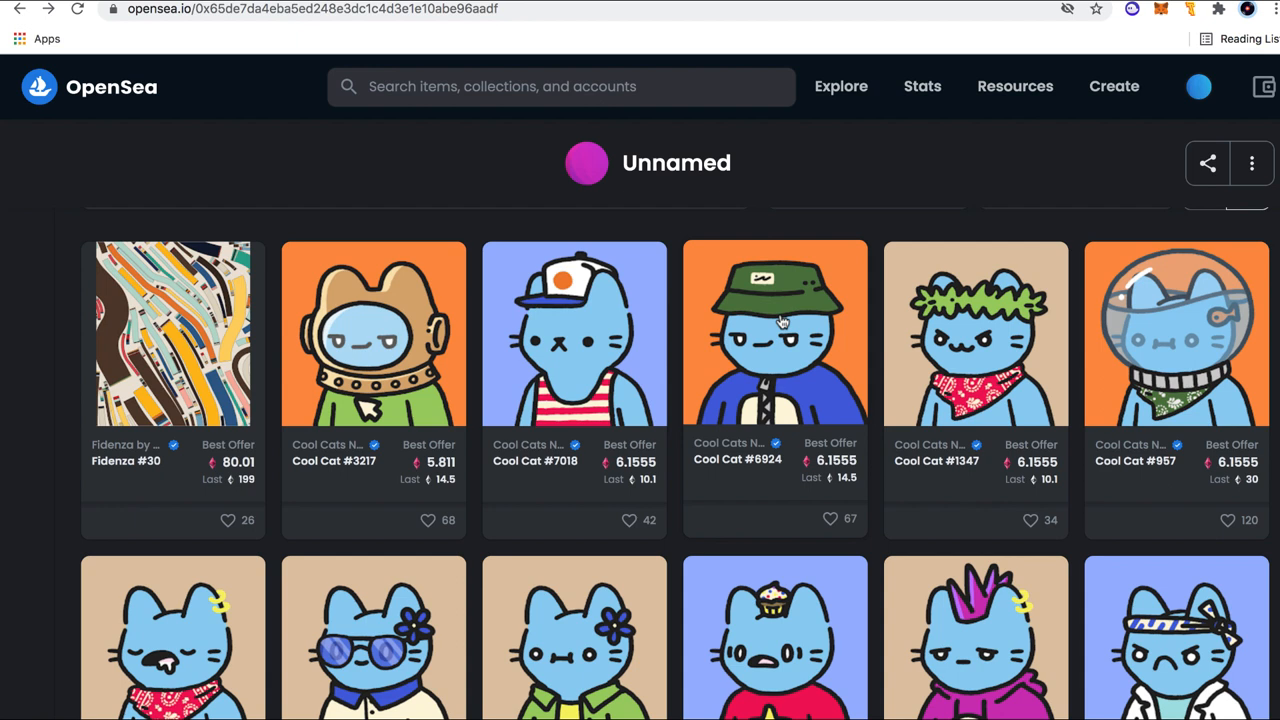
mouse_move(672, 283)
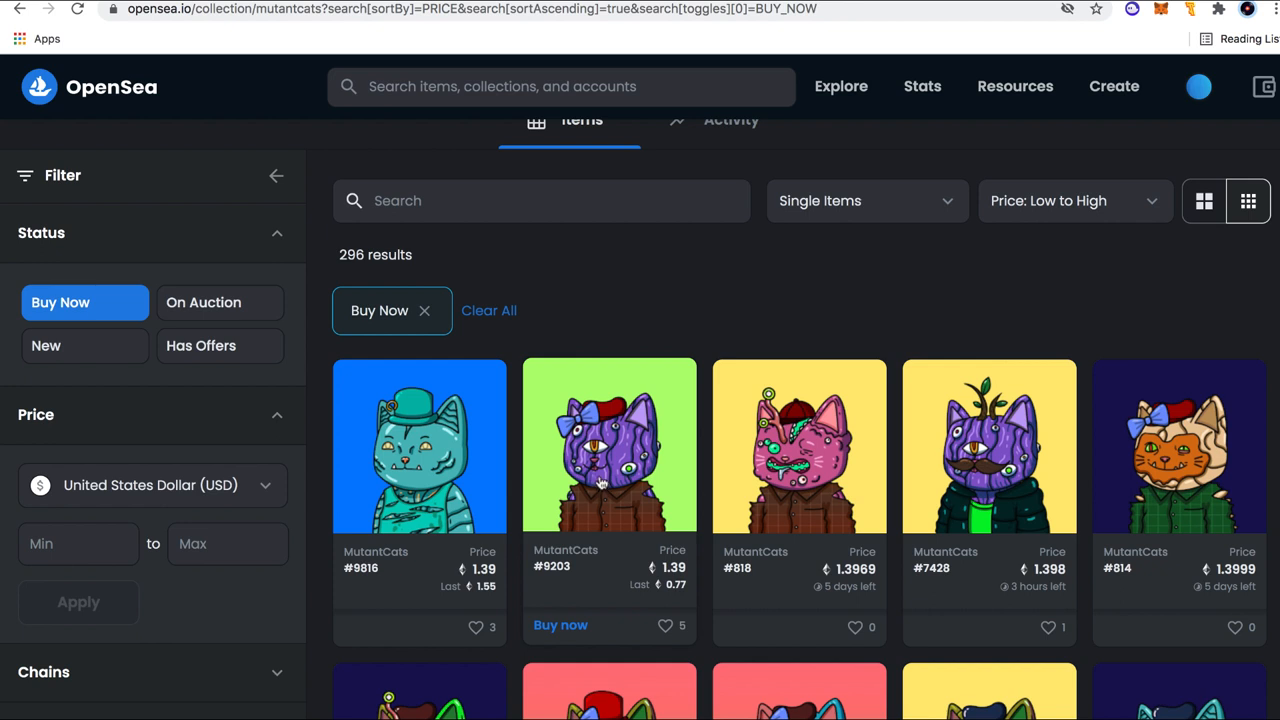
mouse_move(430, 200)
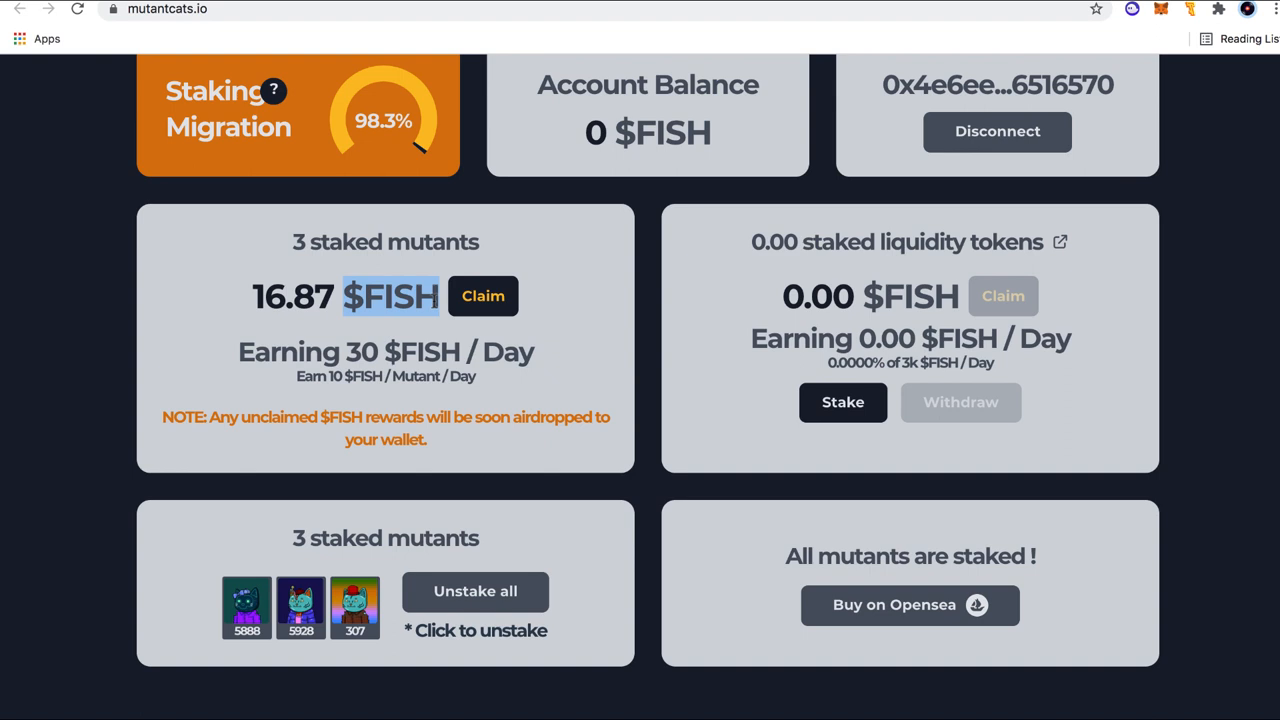
mouse_move(435, 307)
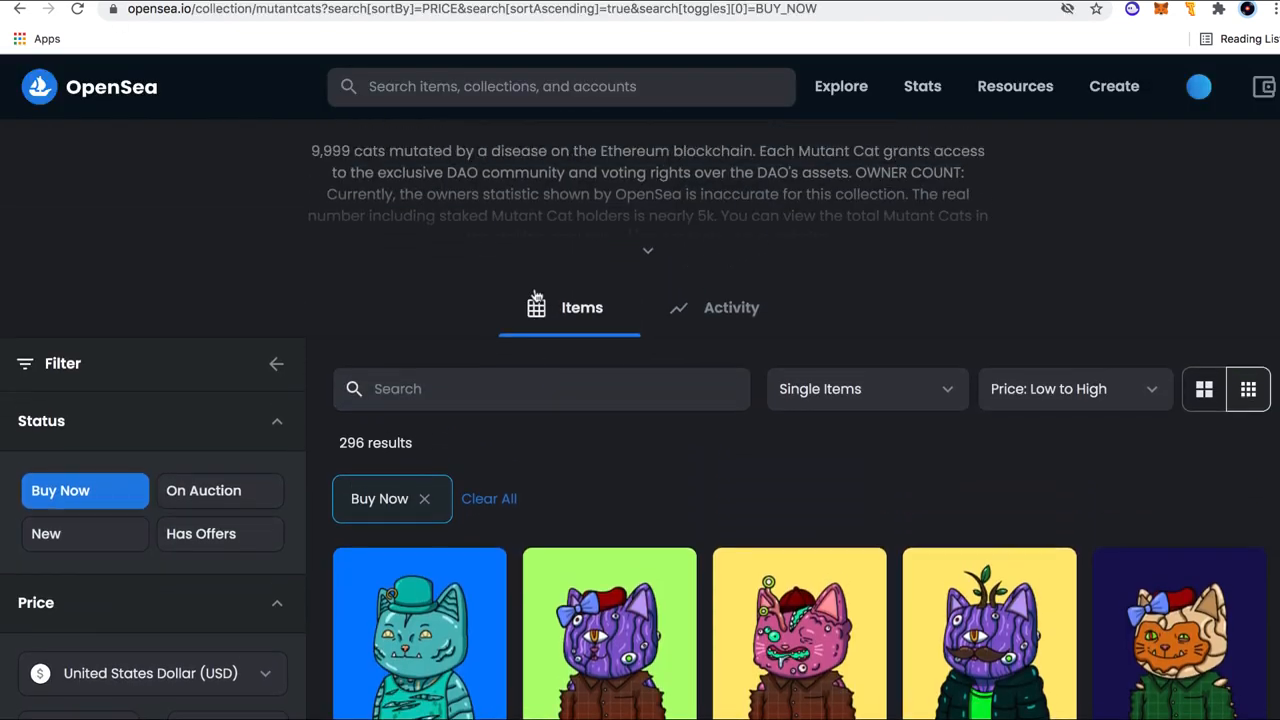
- Scroll the low-to-high MutantCats Buy Now listings and the stats header (items, owners, floor, volume)
scroll(down, 3)
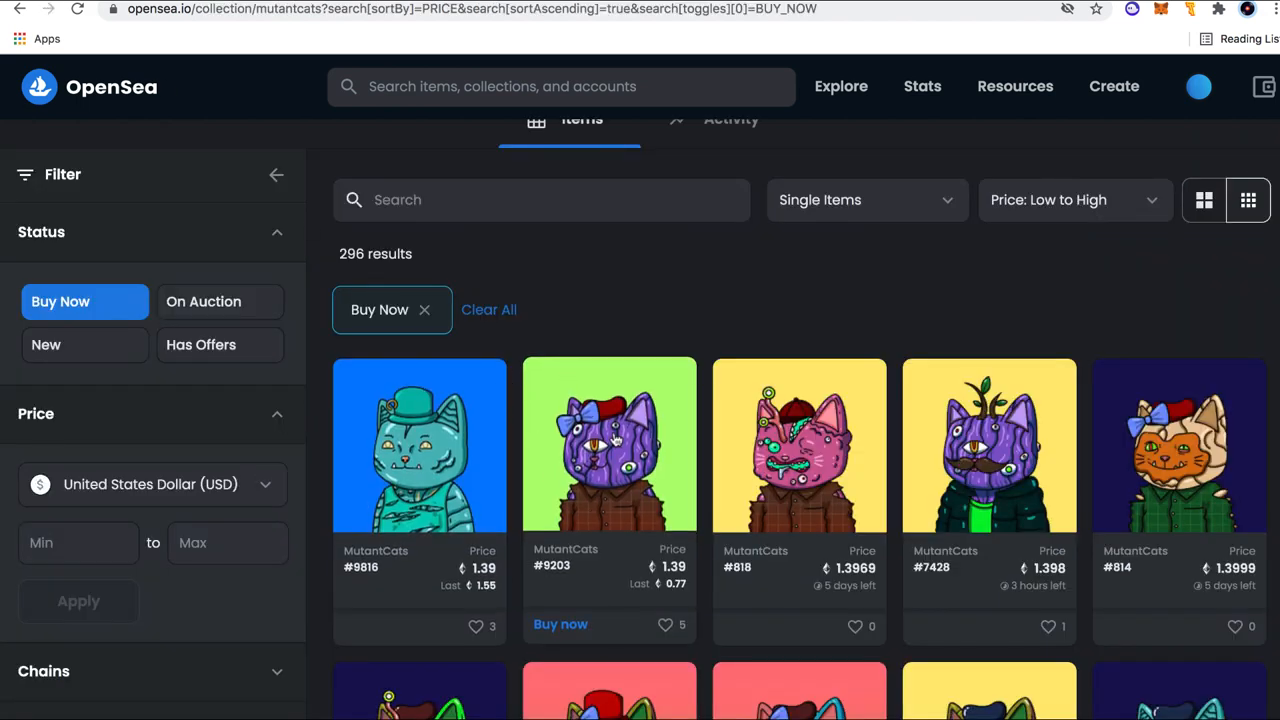
mouse_move(1055, 560)
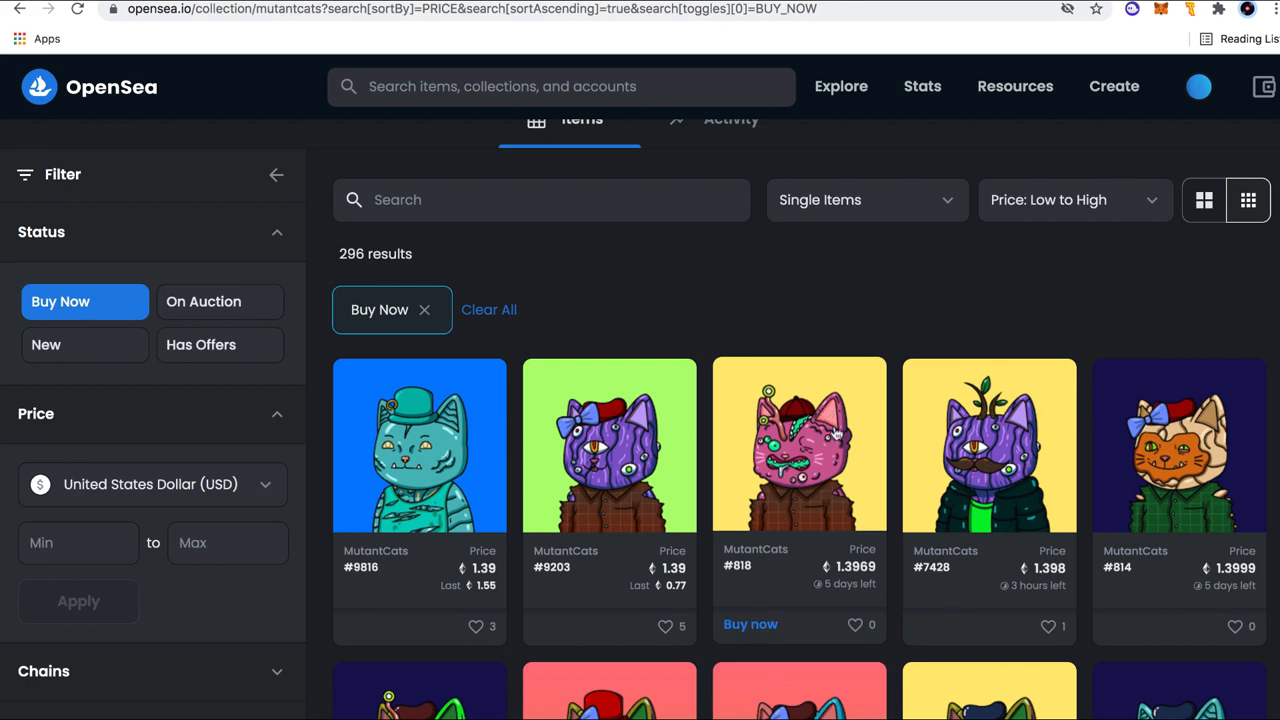
mouse_move(700, 303)
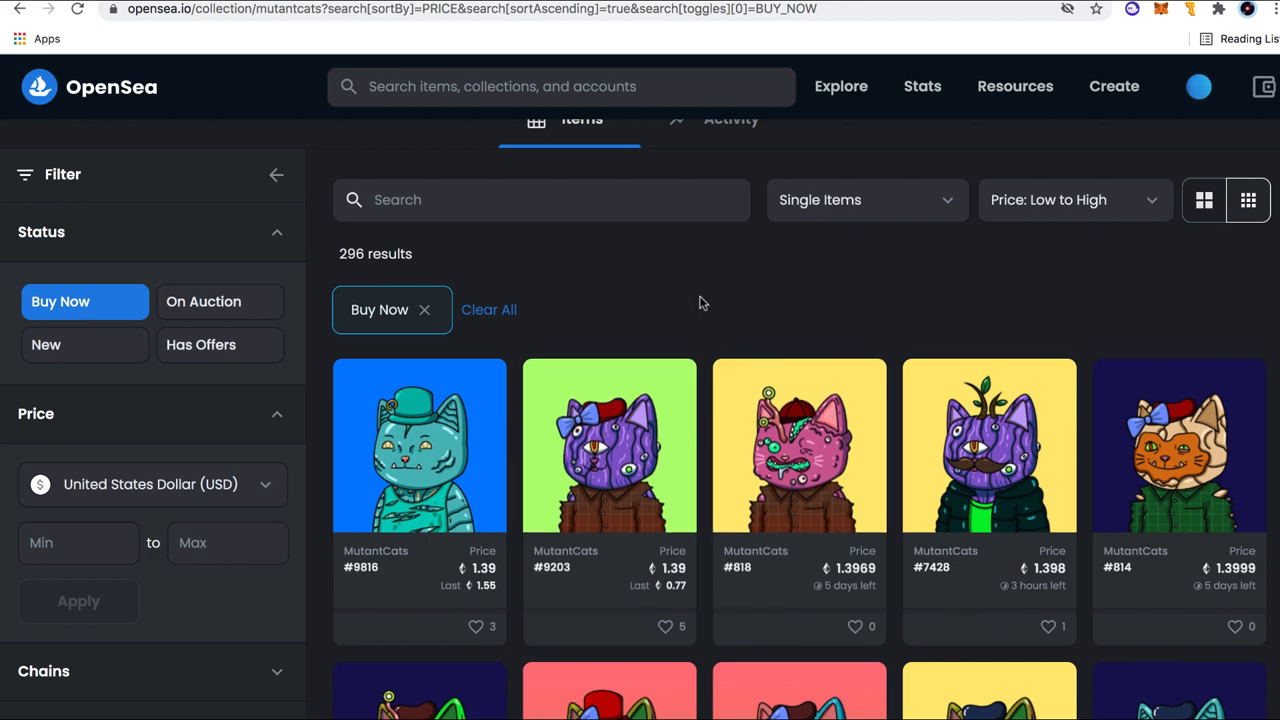
scroll(up, 3)
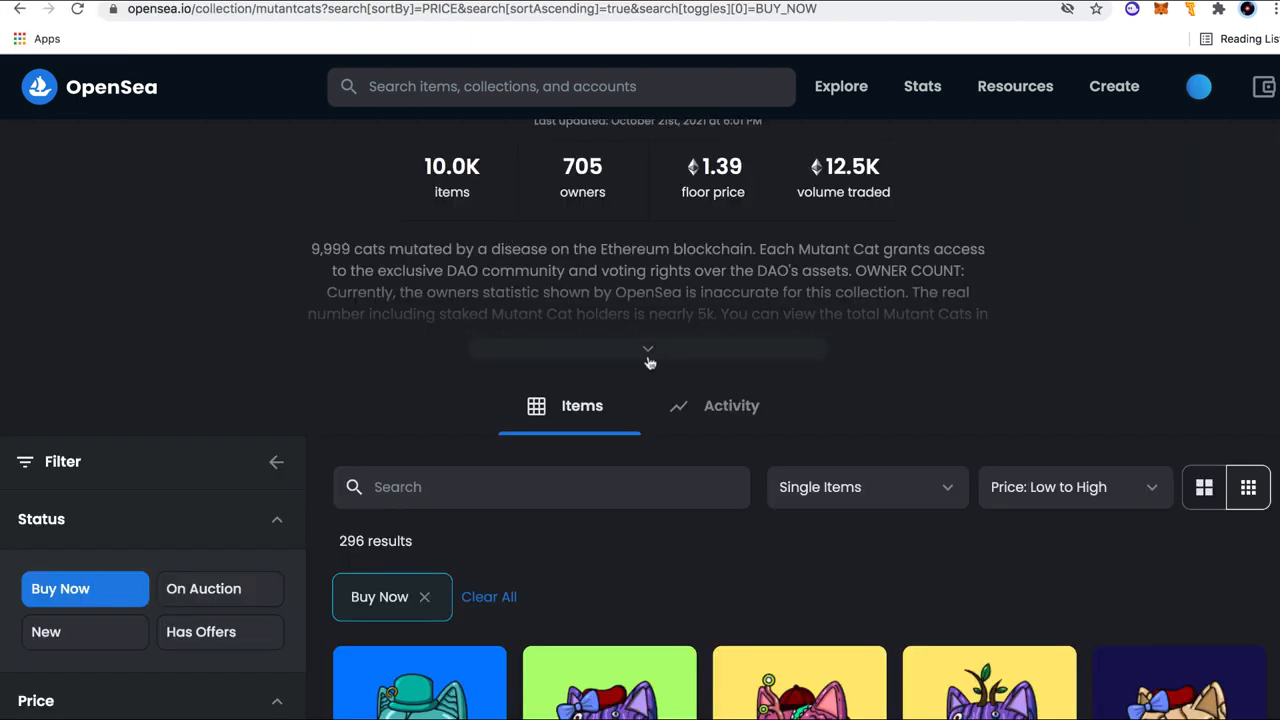
scroll(down, 3)
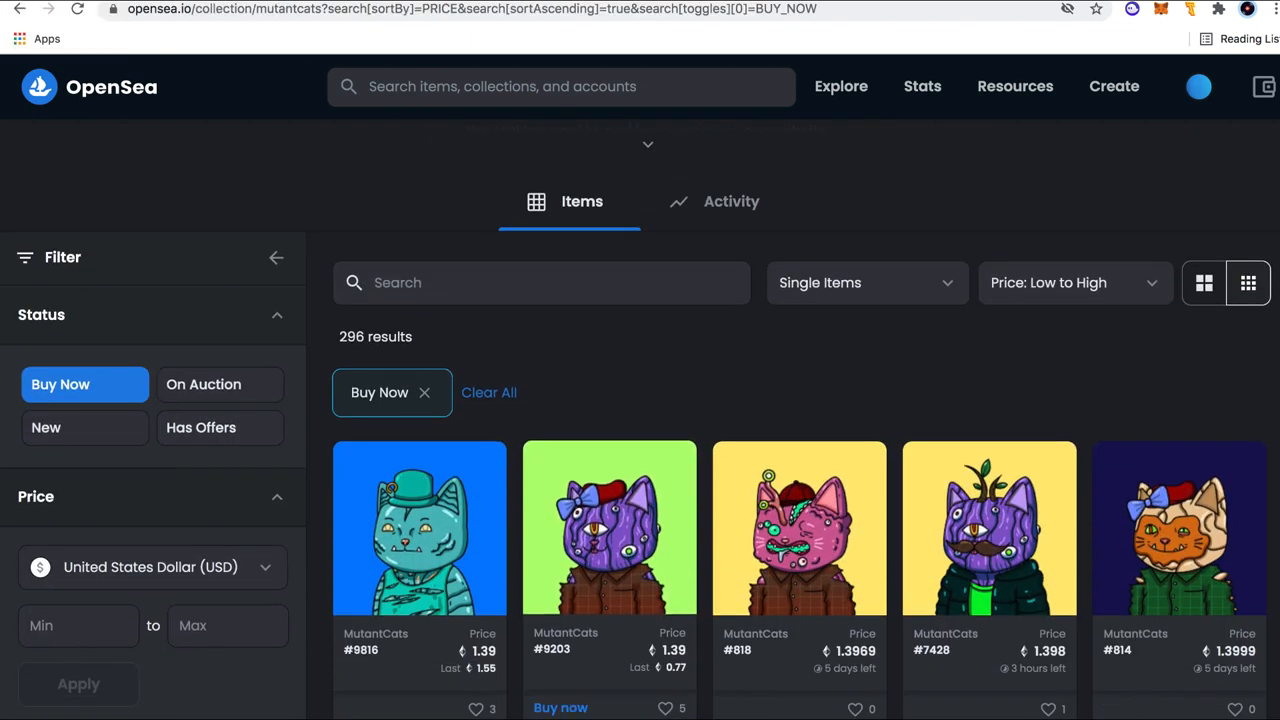
scroll(up, 3)
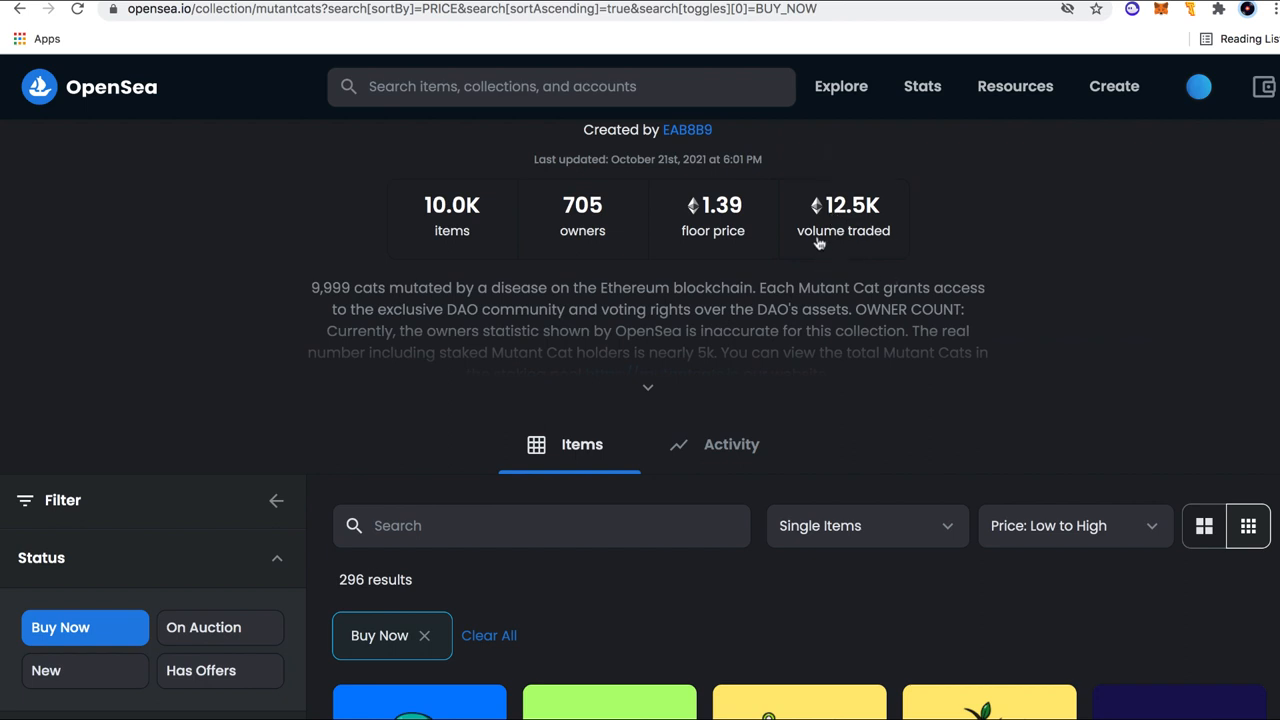
mouse_move(875, 230)
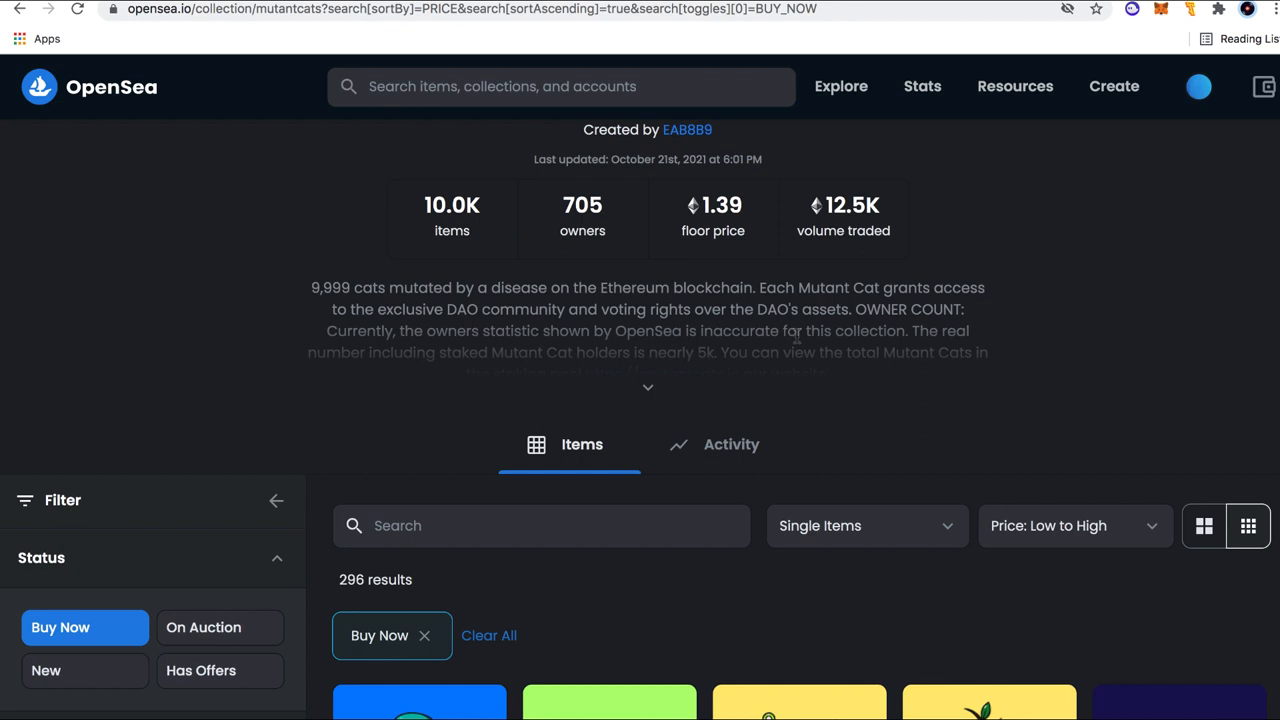
mouse_move(797, 340)
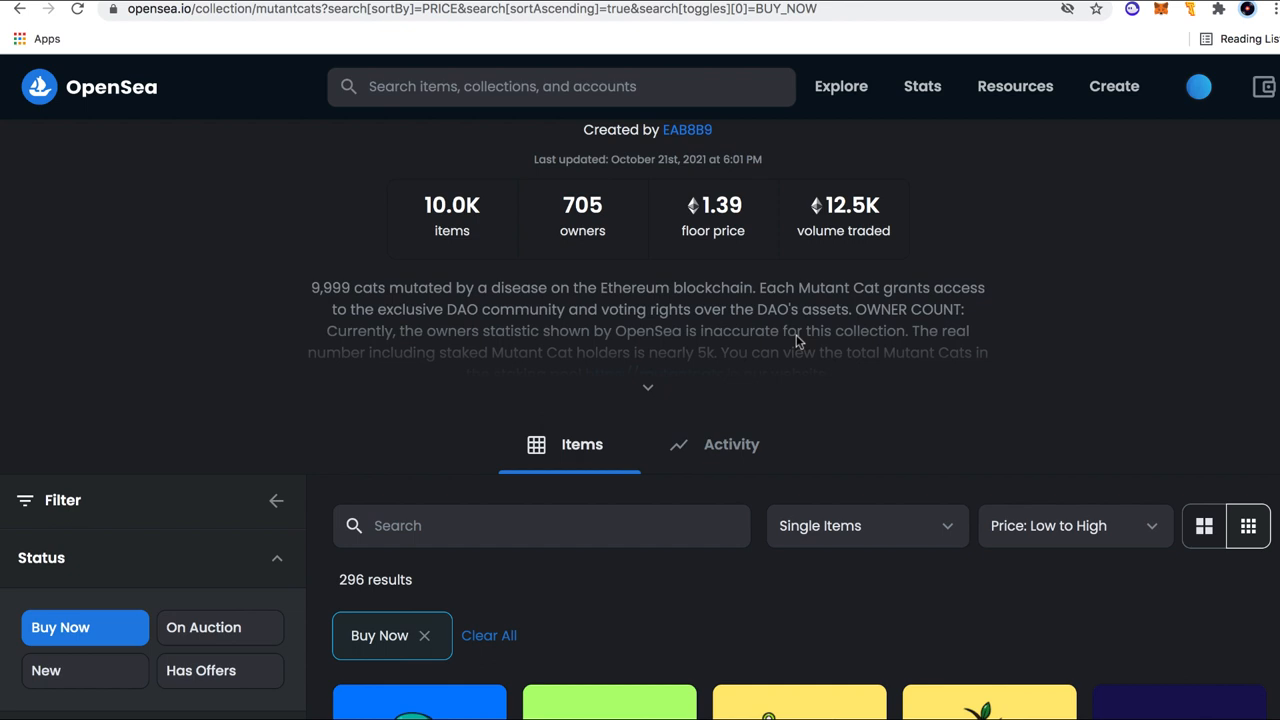
scroll(down, 3)
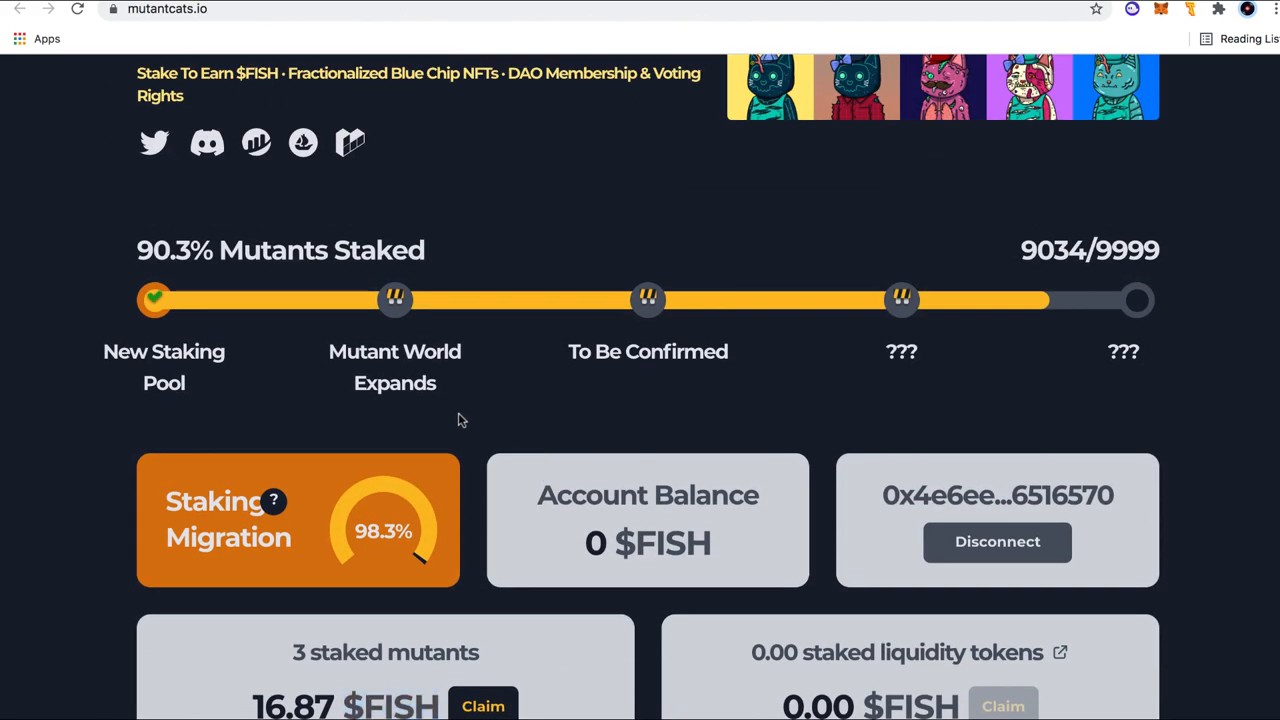
- Scroll to the 90.4% Mutants Staked bar and the panel of 3 staked mutants
scroll(up, 3)
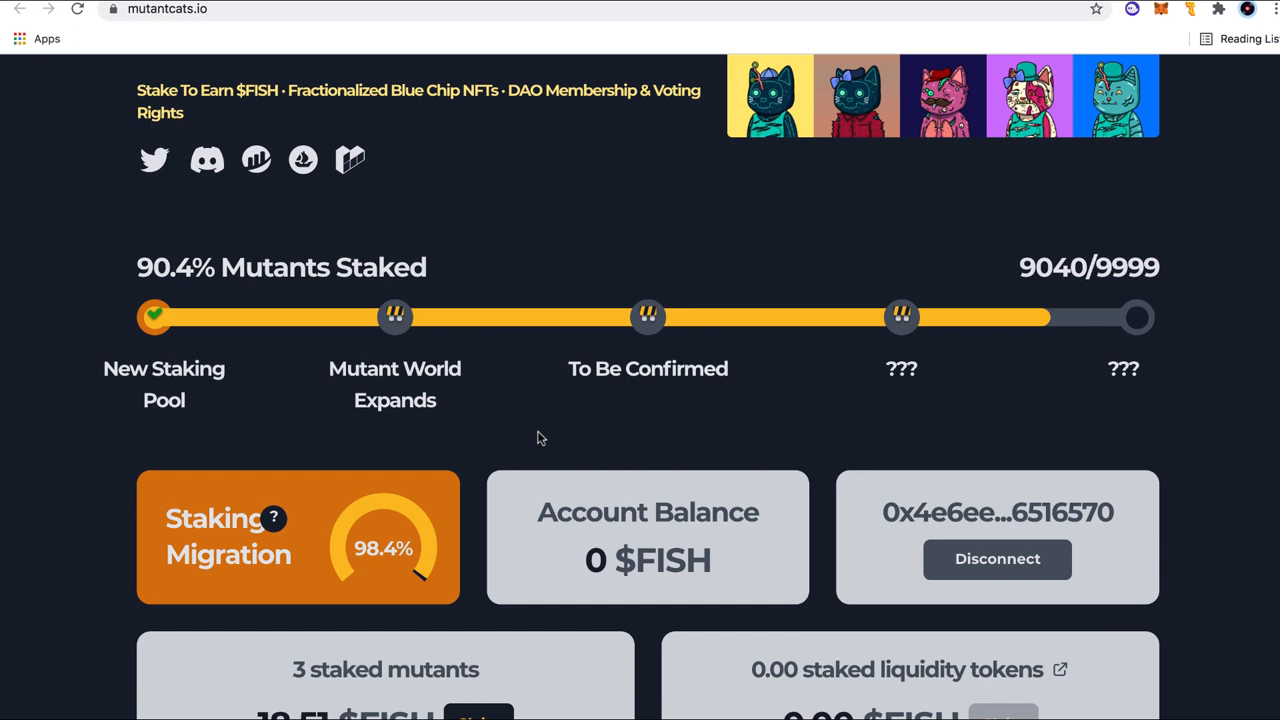
mouse_move(418, 247)
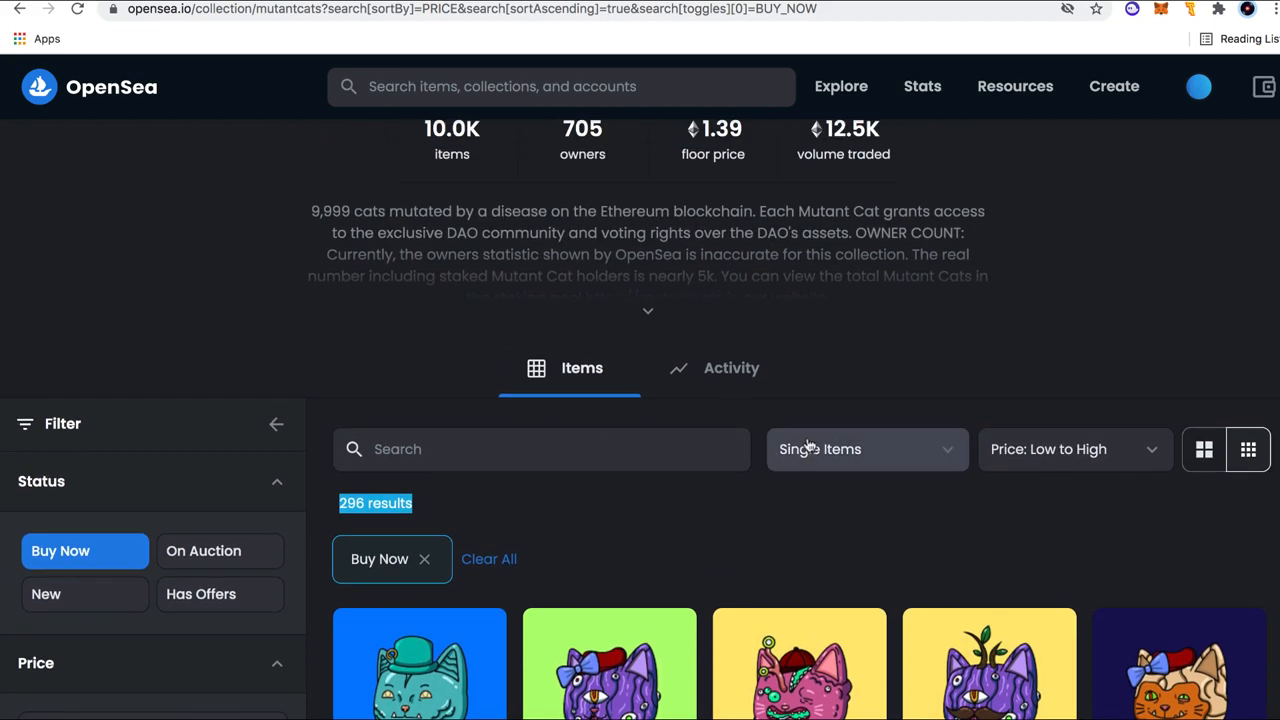
scroll(up, 3)
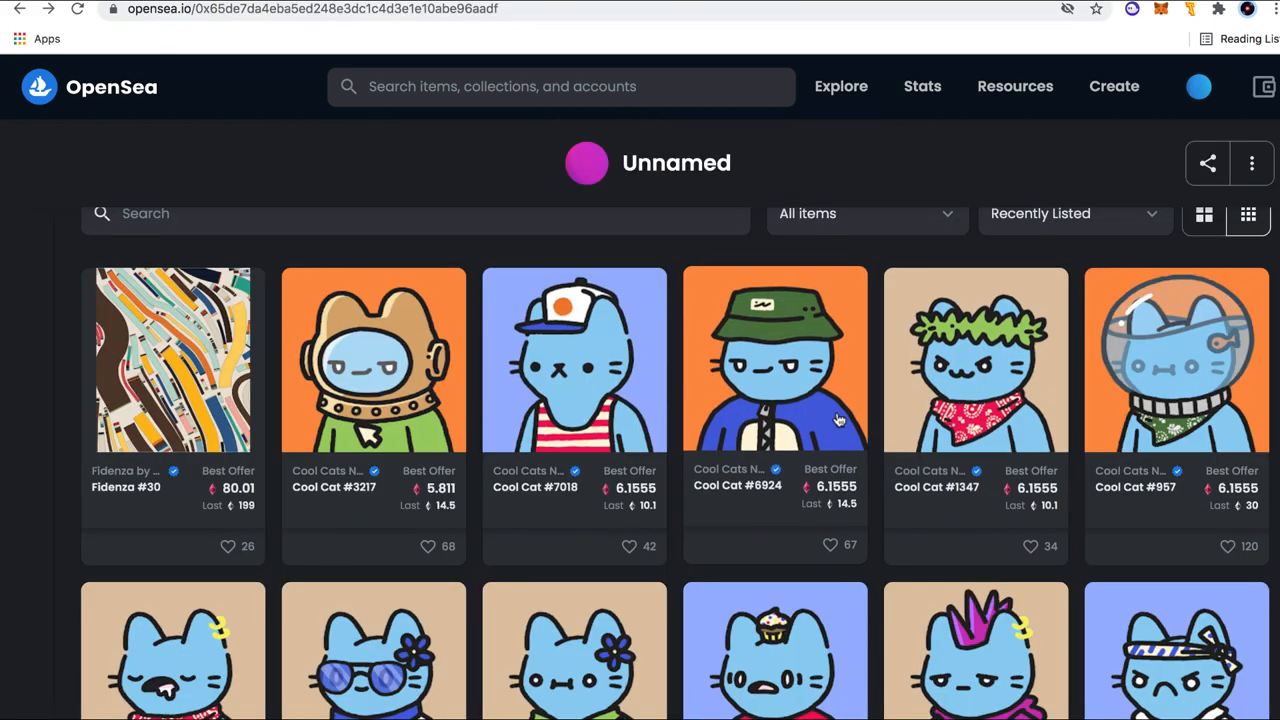
mouse_move(892, 385)
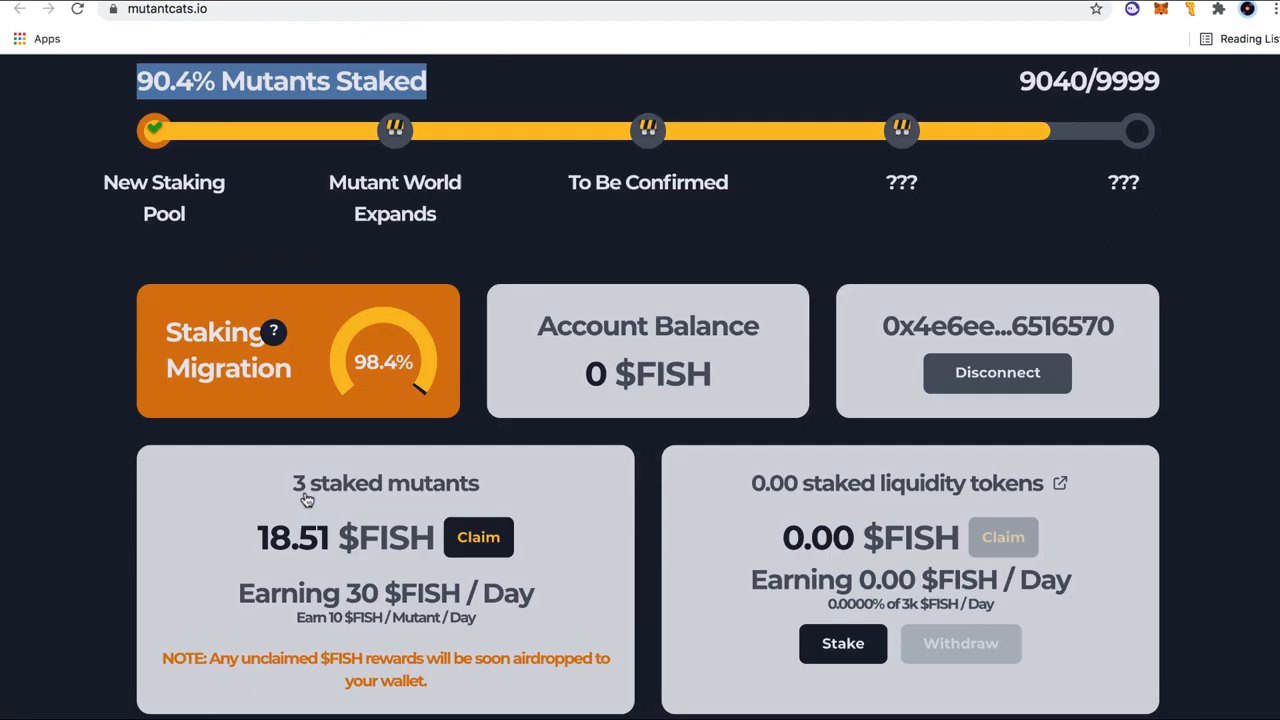
- Scroll the Unnamed wallet's OpenSea gallery holding Cool Cats and Fidenza #30
scroll(down, 3)
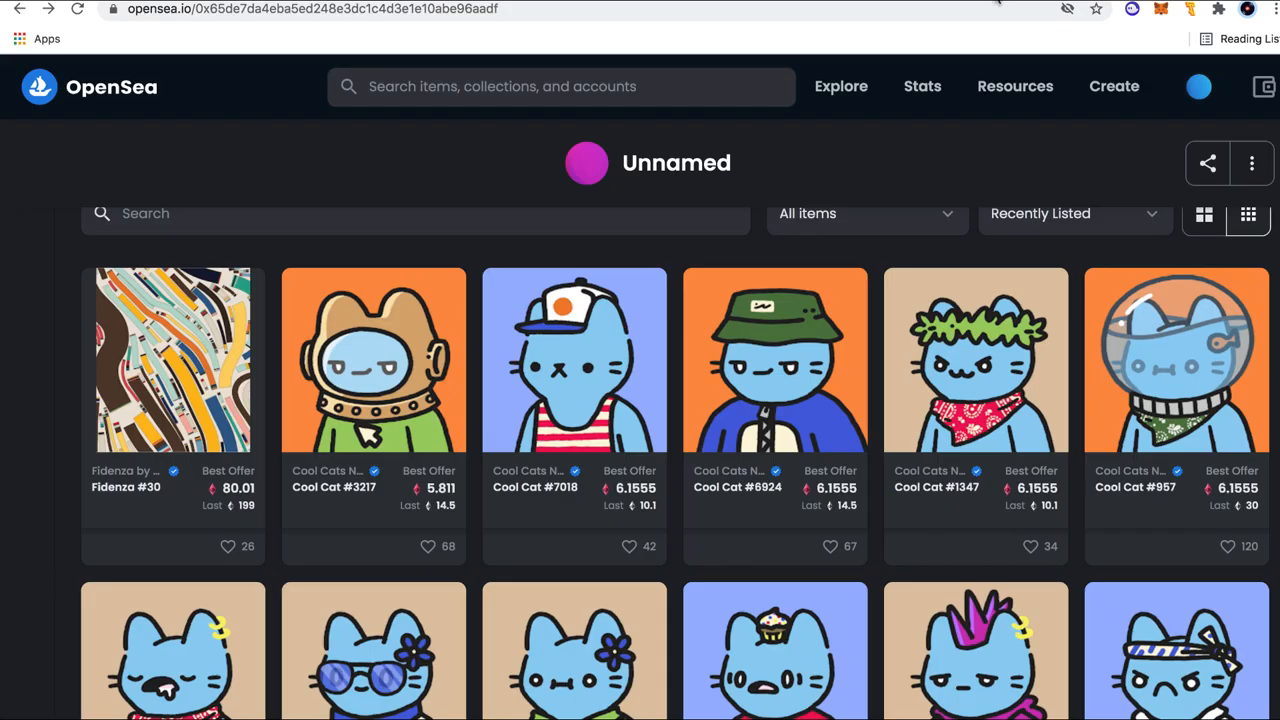
mouse_move(574, 460)
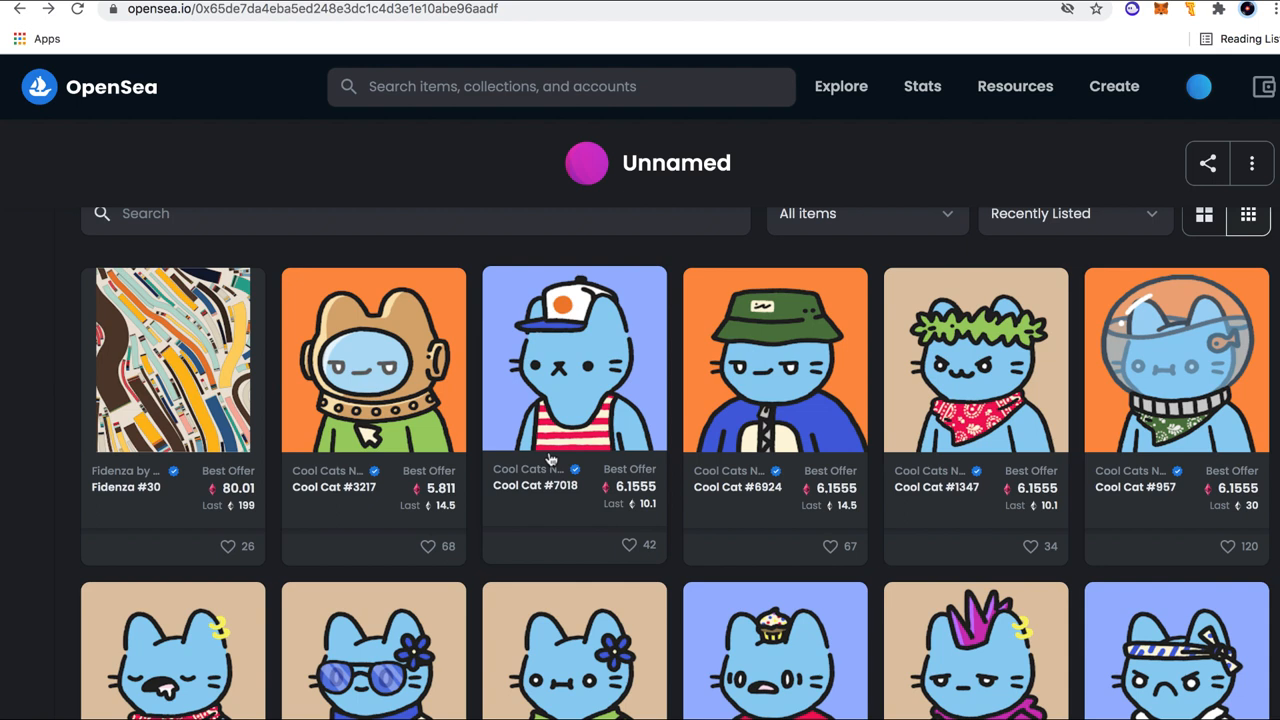
mouse_move(333, 62)
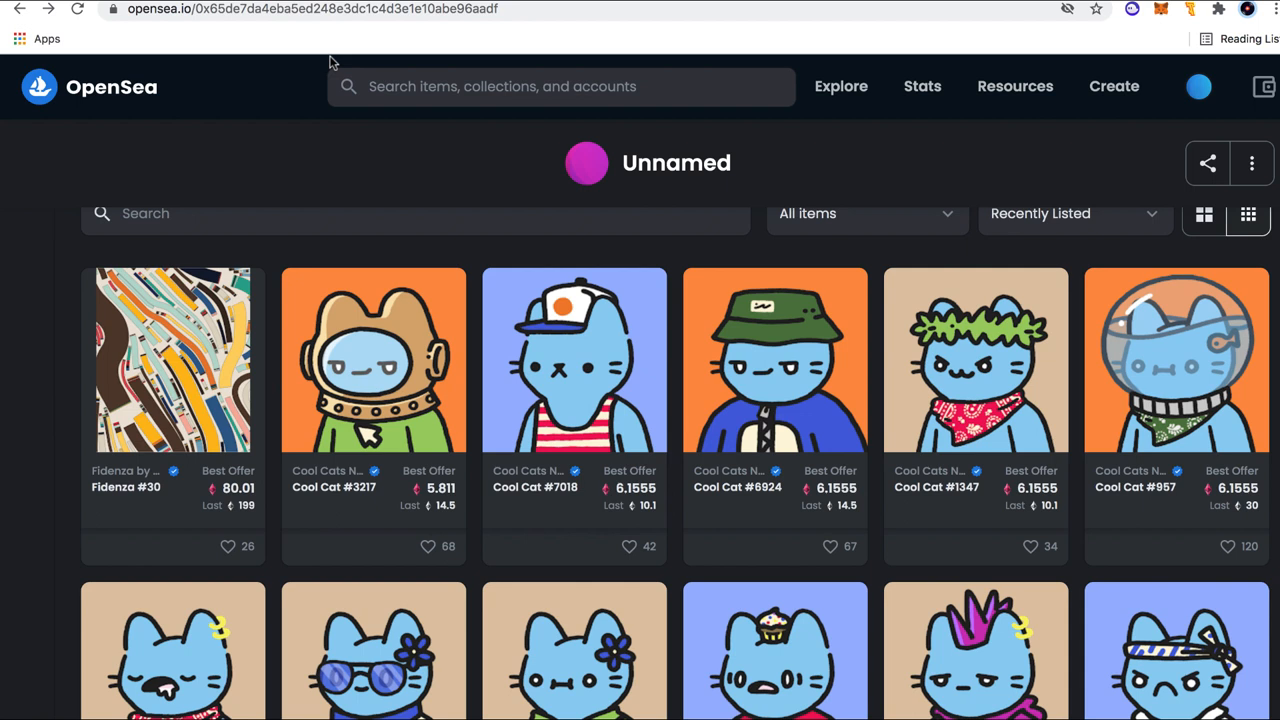
mouse_move(657, 517)
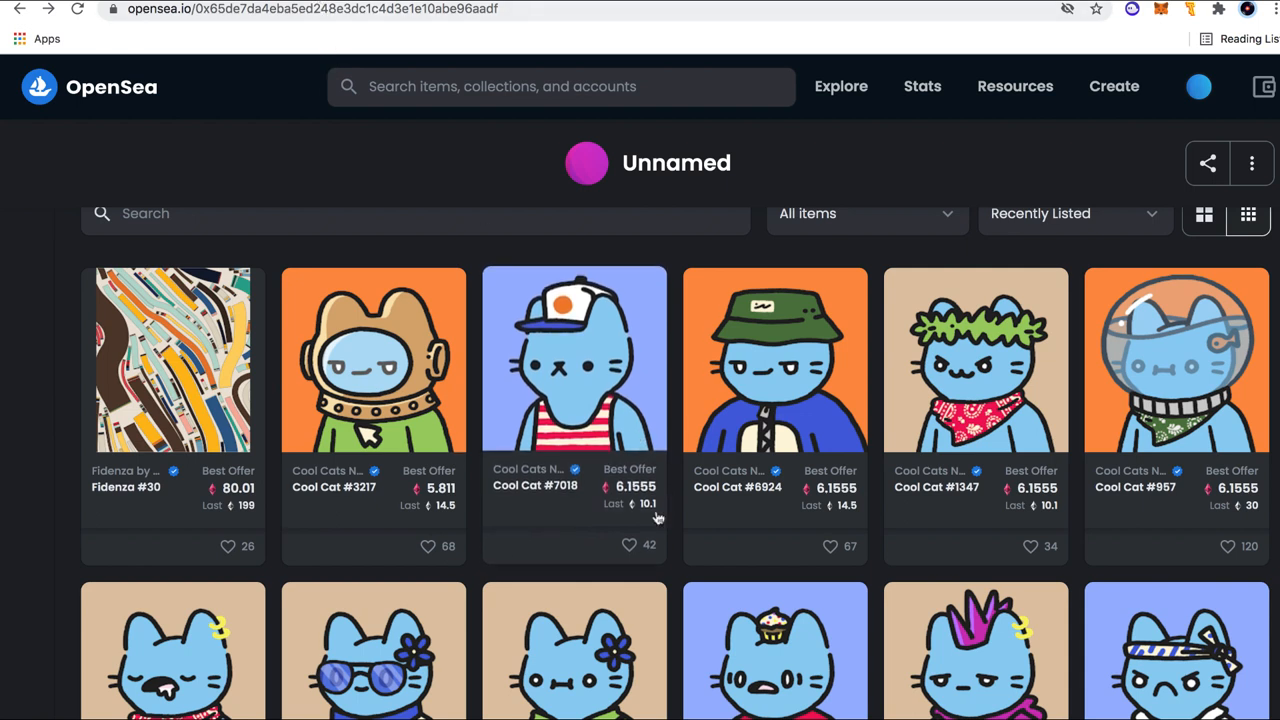
mouse_move(574, 305)
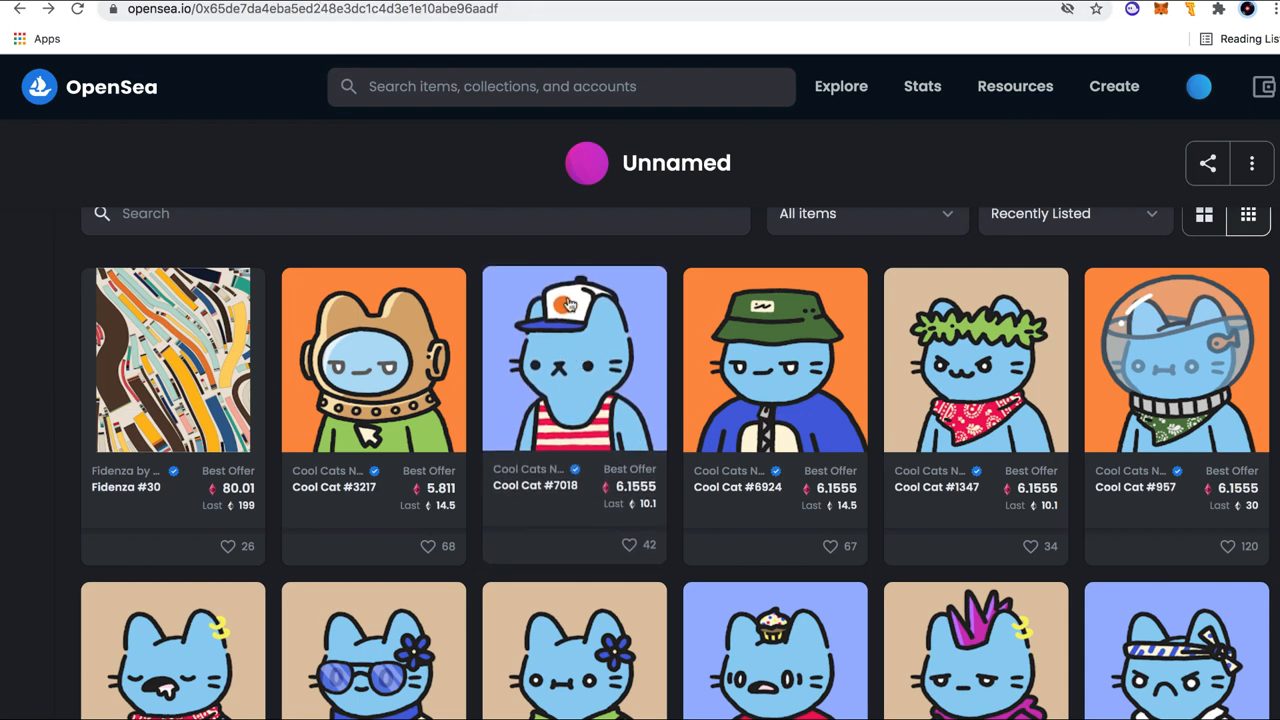
mouse_move(593, 349)
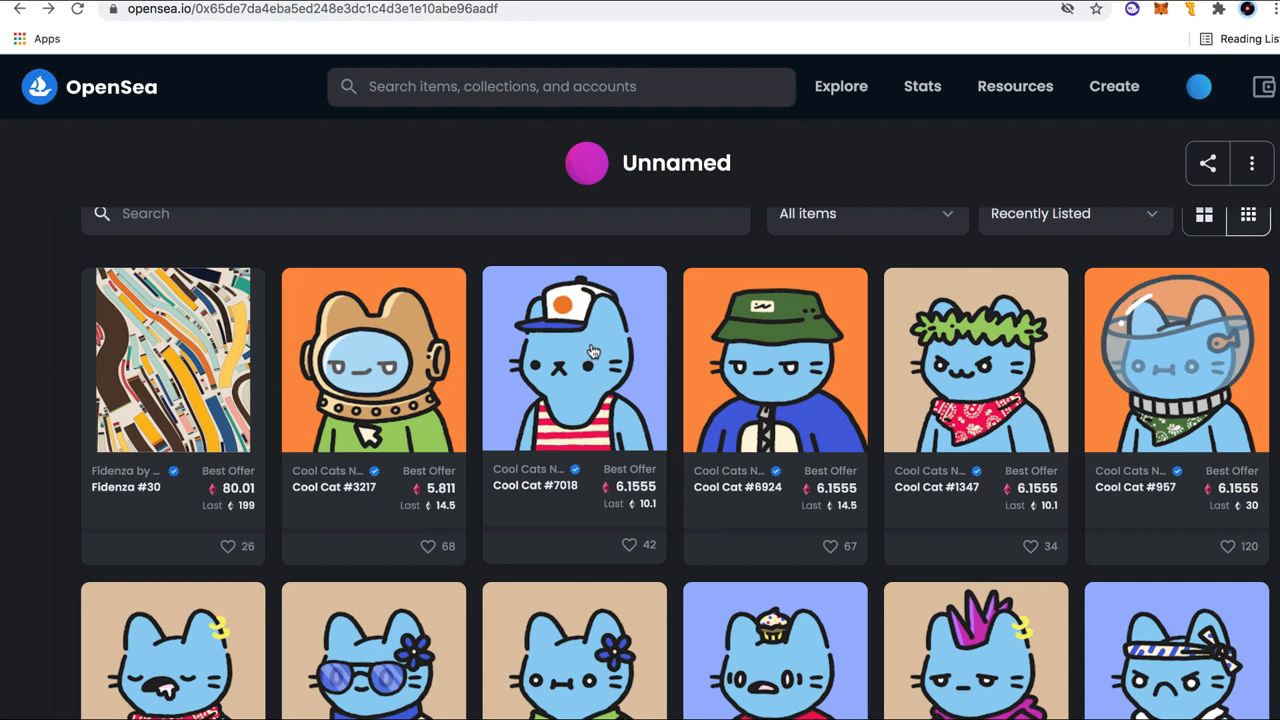
mouse_move(590, 350)
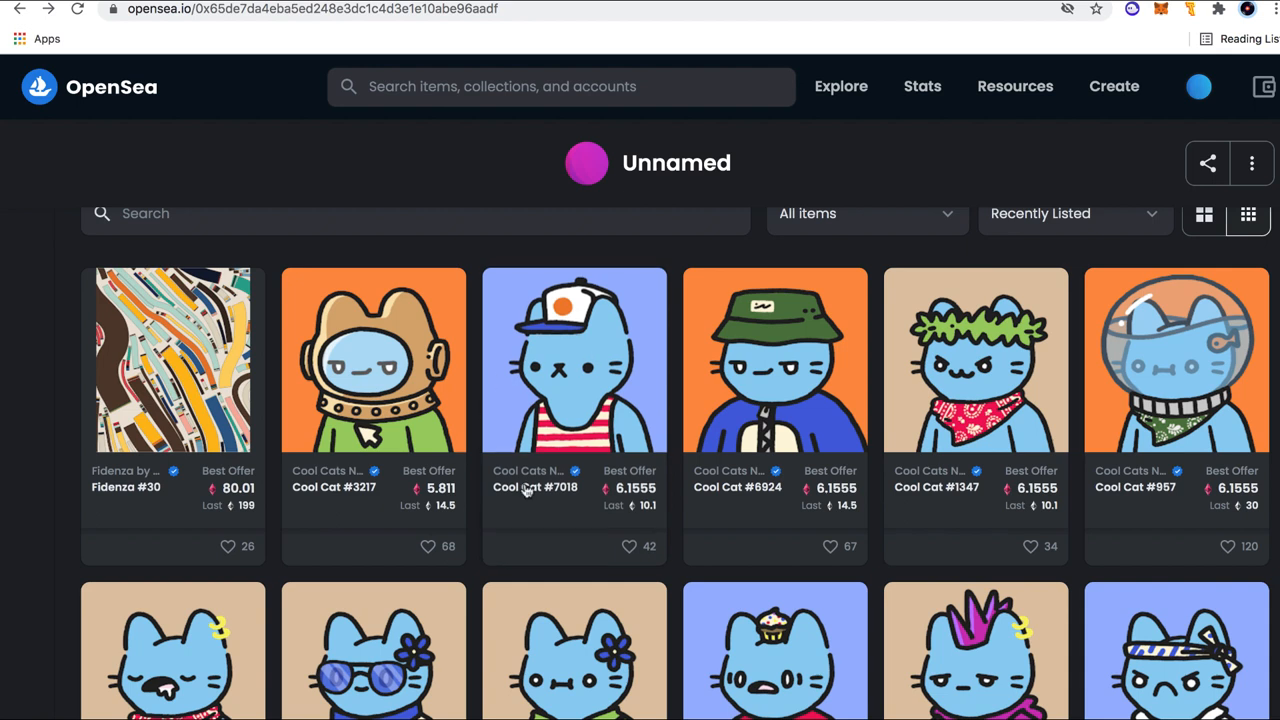
mouse_move(503, 261)
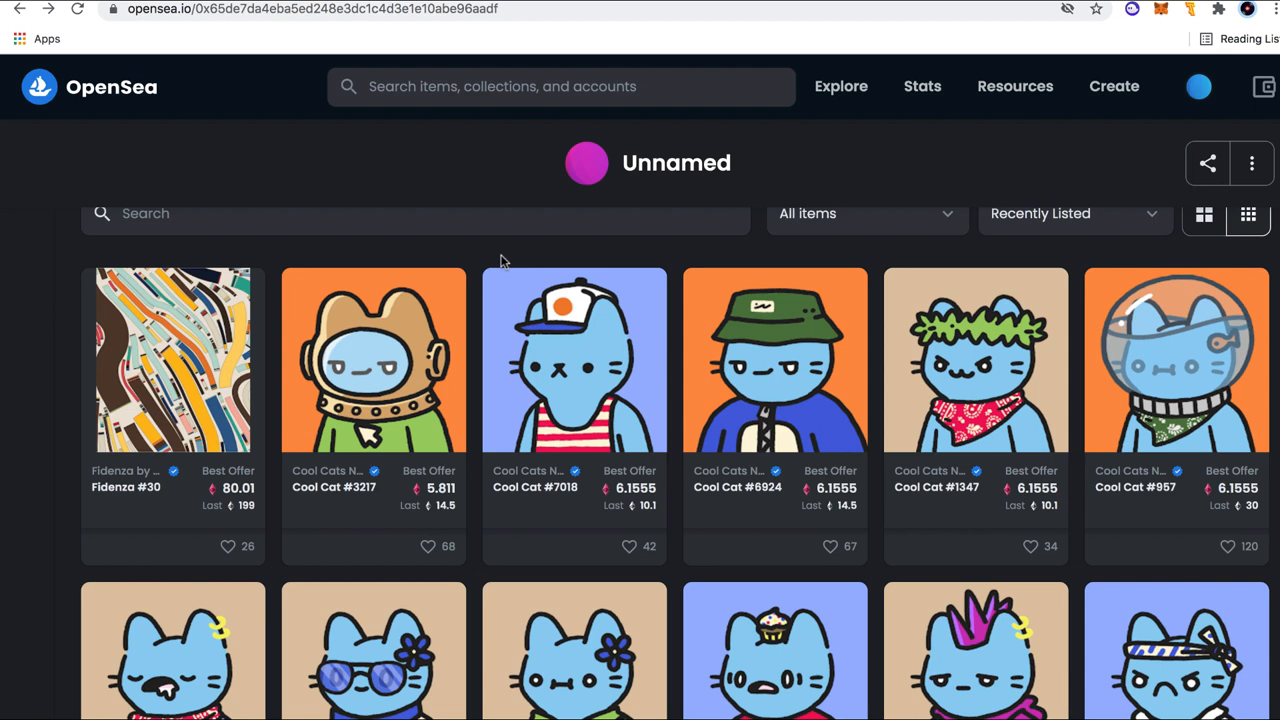
mouse_move(705, 575)
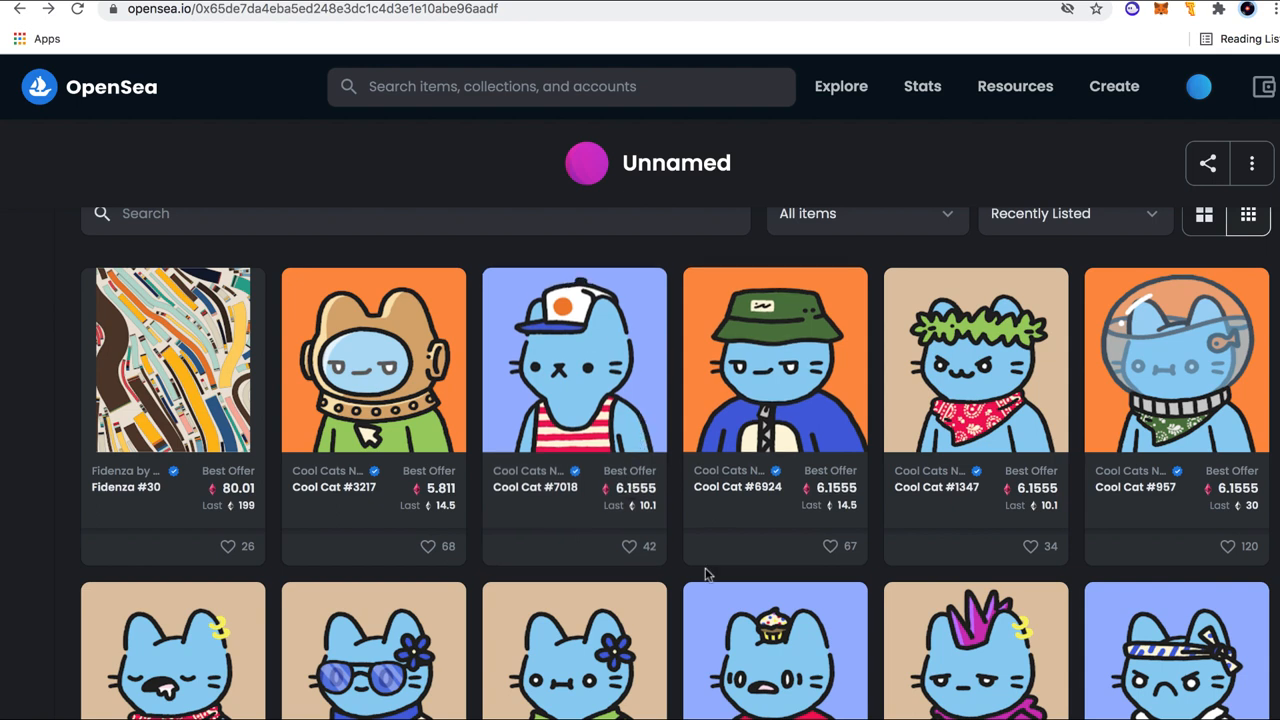
mouse_move(683, 548)
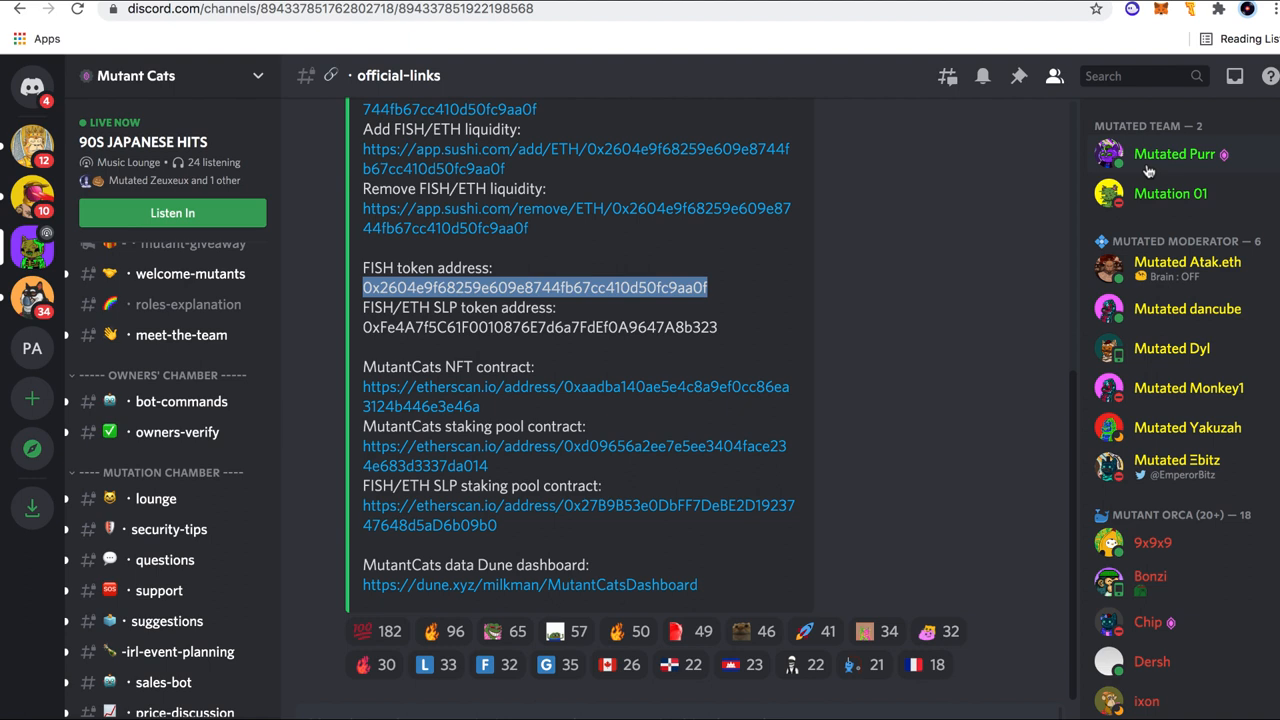
mouse_move(1148, 170)
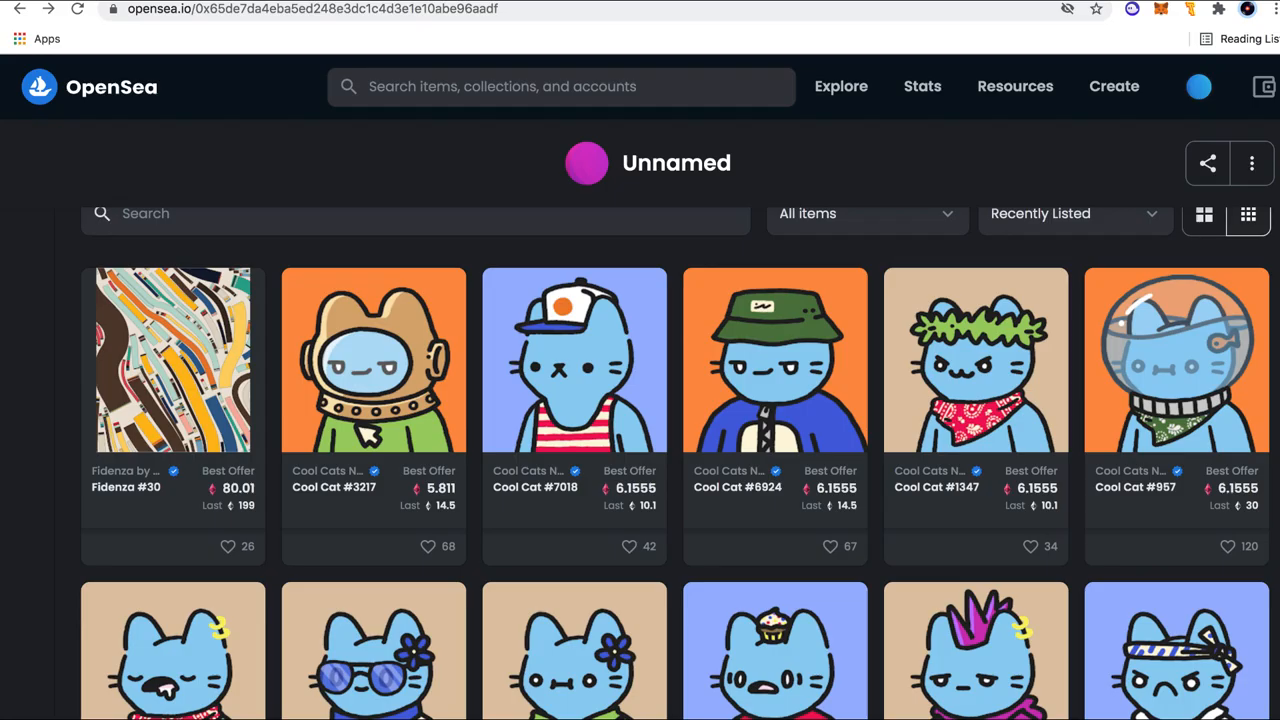
mouse_move(670, 518)
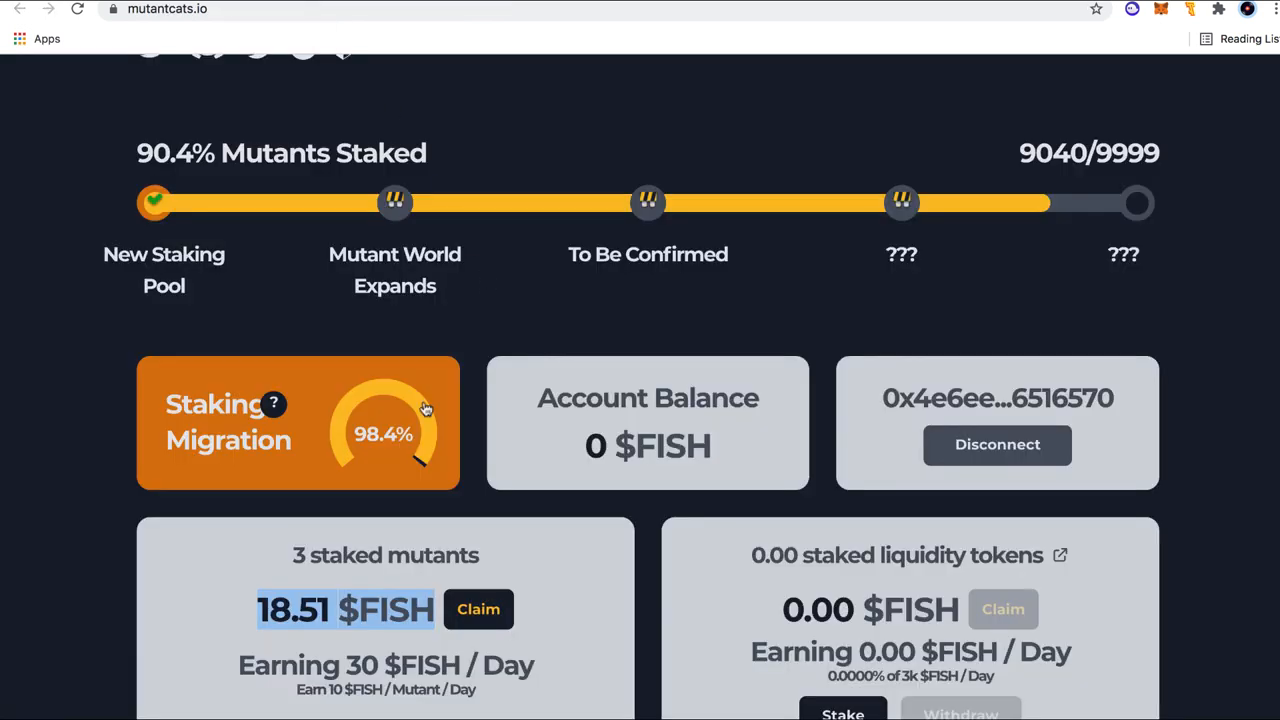
- Scroll to the staking panel showing 18.51 $FISH earned at 30 $FISH a day
scroll(down, 3)
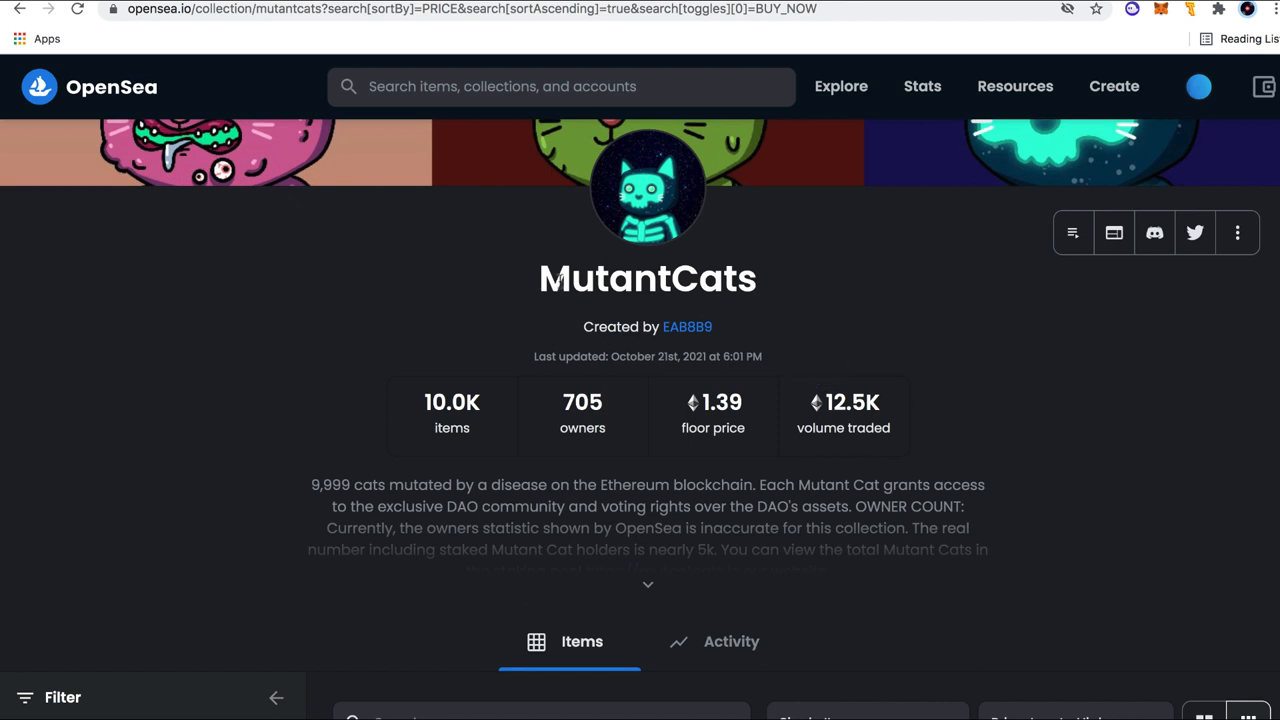
mouse_move(773, 293)
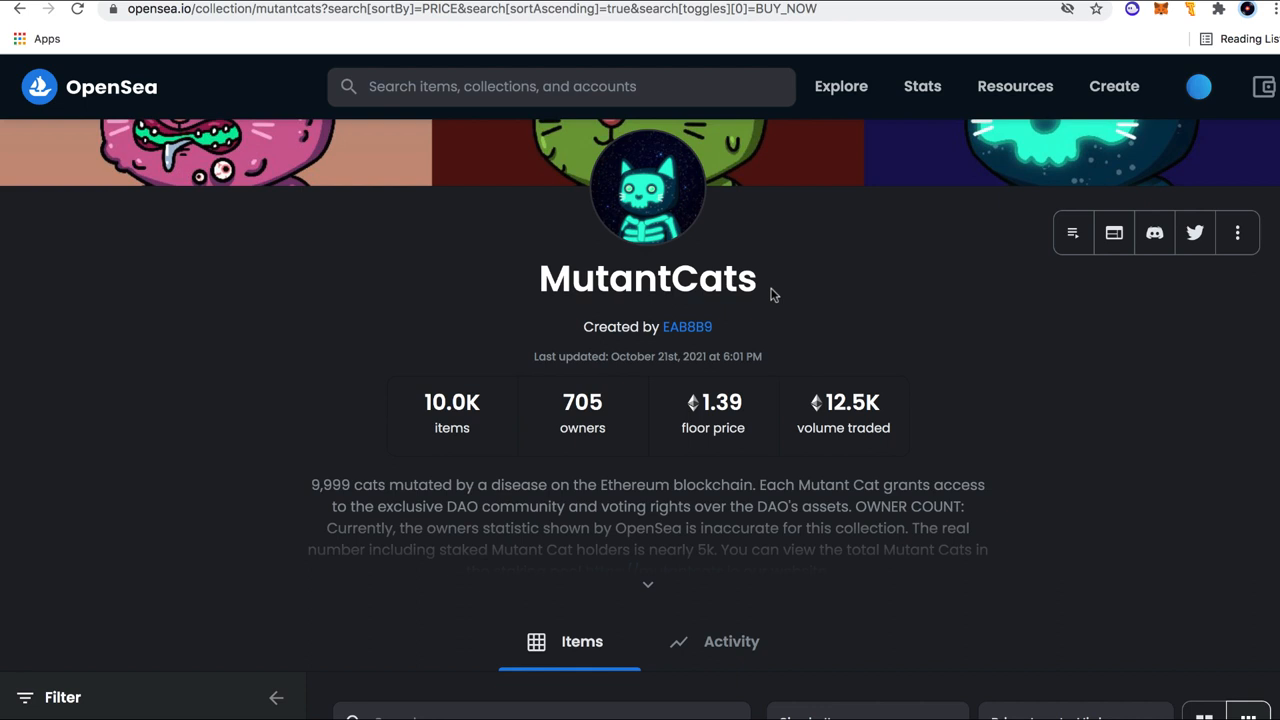
mouse_move(843, 402)
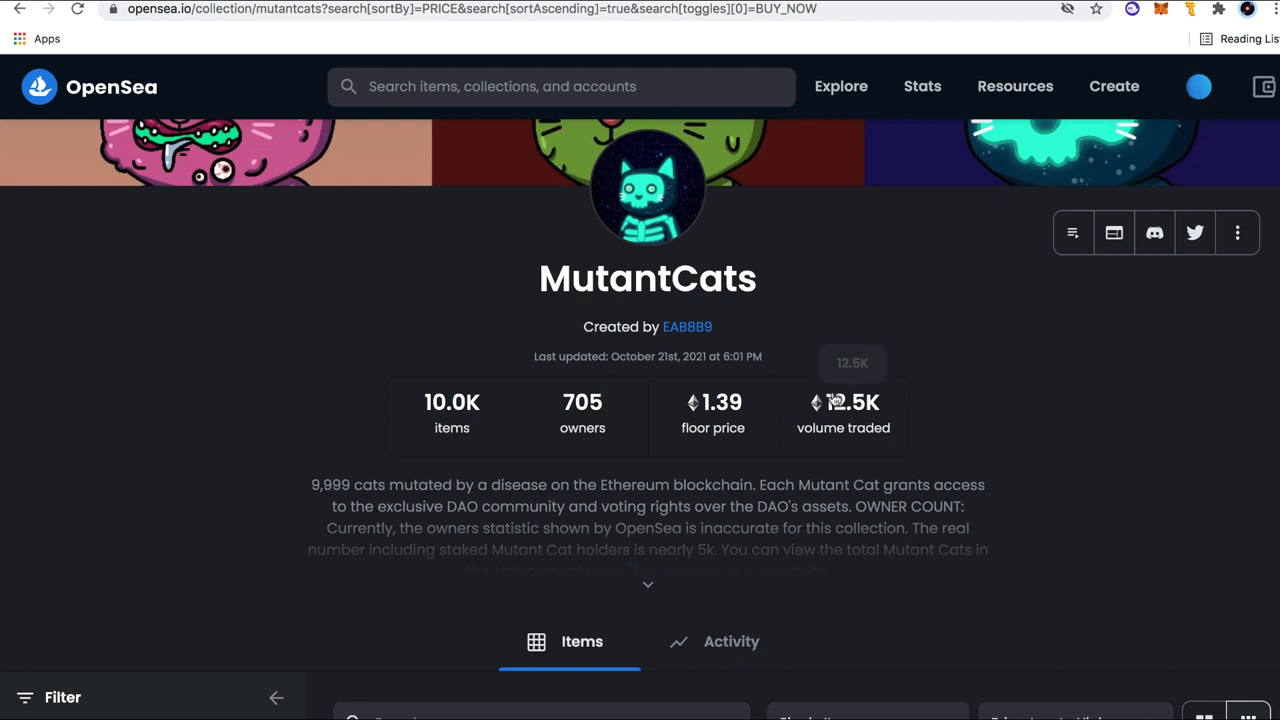
mouse_move(943, 156)
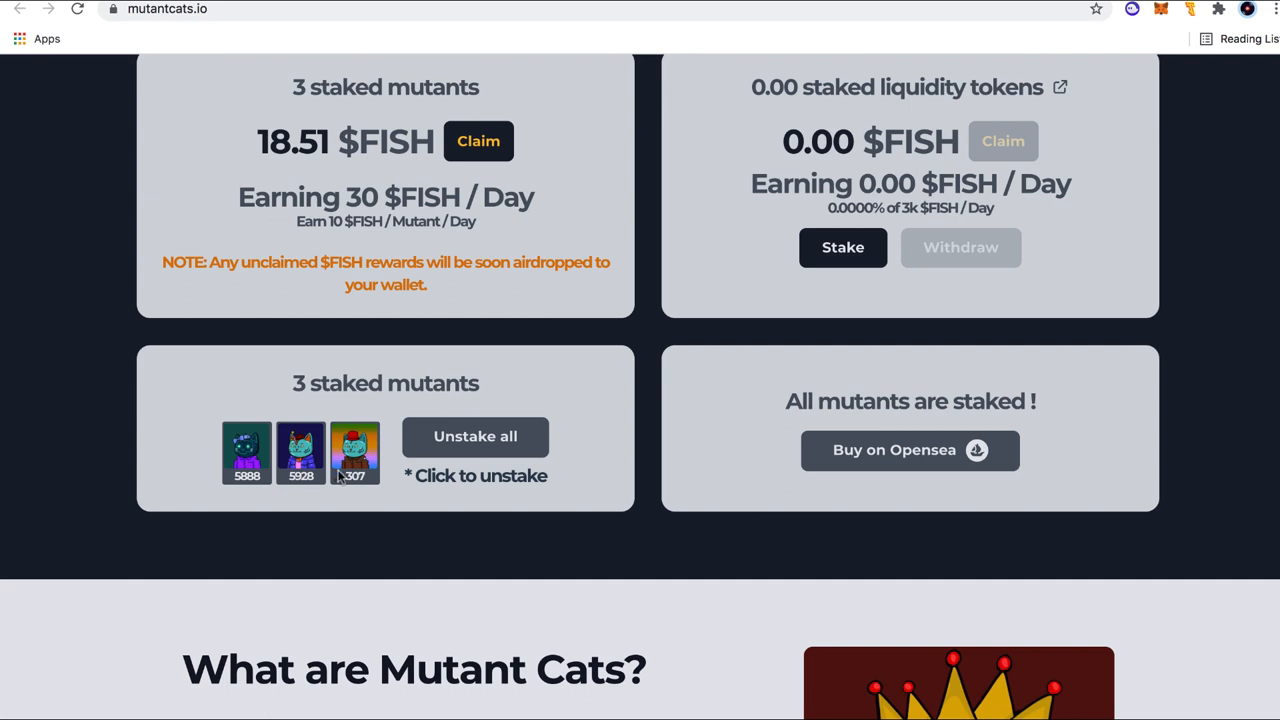
- Bring up the three staked cat thumbnails and the all-mutants-staked notice
click(908, 450)
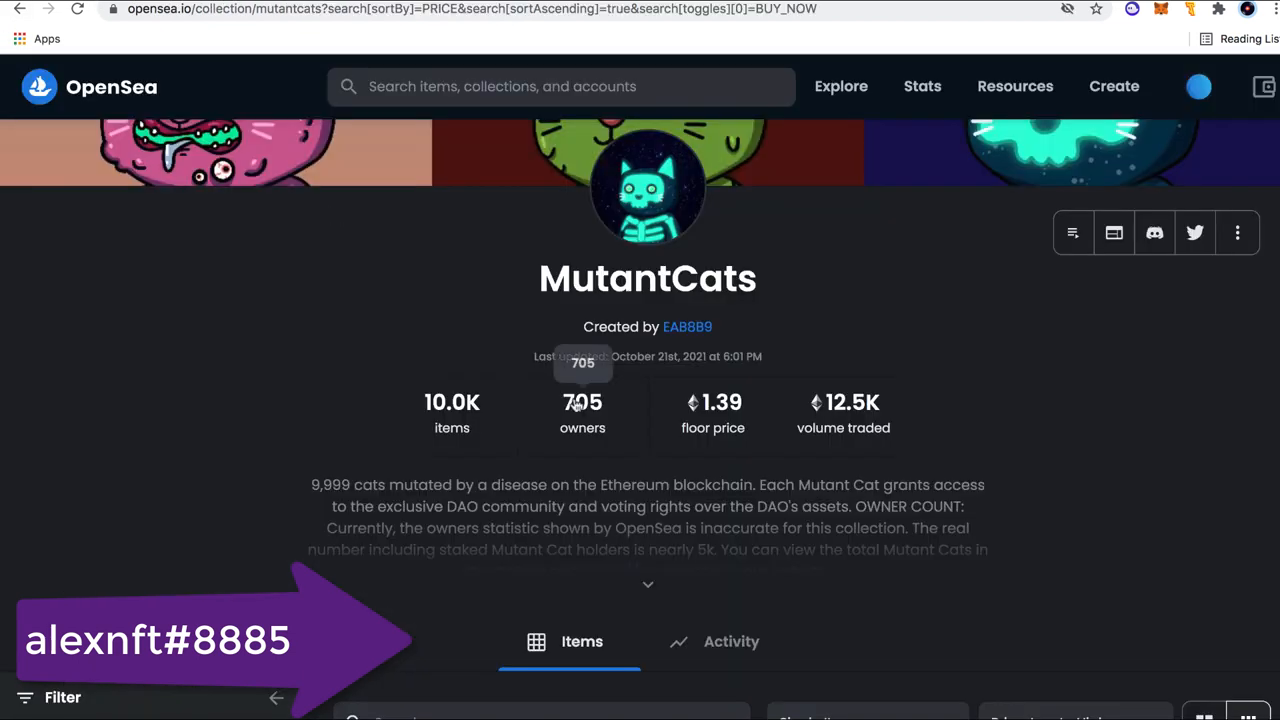
- Highlight the '296 results' Buy Now count on the MutantCats collection page
scroll(down, 3)
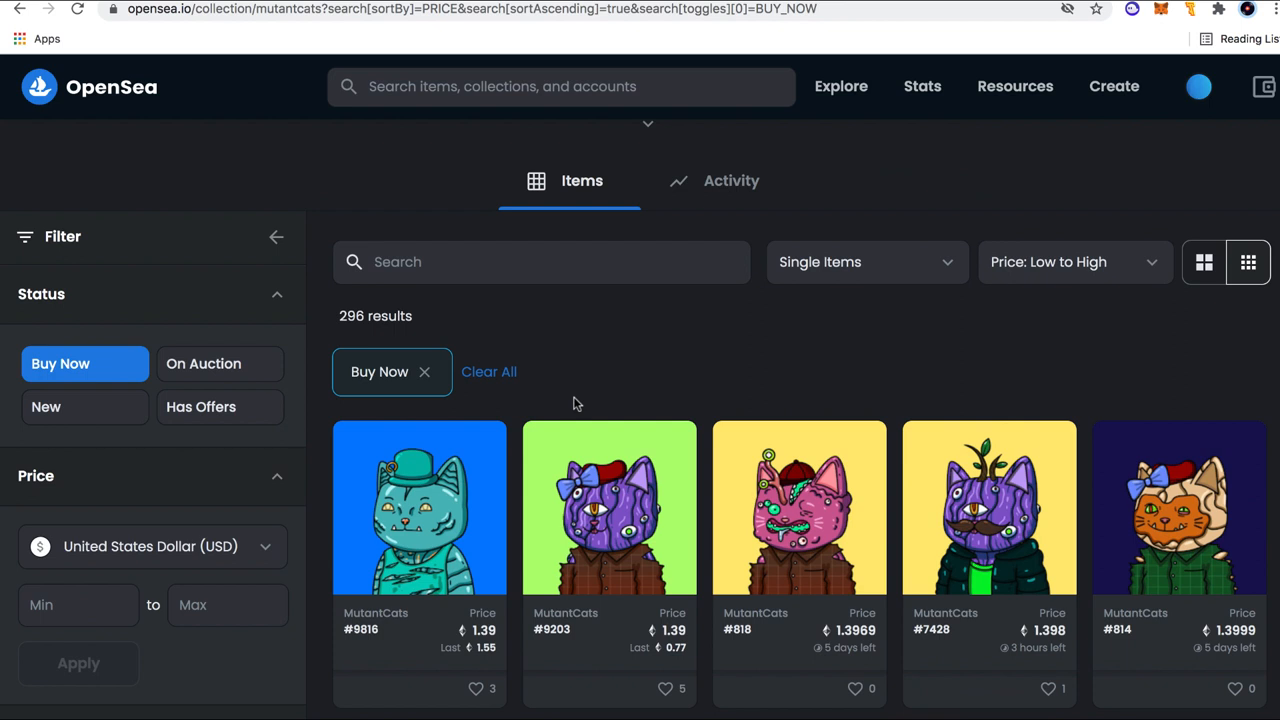
scroll(up, 3)
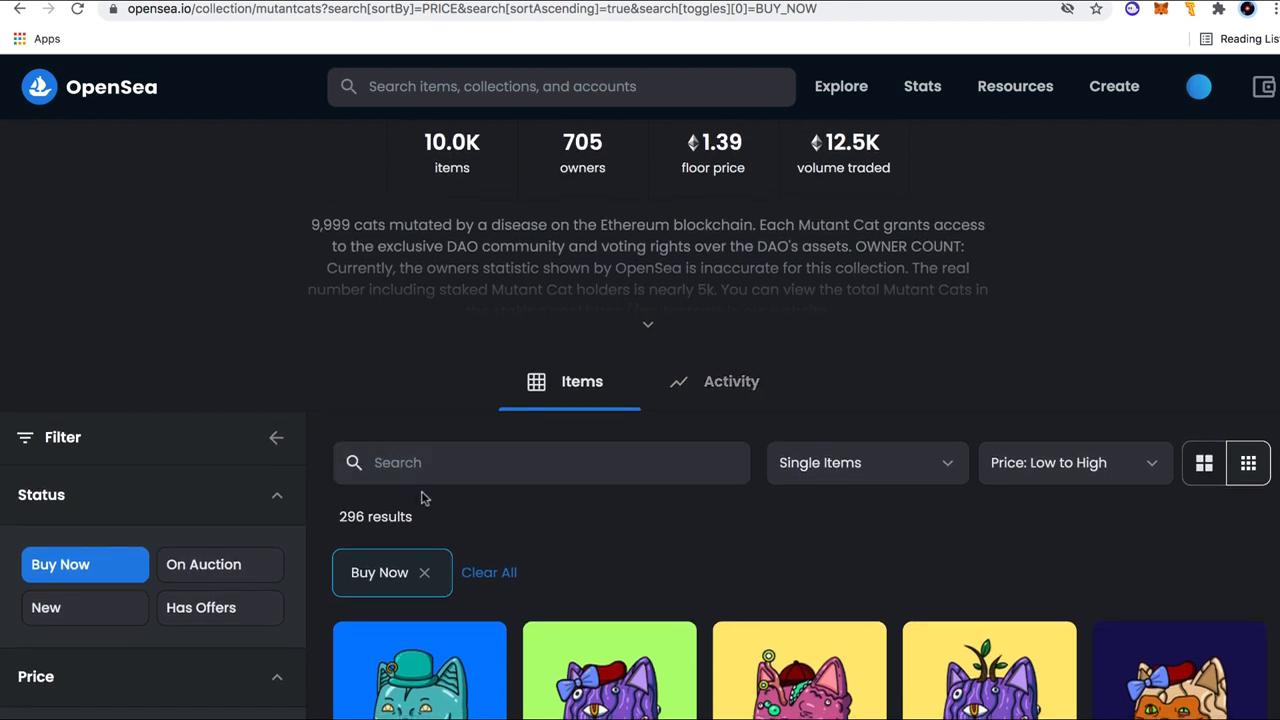
double_click(375, 516)
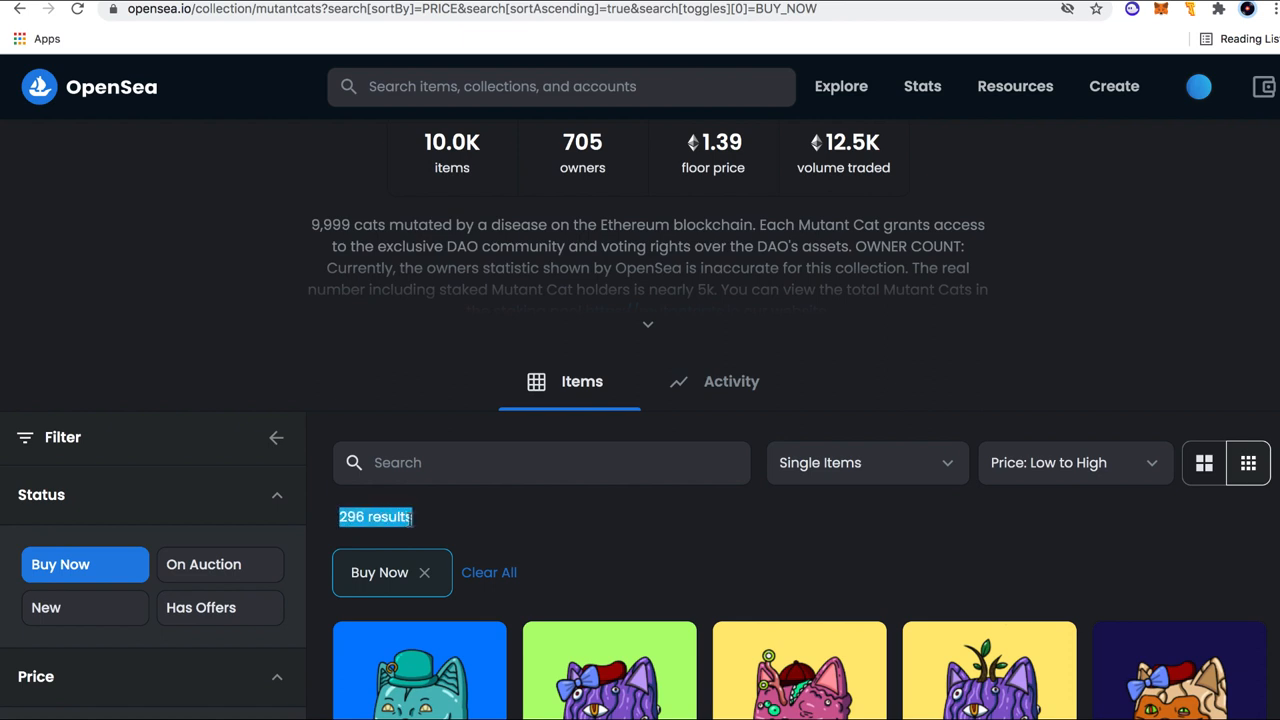
- Scroll to the mutantcats.io page showing 90.4% Mutants Staked
scroll(down, 3)
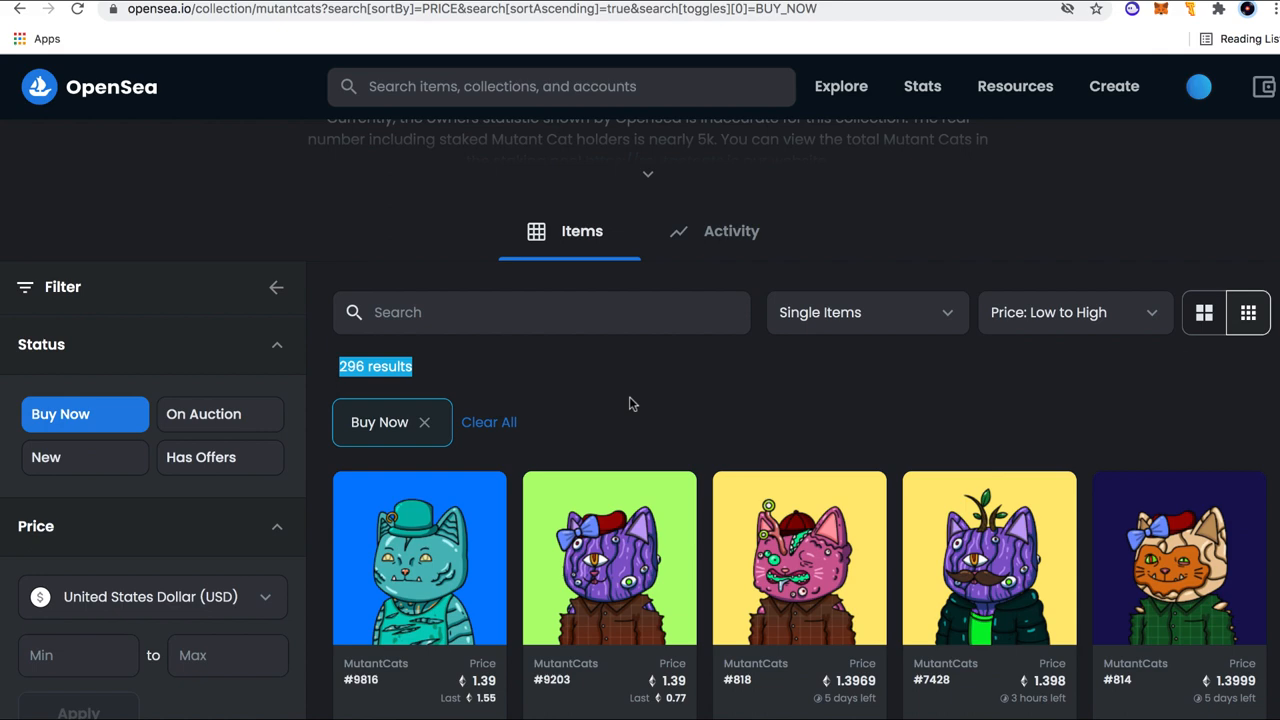
scroll(up, 3)
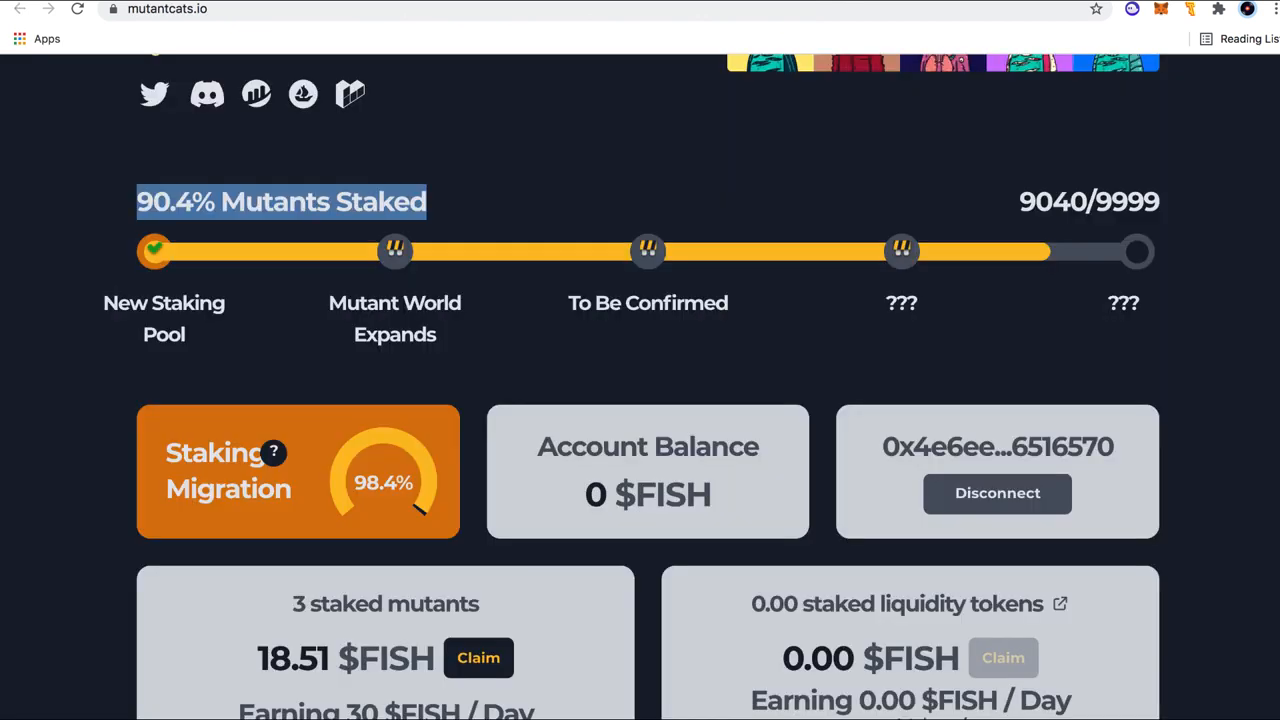
scroll(up, 3)
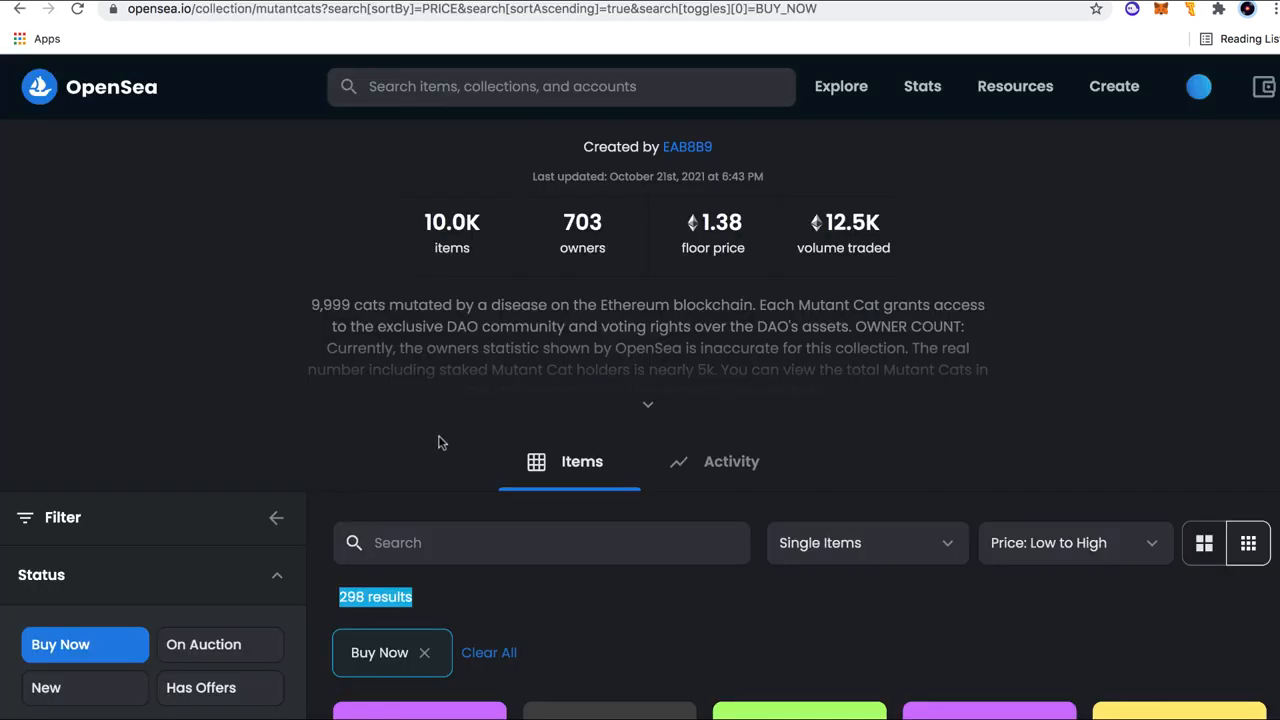
scroll(down, 3)
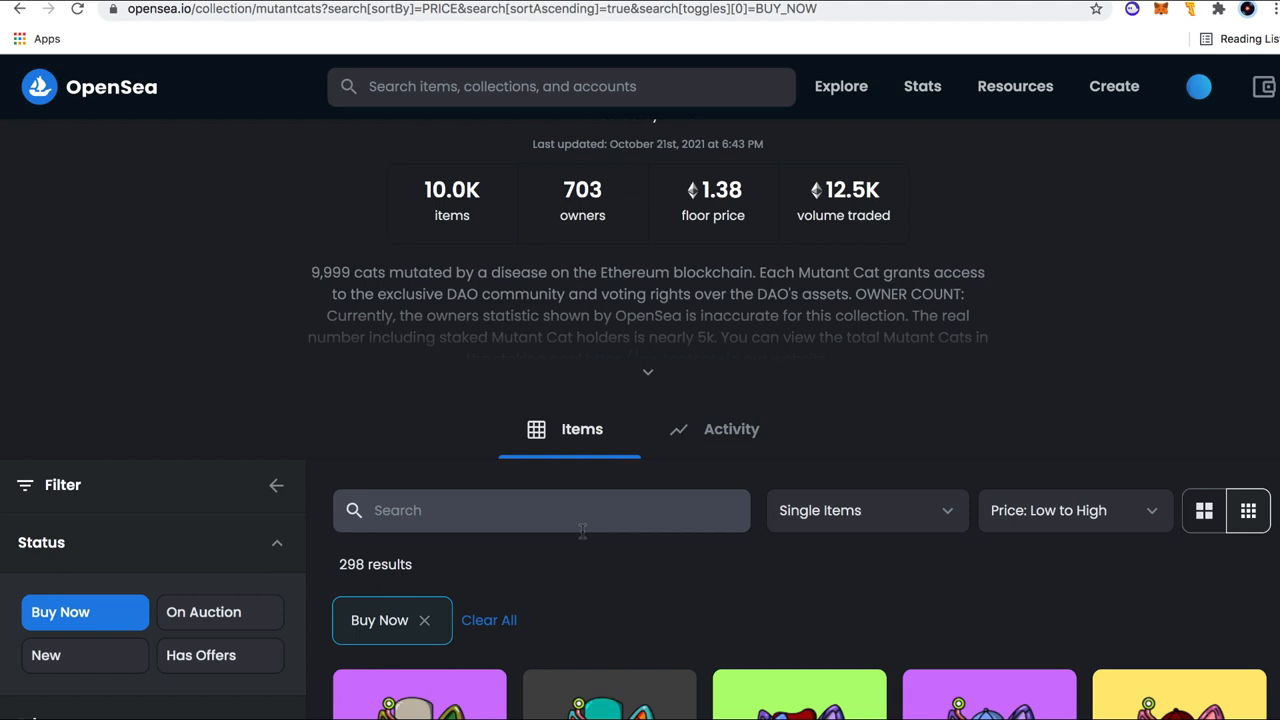
mouse_move(585, 517)
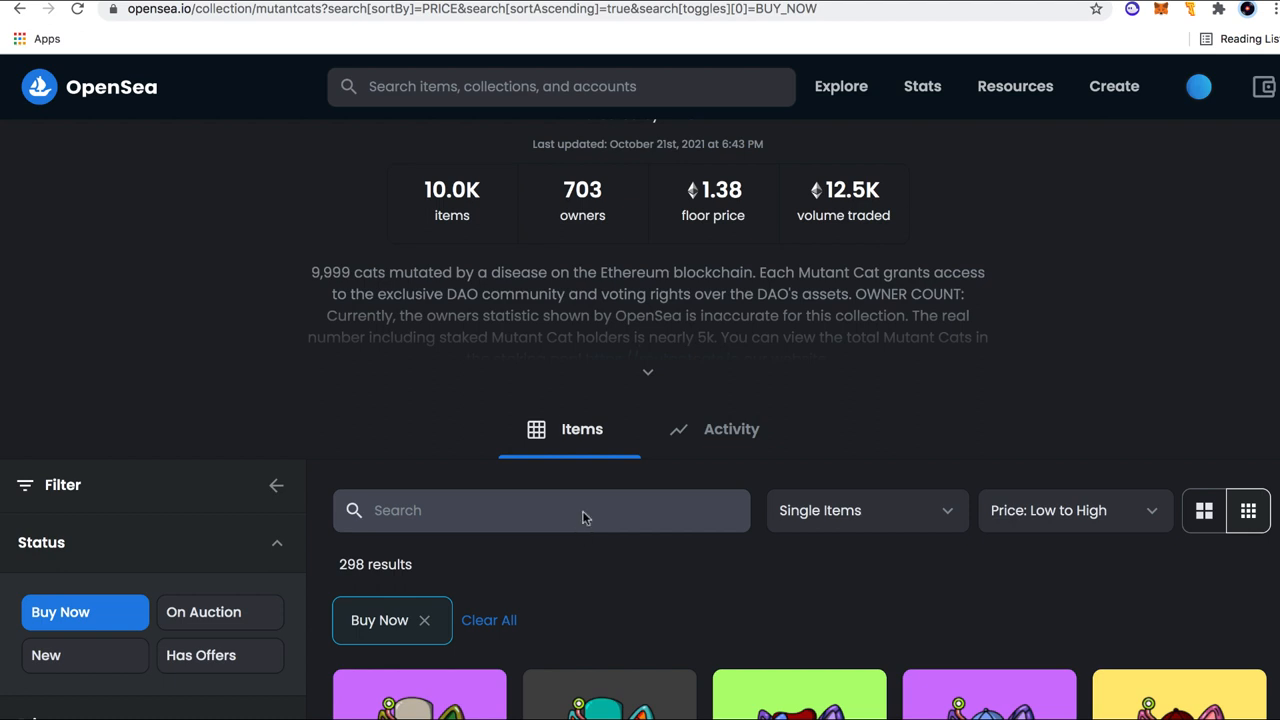
mouse_move(675, 465)
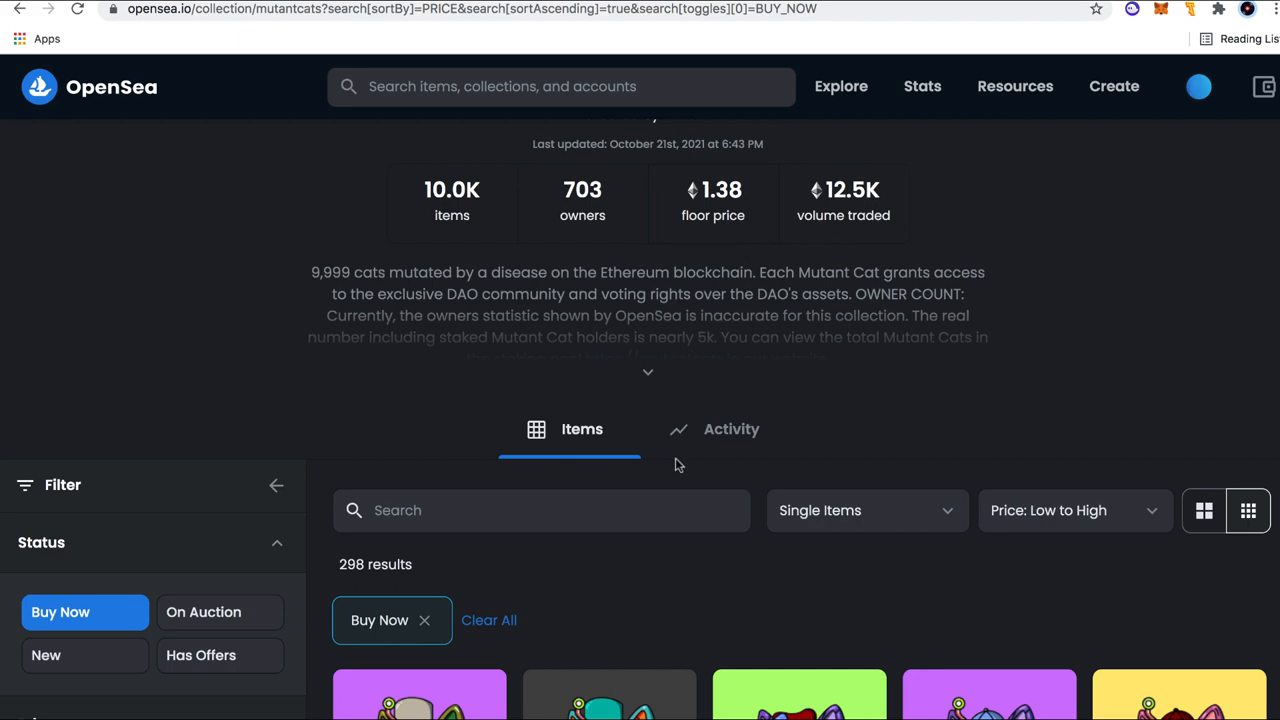
scroll(down, 3)
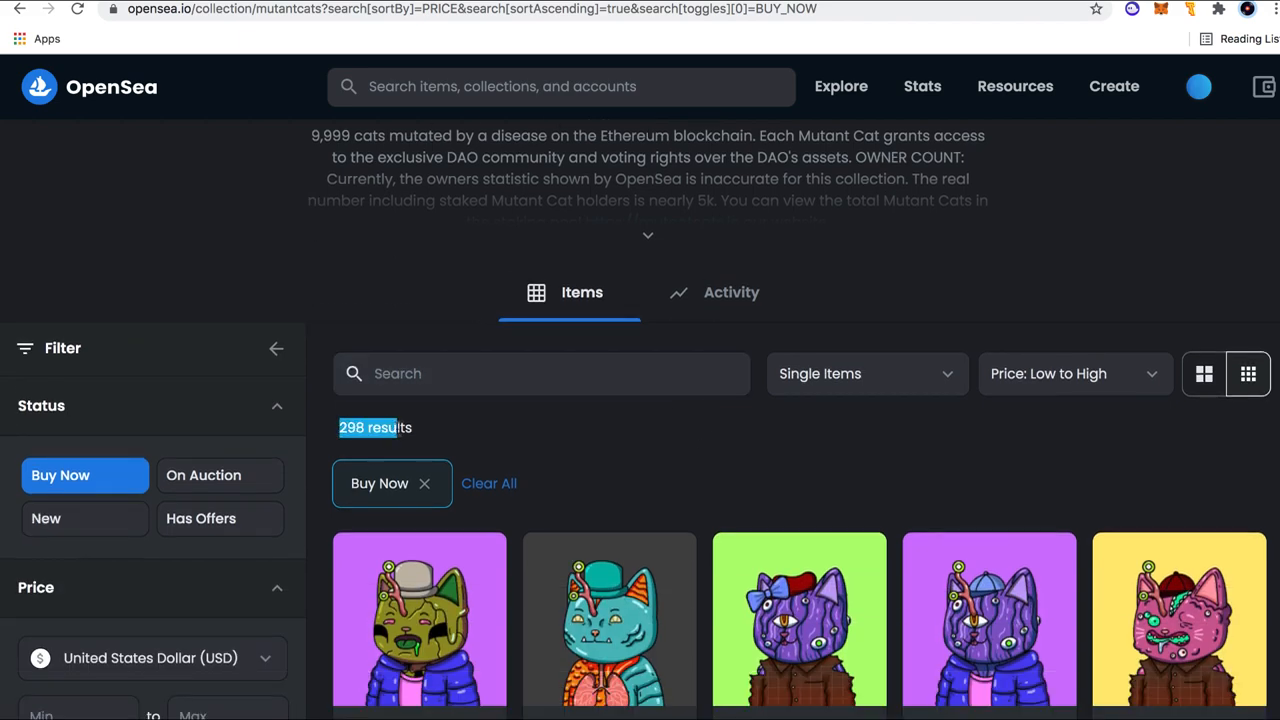
scroll(down, 3)
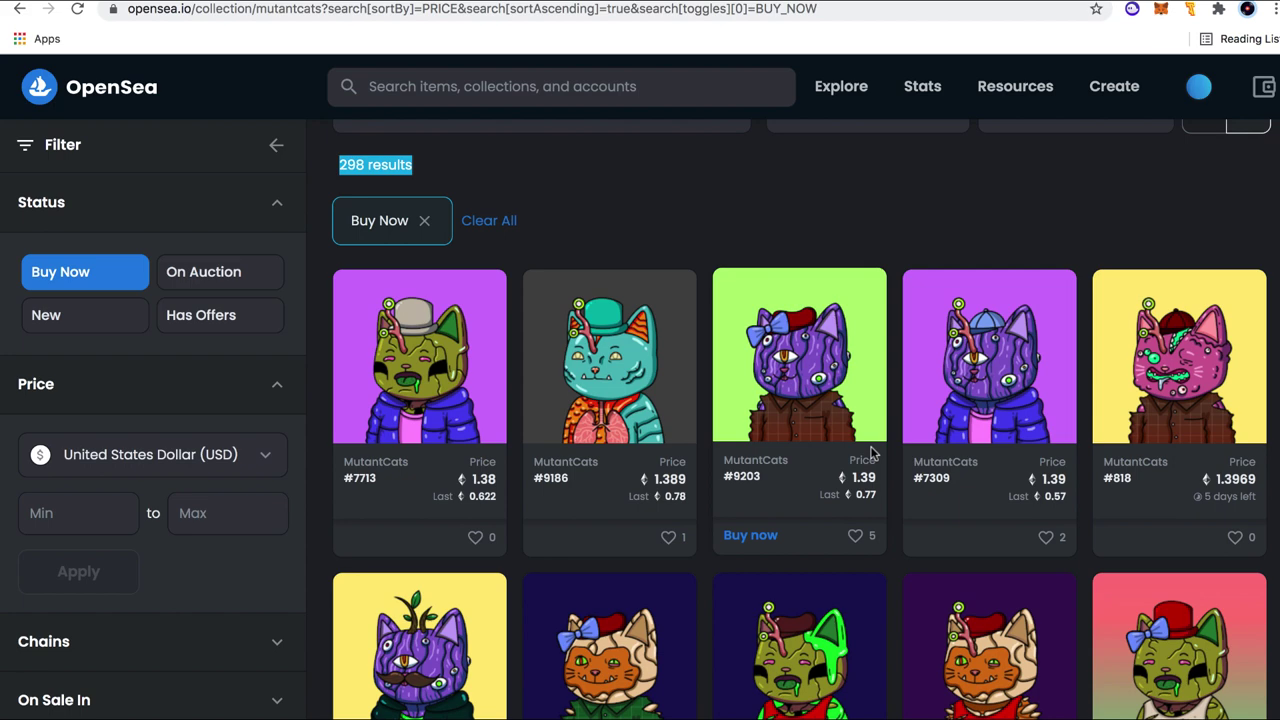
scroll(up, 3)
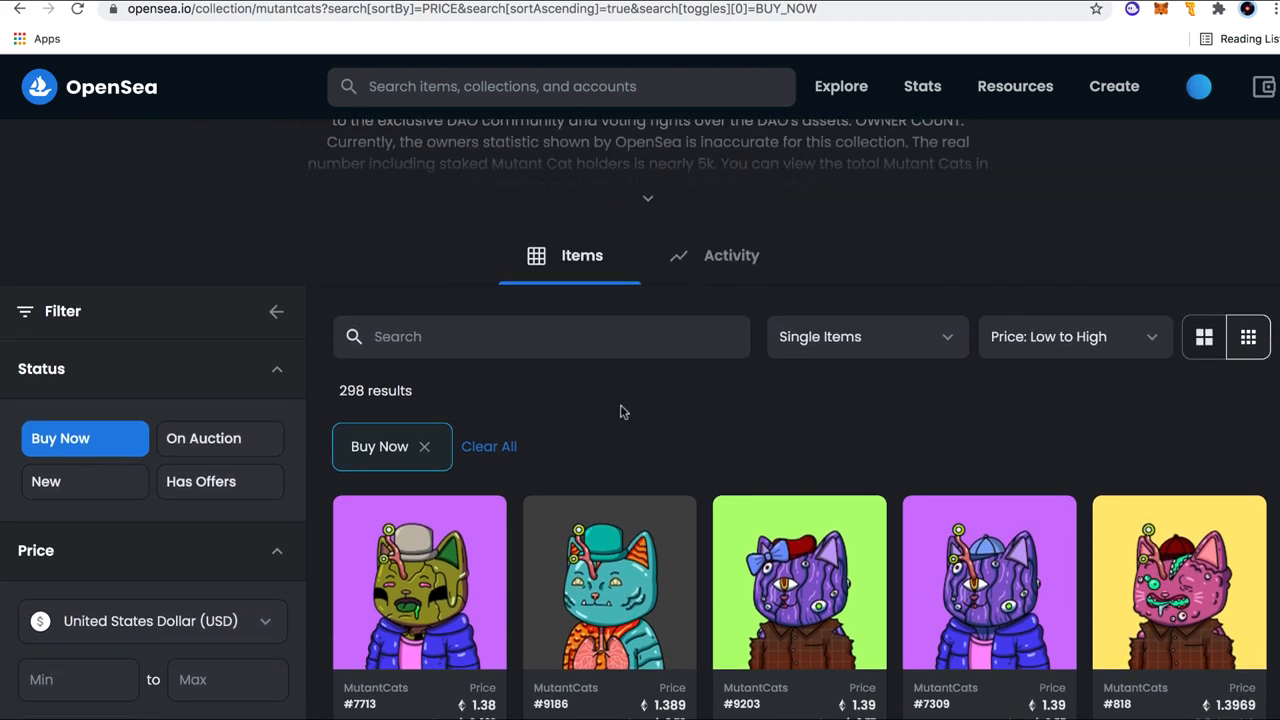
mouse_move(746, 531)
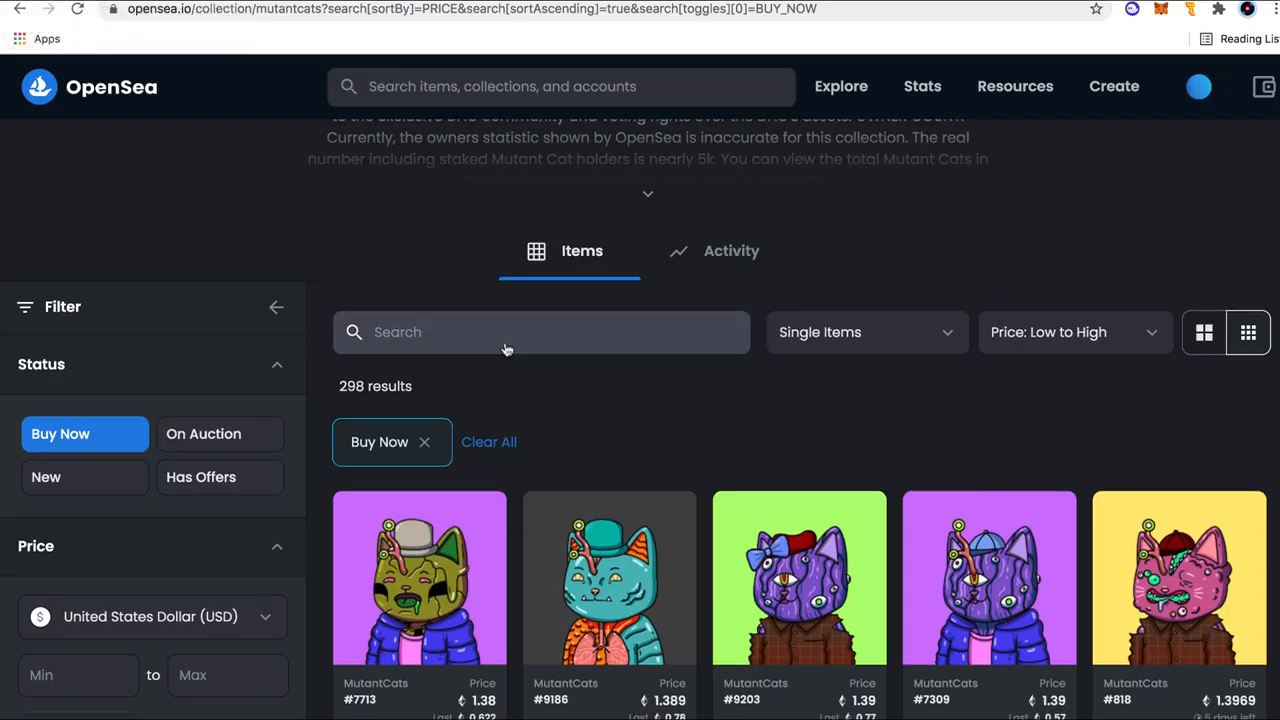
scroll(up, 3)
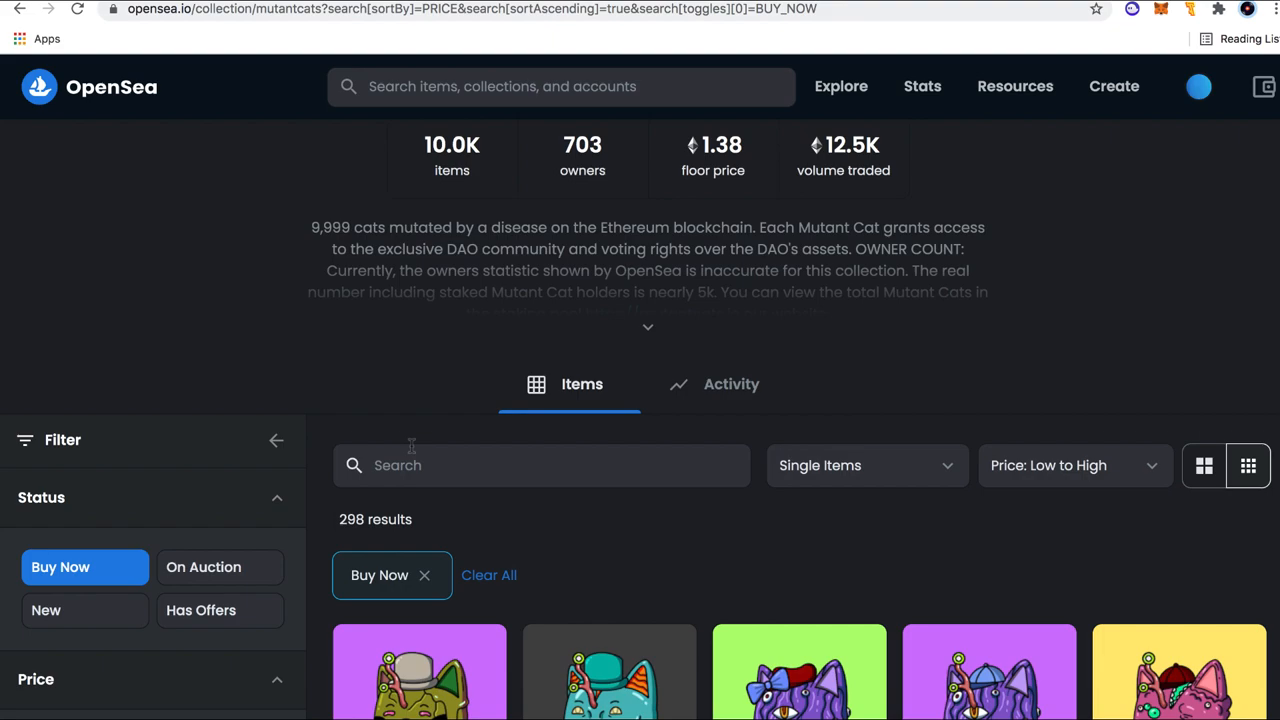
scroll(down, 3)
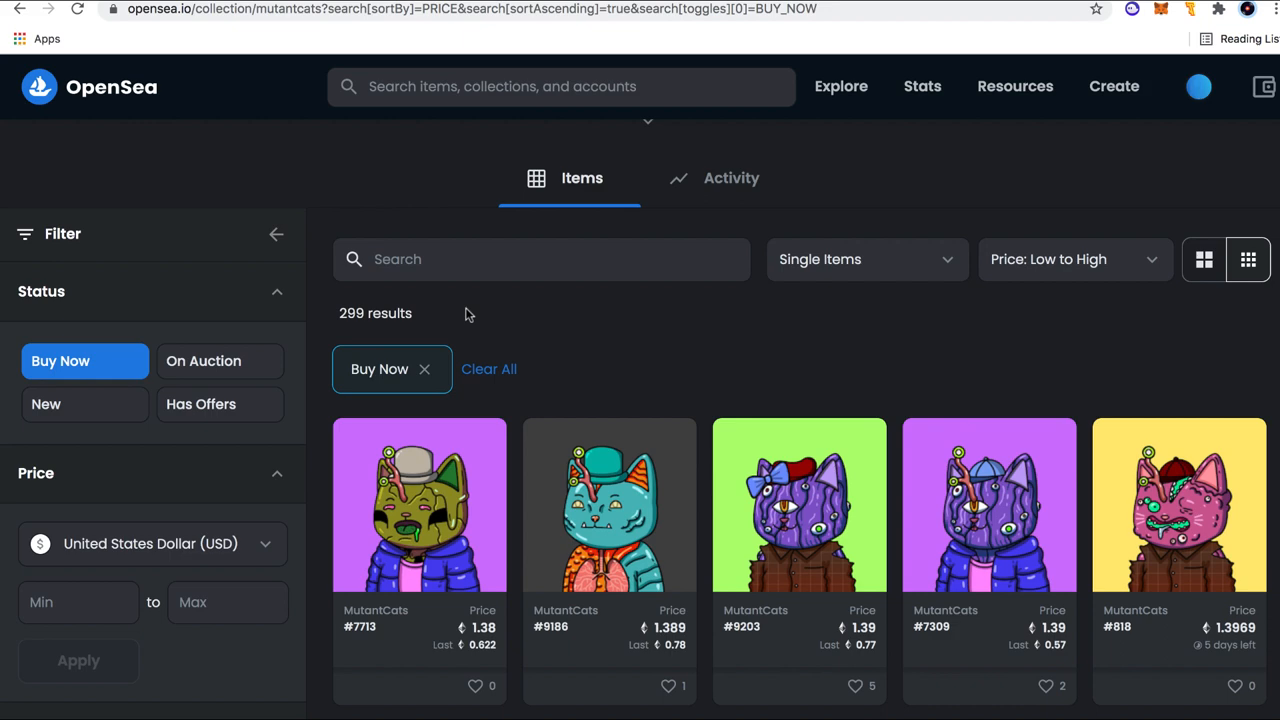
scroll(up, 3)
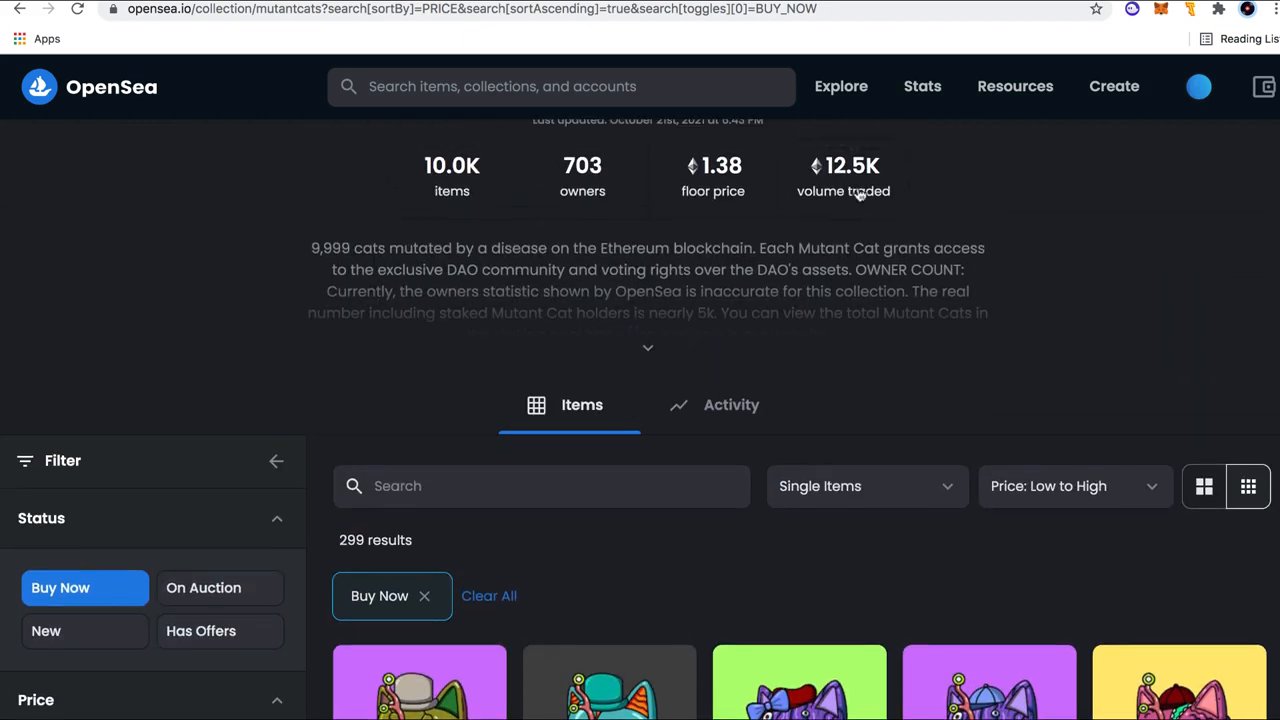
scroll(down, 3)
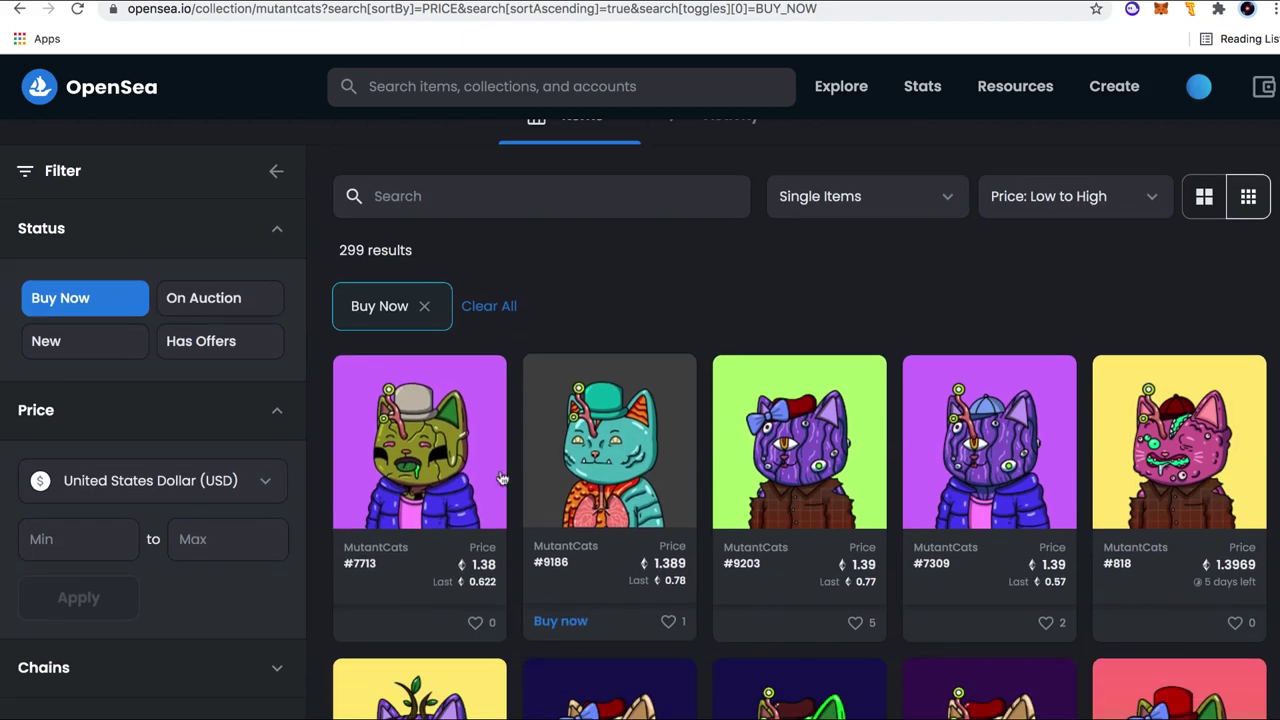
mouse_move(480, 615)
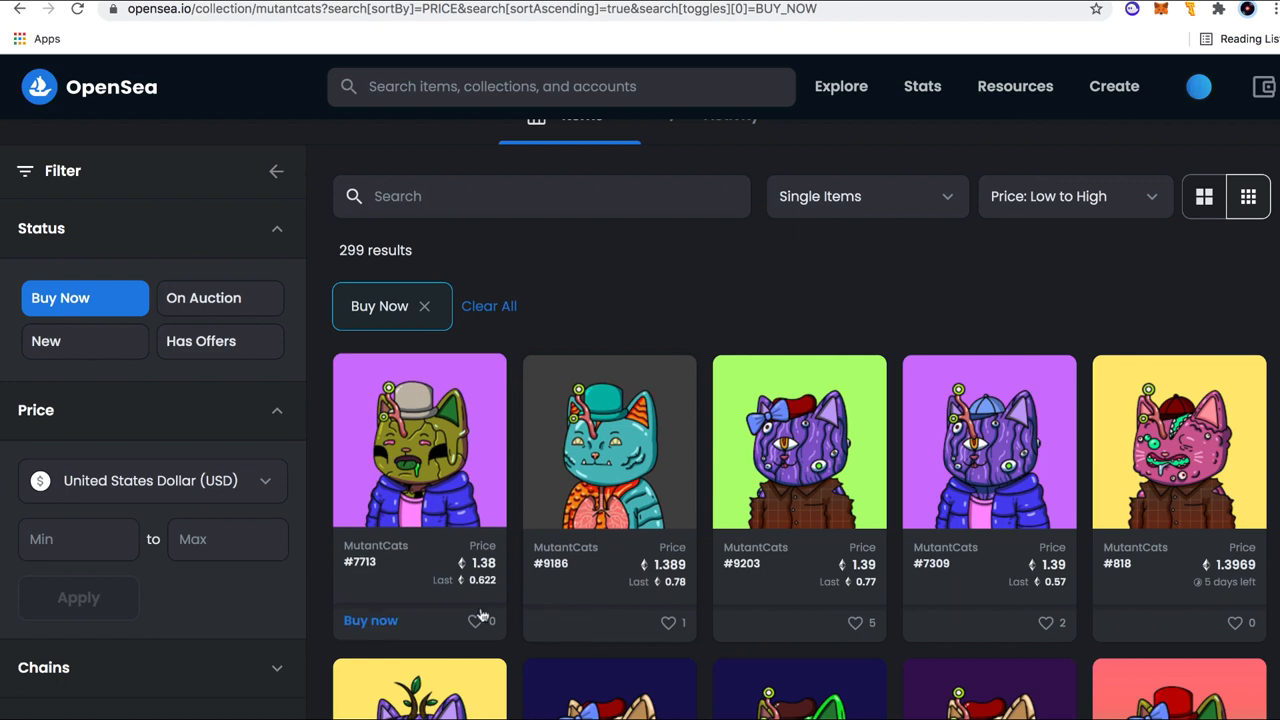
mouse_move(513, 515)
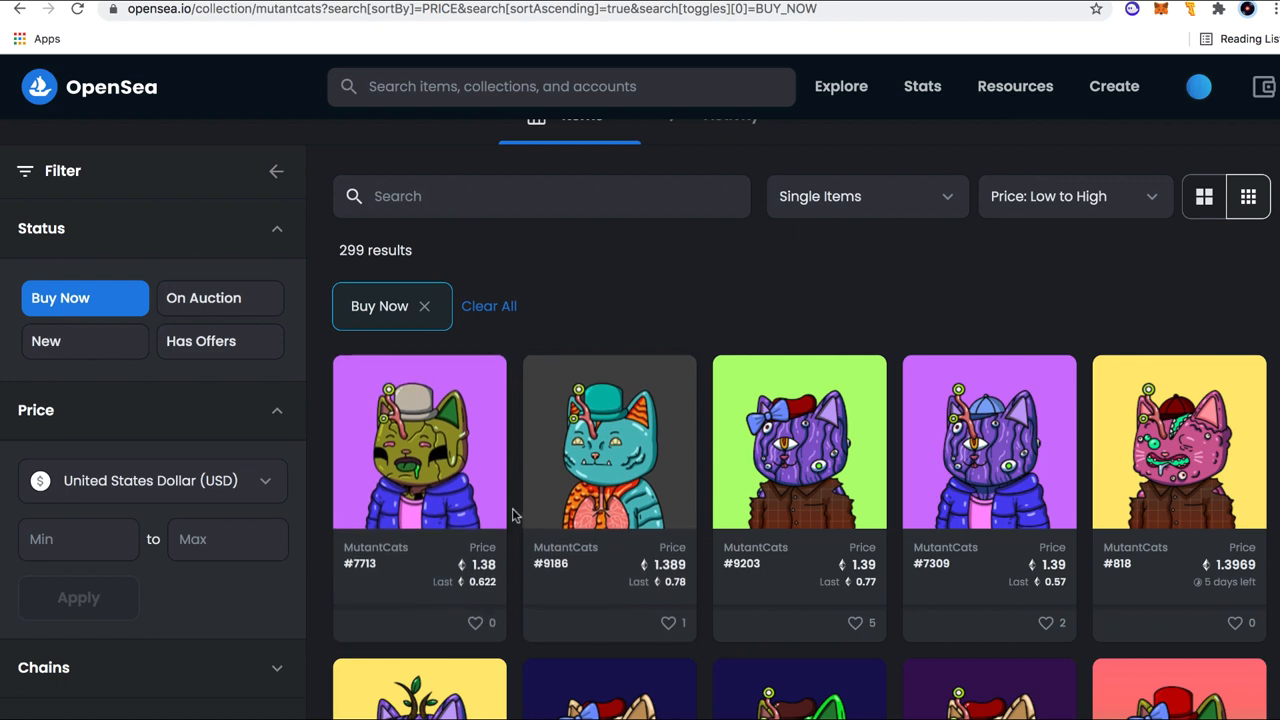
scroll(up, 3)
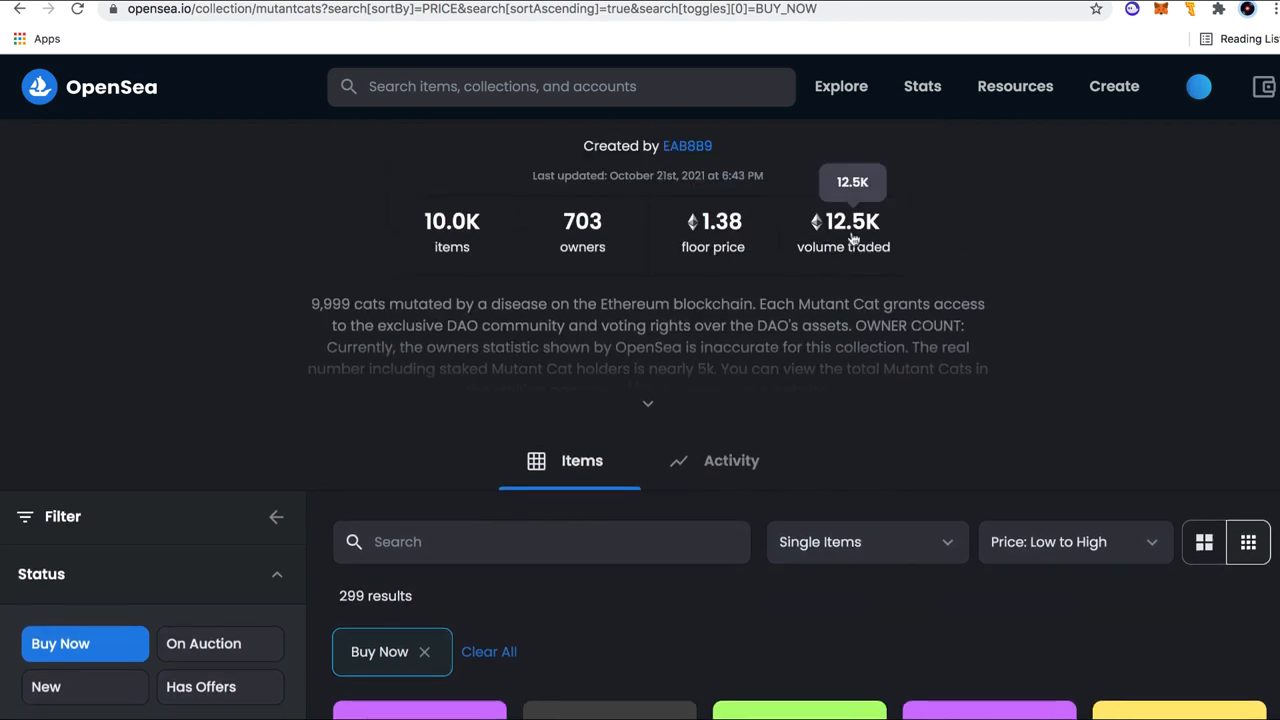
scroll(down, 3)
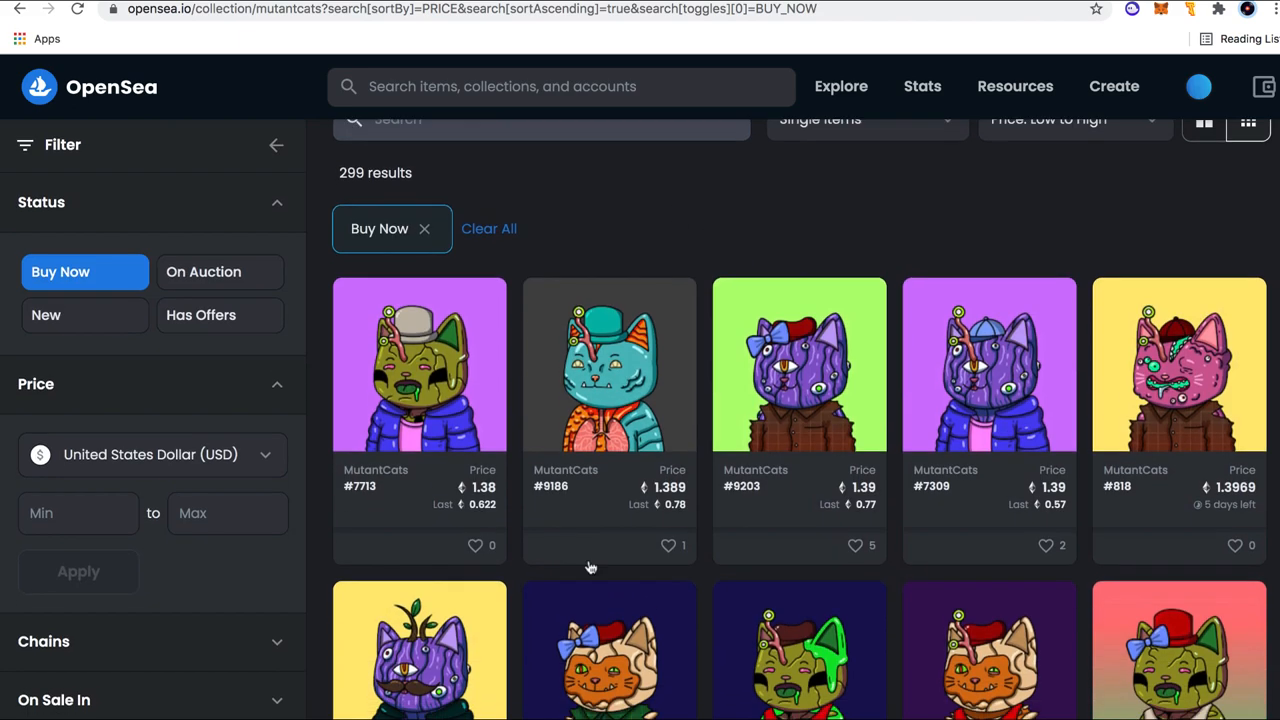
scroll(up, 3)
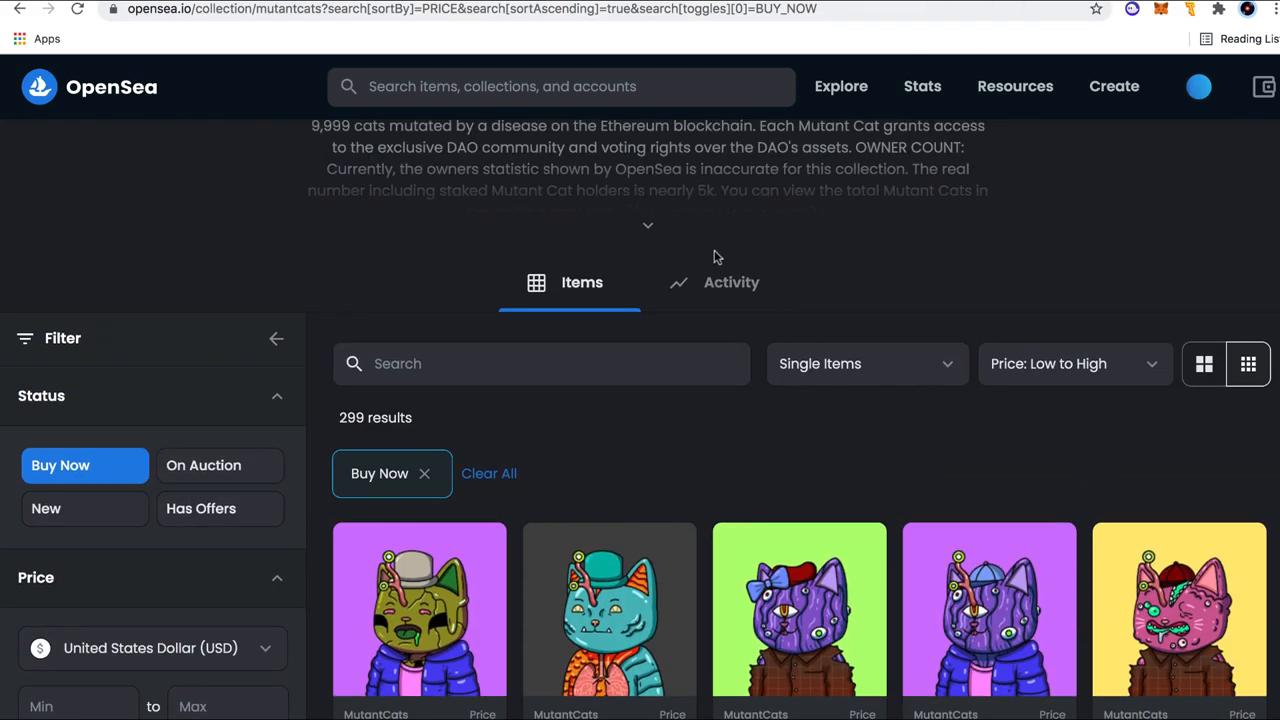
scroll(up, 3)
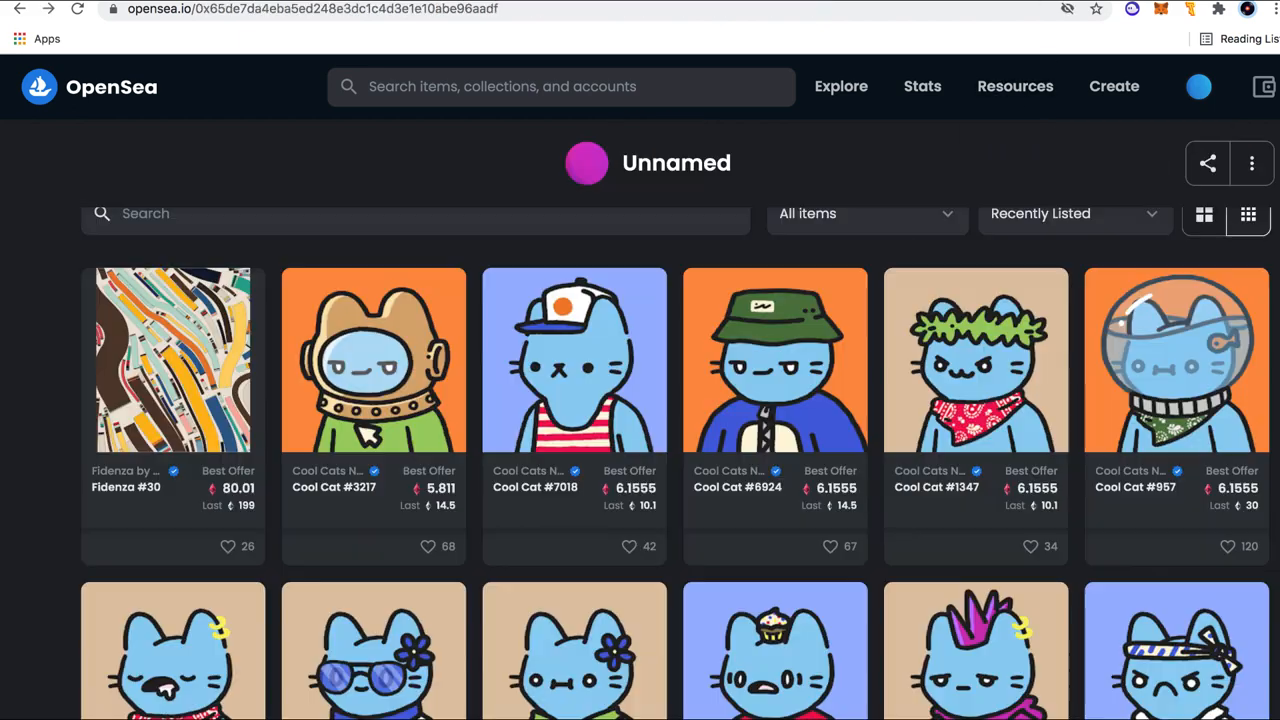
mouse_move(631, 360)
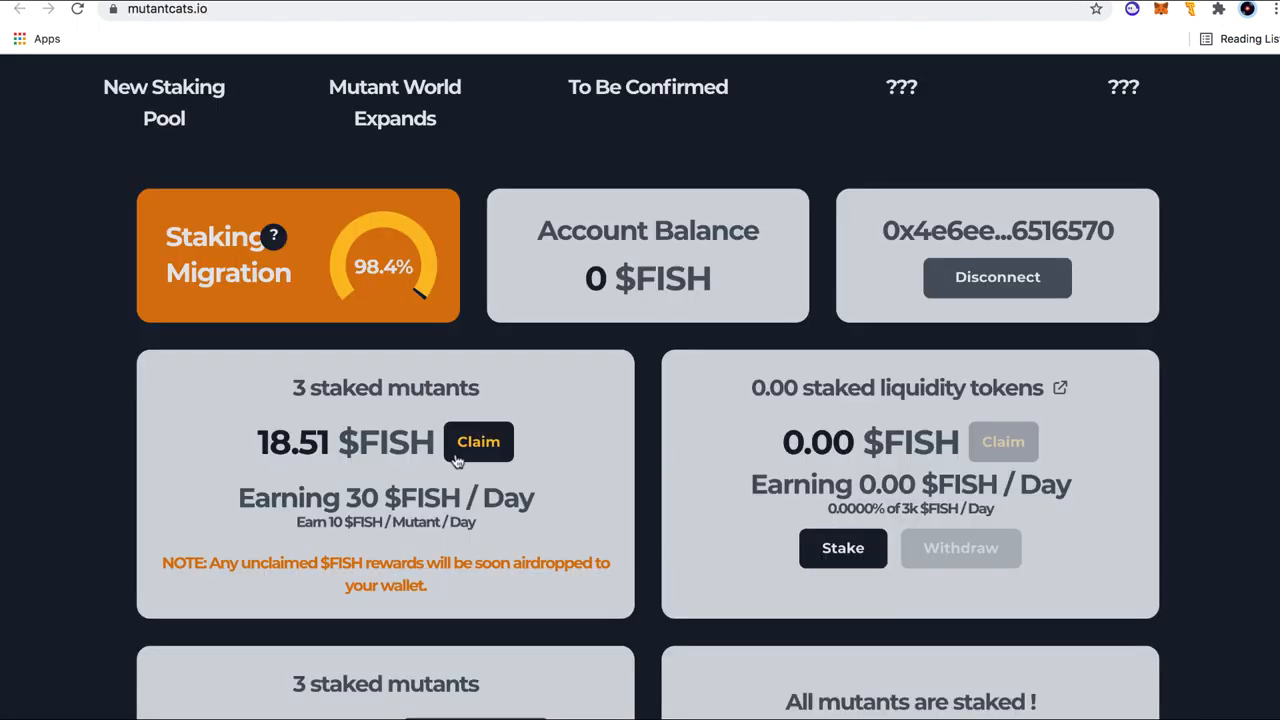
- Scroll the dashboard and select the 'Earning 30 $FISH / Day' rate text
scroll(down, 3)
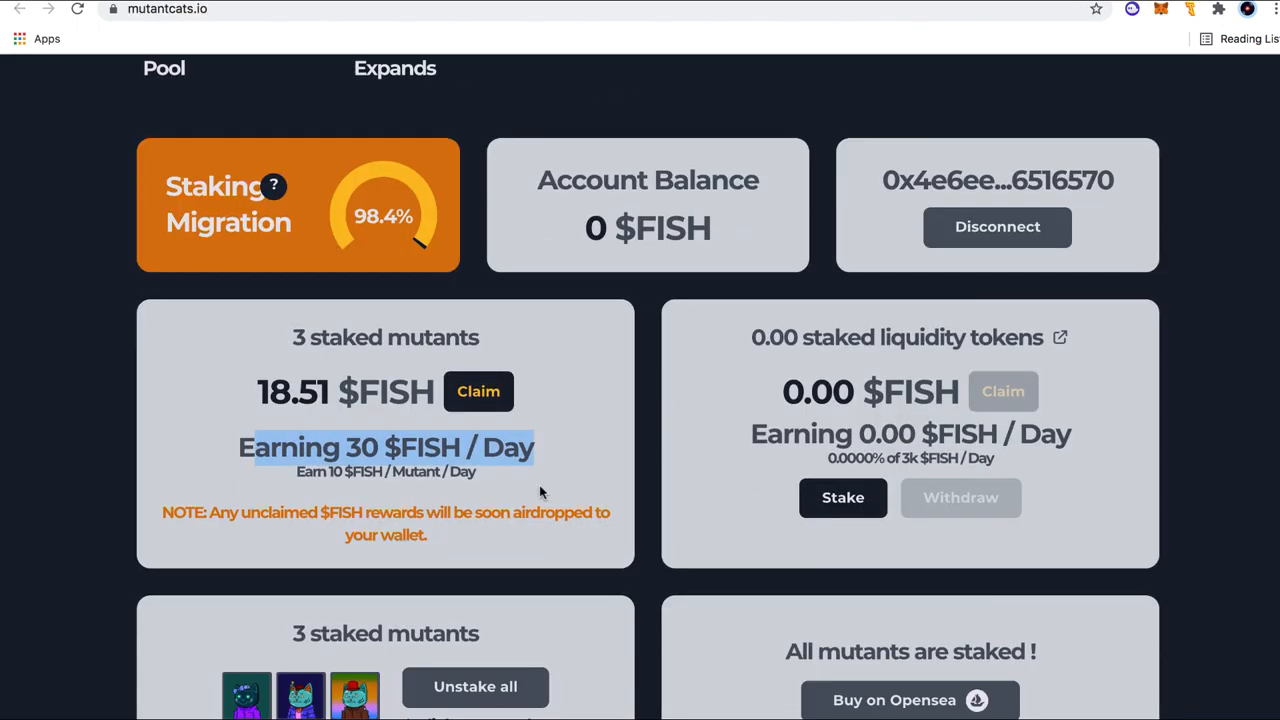
scroll(down, 3)
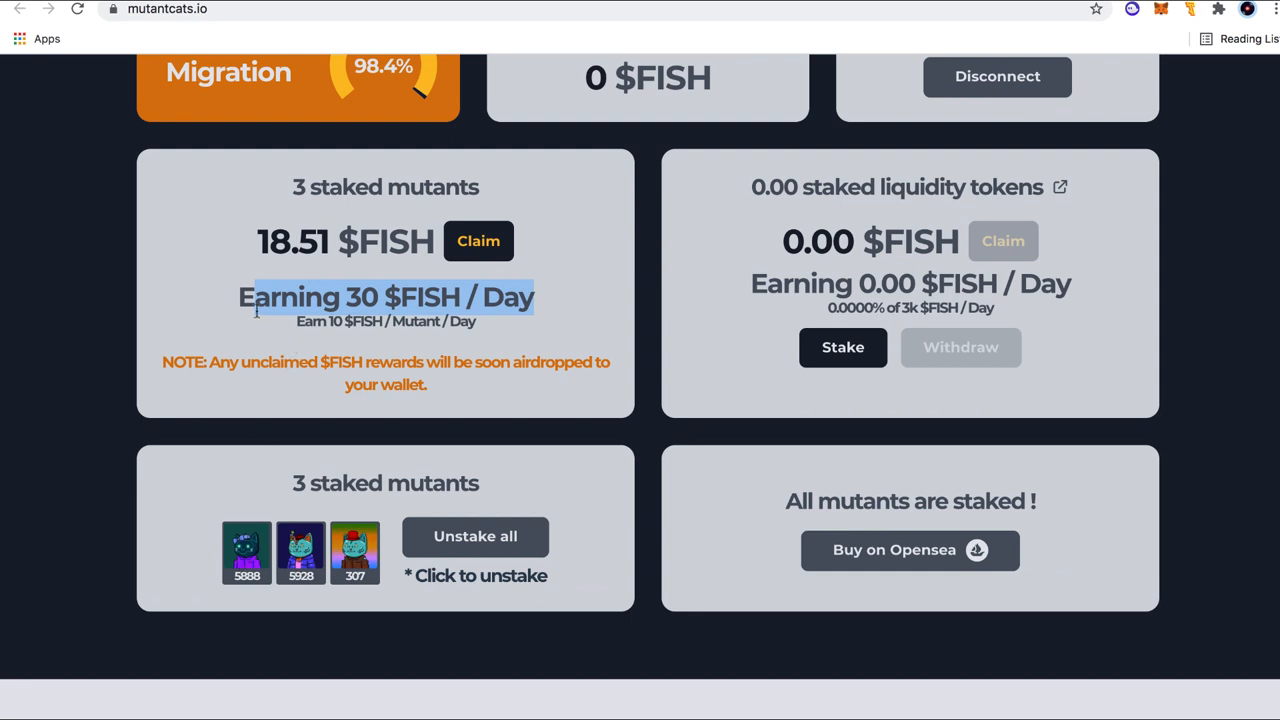
scroll(up, 3)
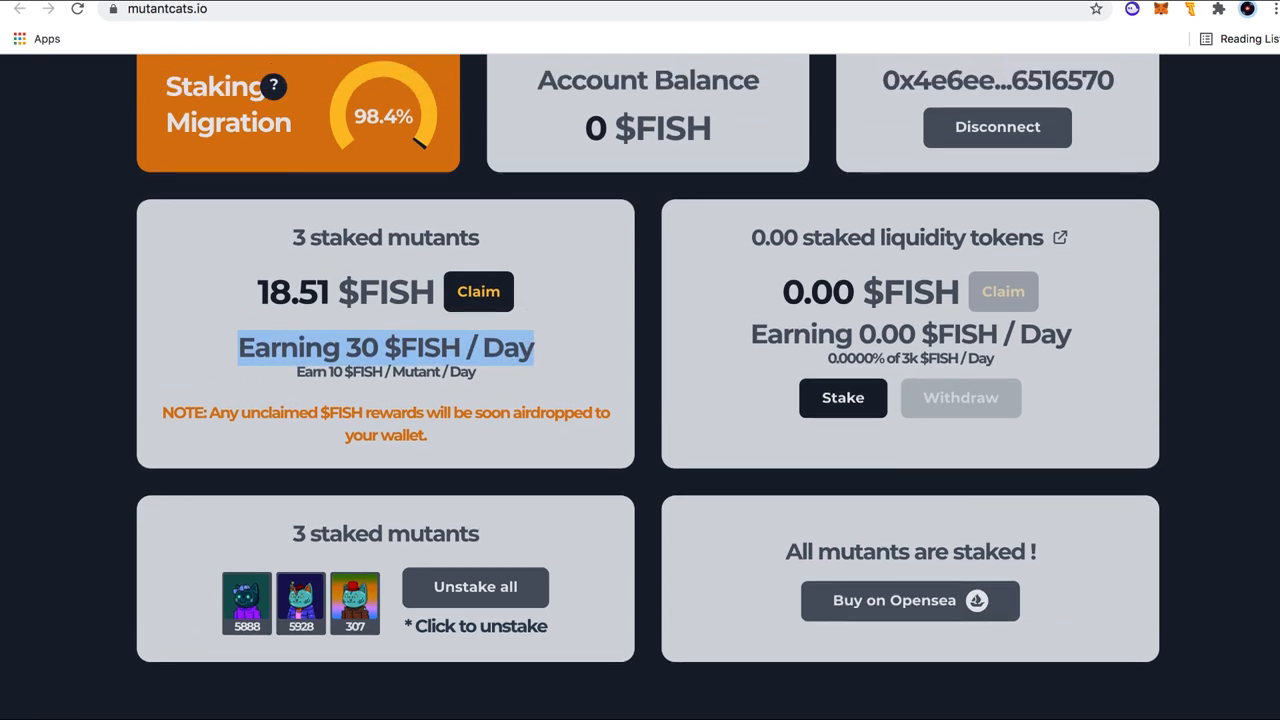
click(225, 9)
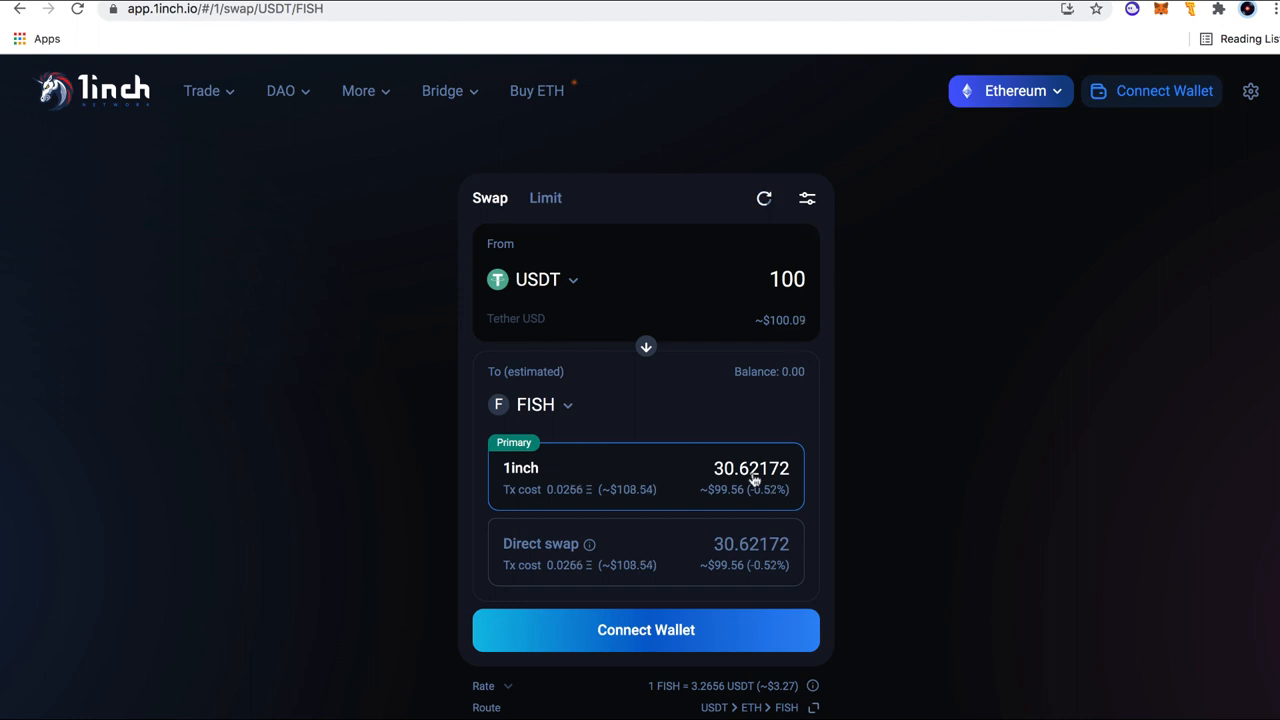
mouse_move(752, 480)
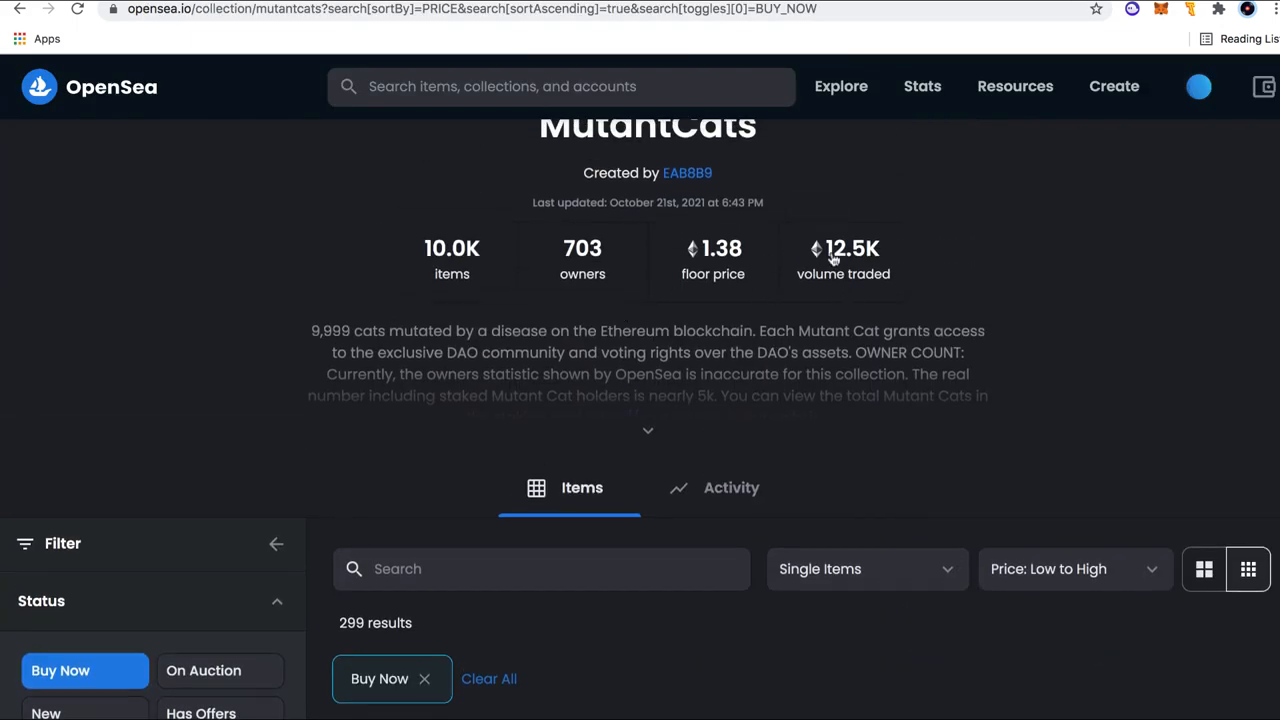
mouse_move(967, 5)
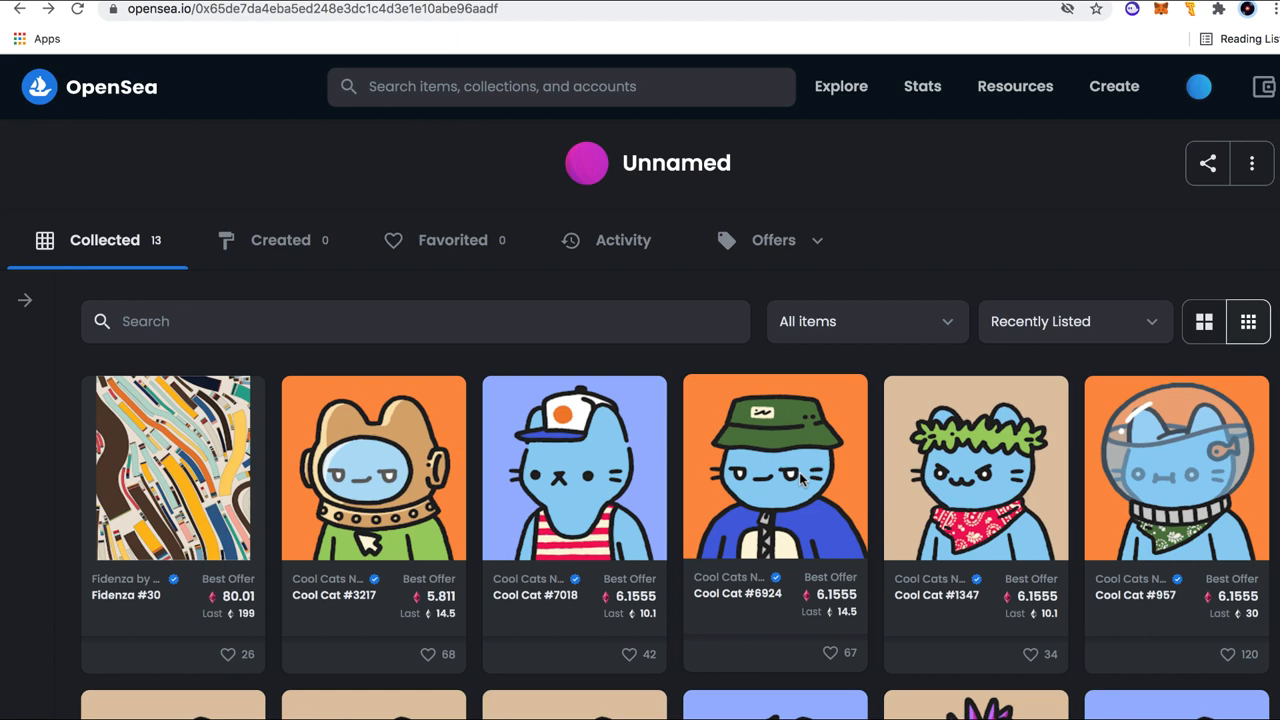
mouse_move(522, 22)
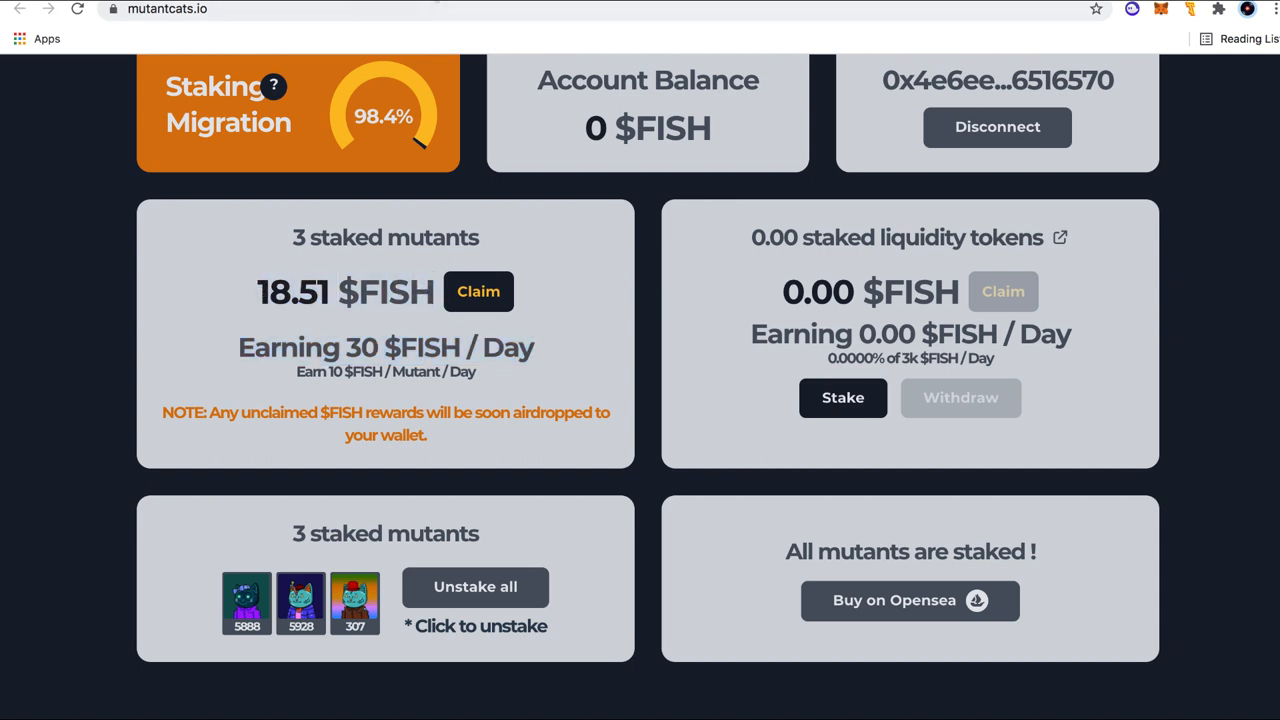
click(909, 600)
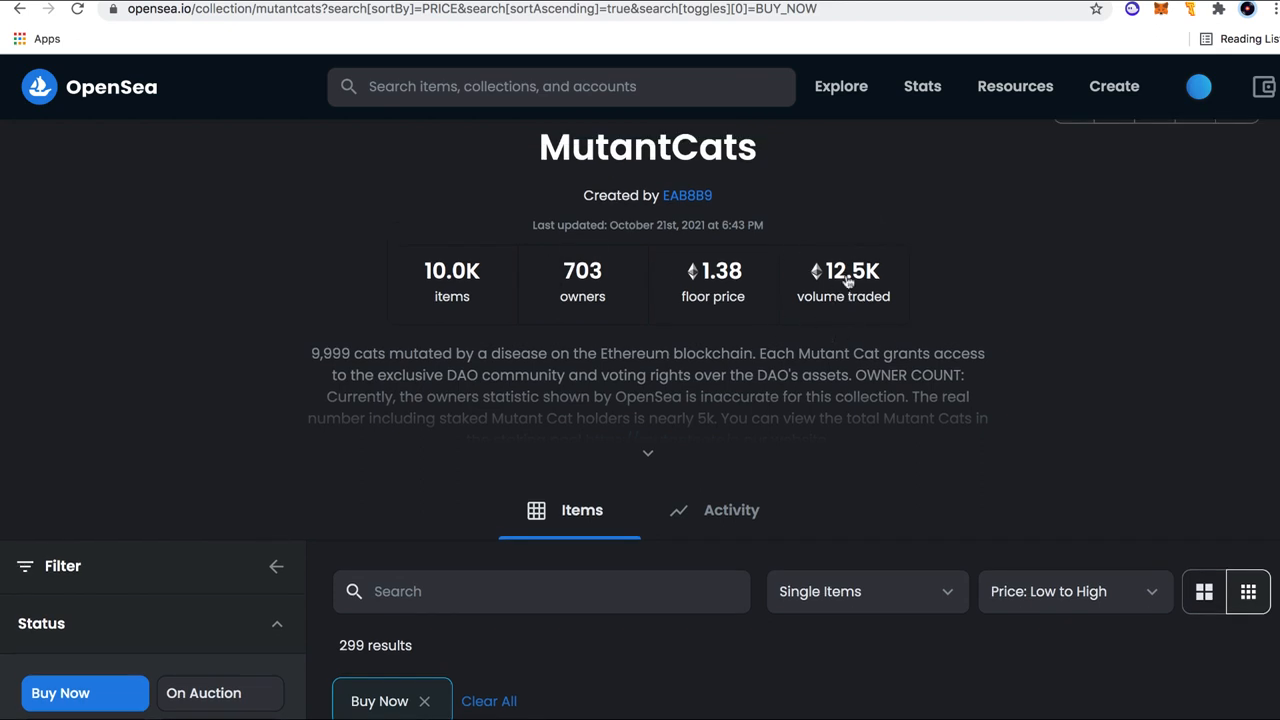
mouse_move(915, 86)
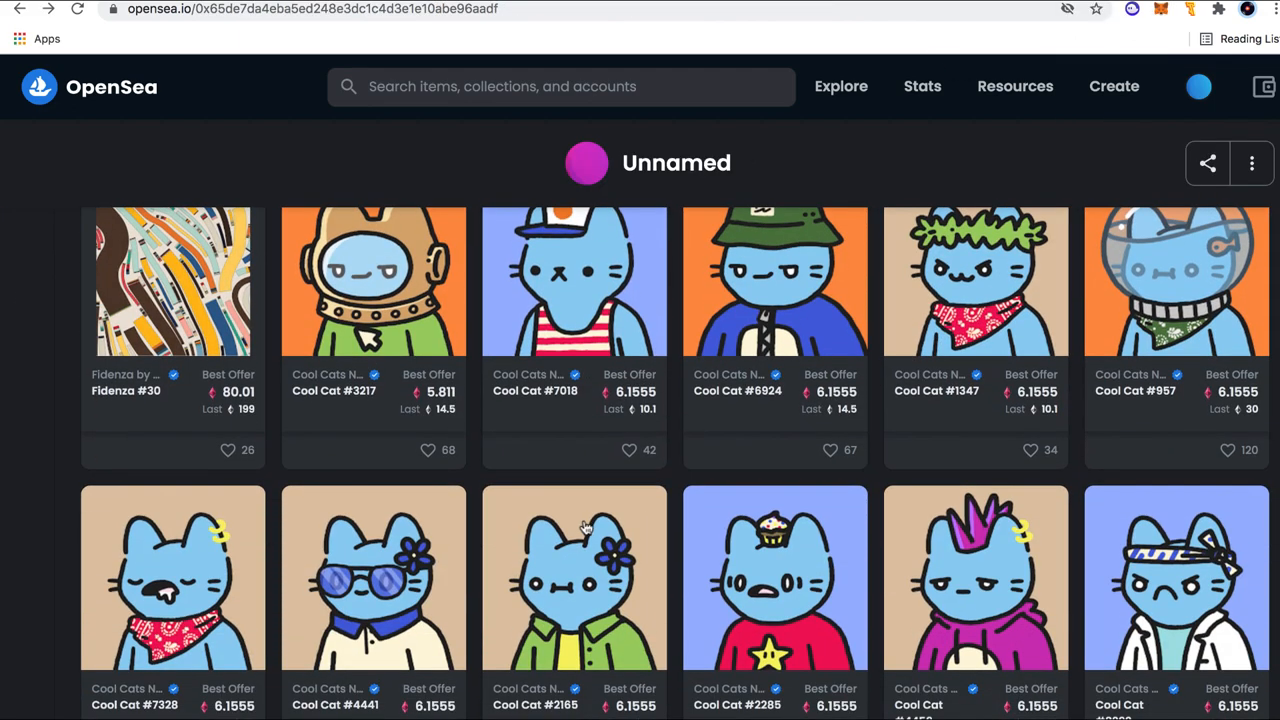
mouse_move(670, 383)
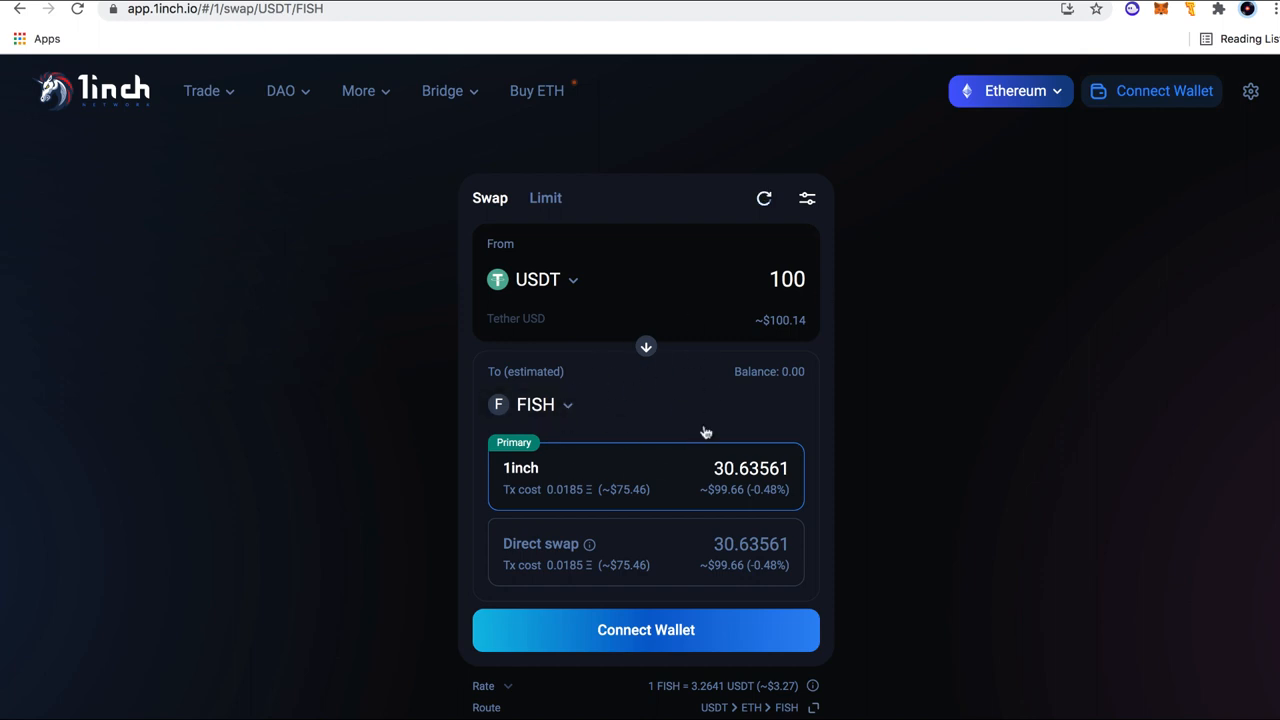
mouse_move(671, 319)
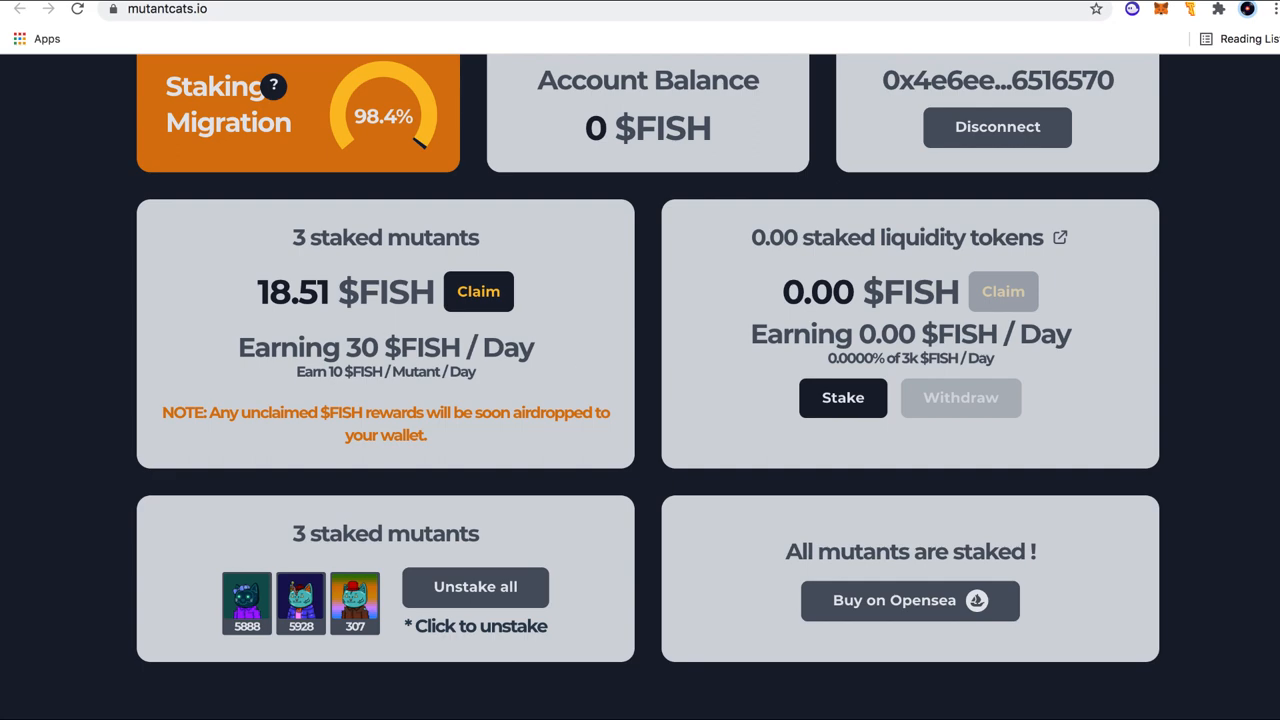
click(909, 600)
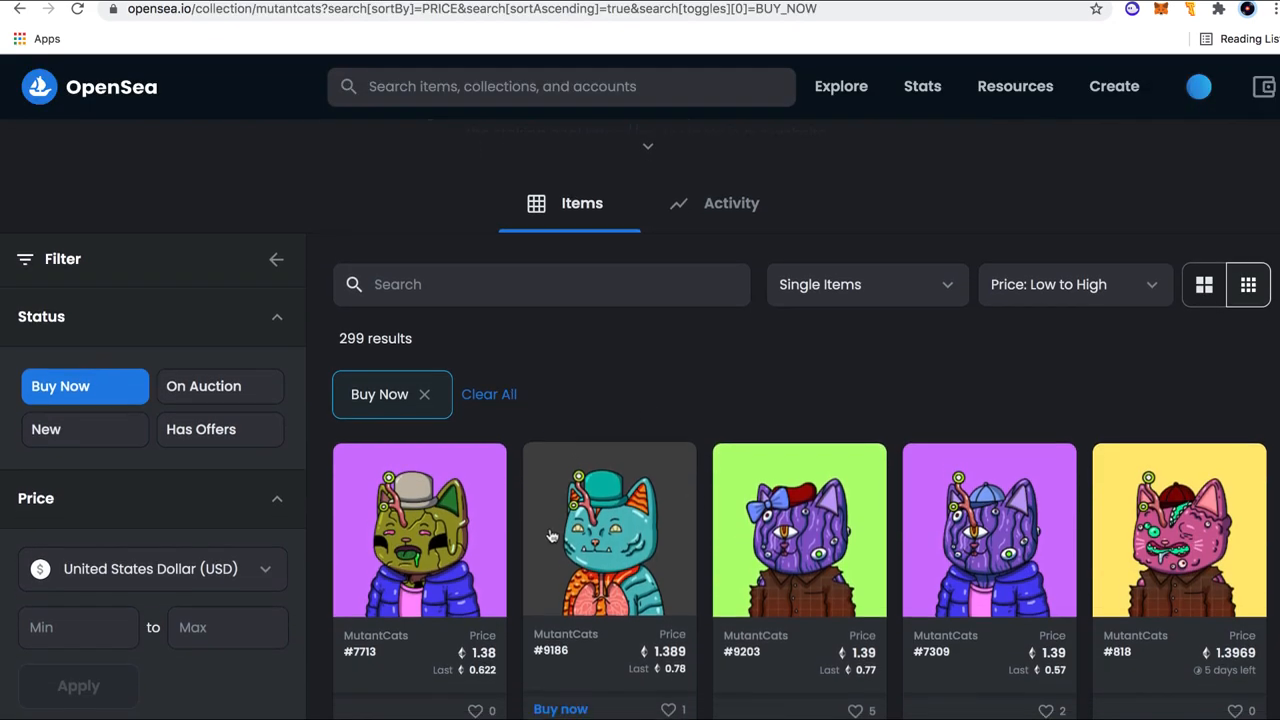
mouse_move(867, 588)
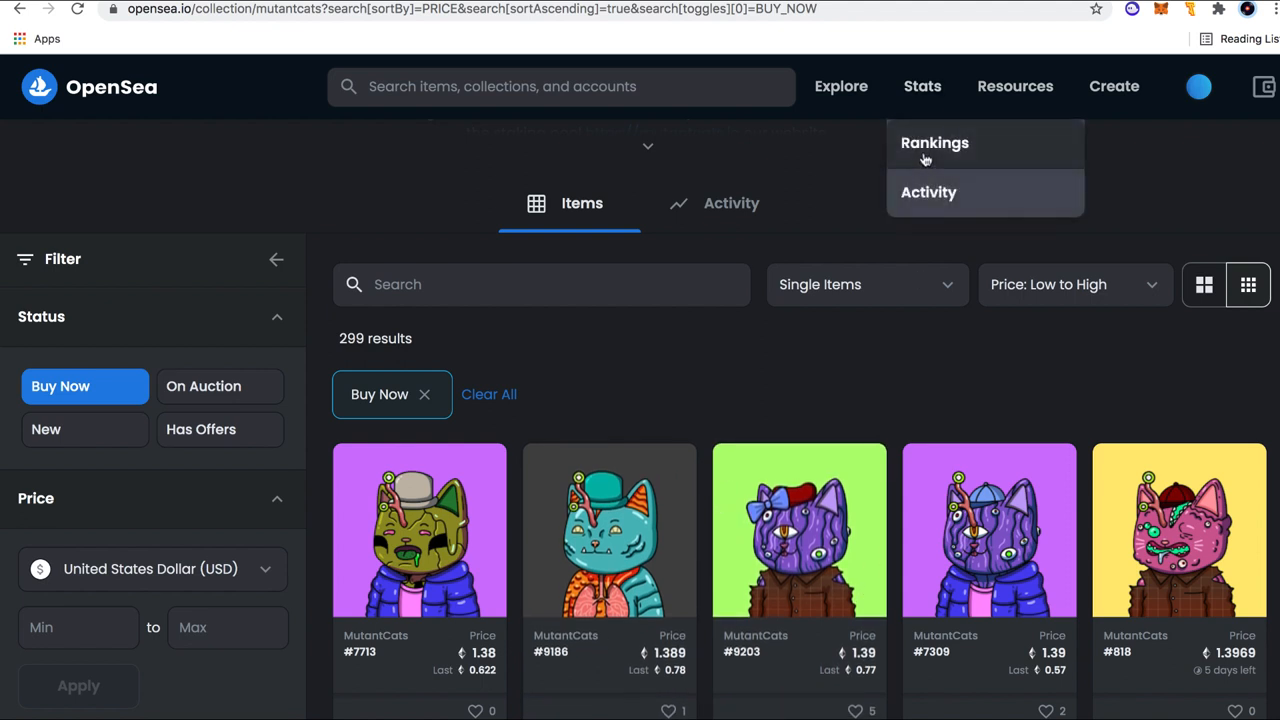
click(934, 143)
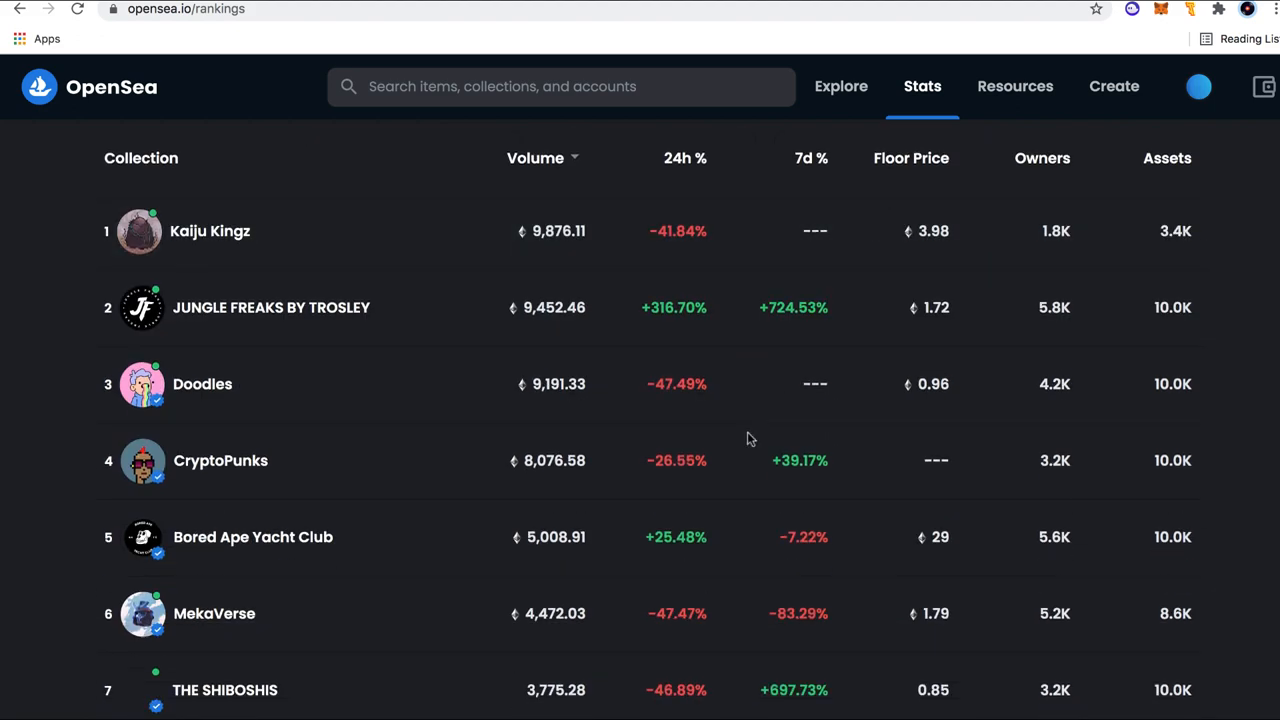
click(210, 231)
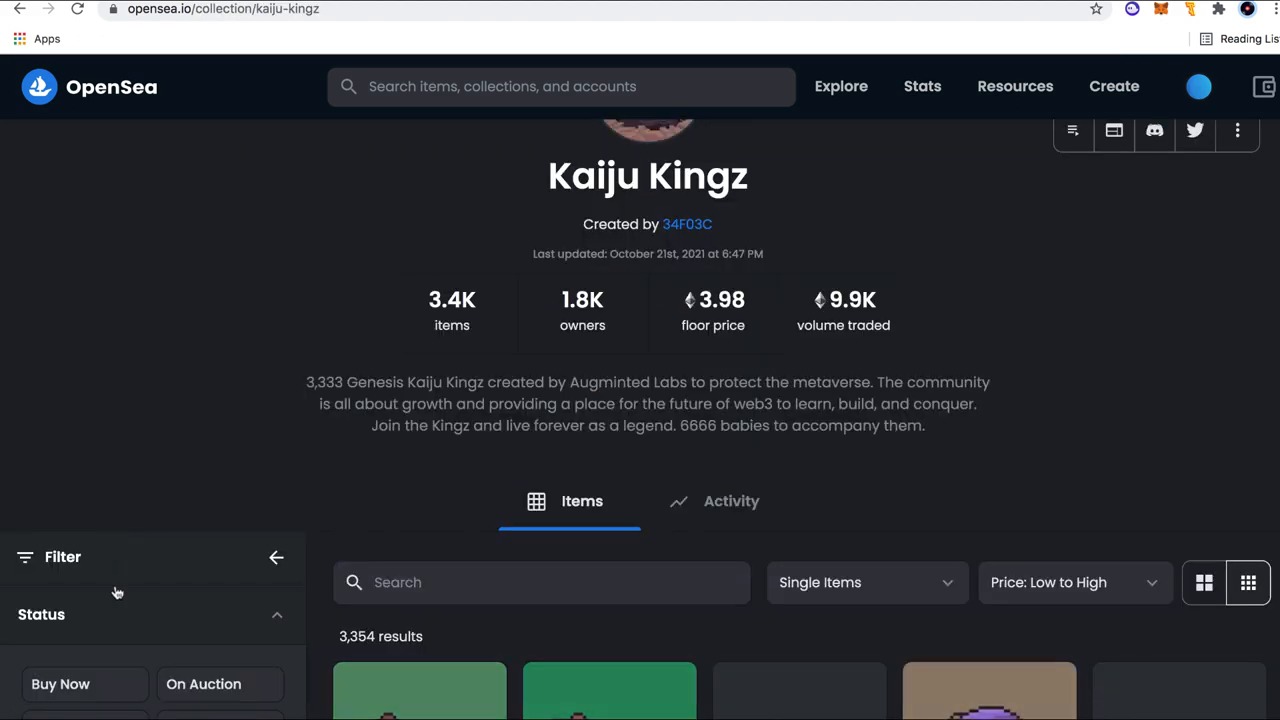
click(60, 683)
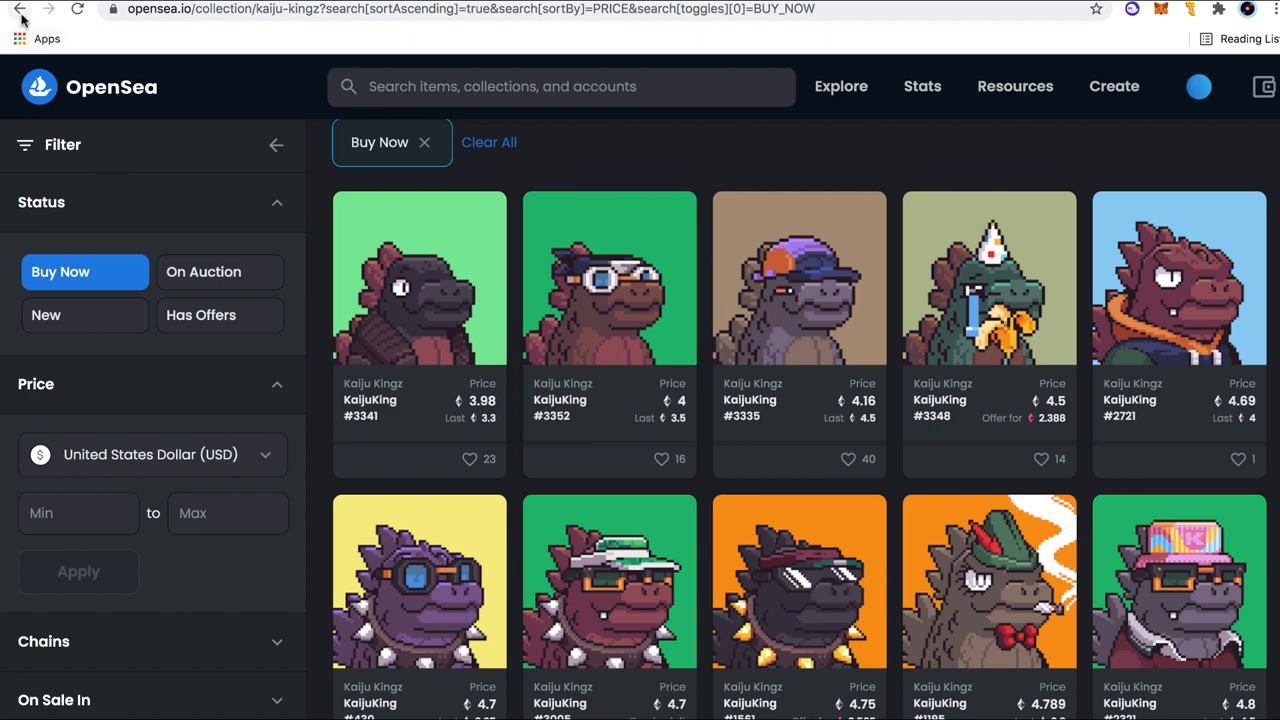
click(20, 9)
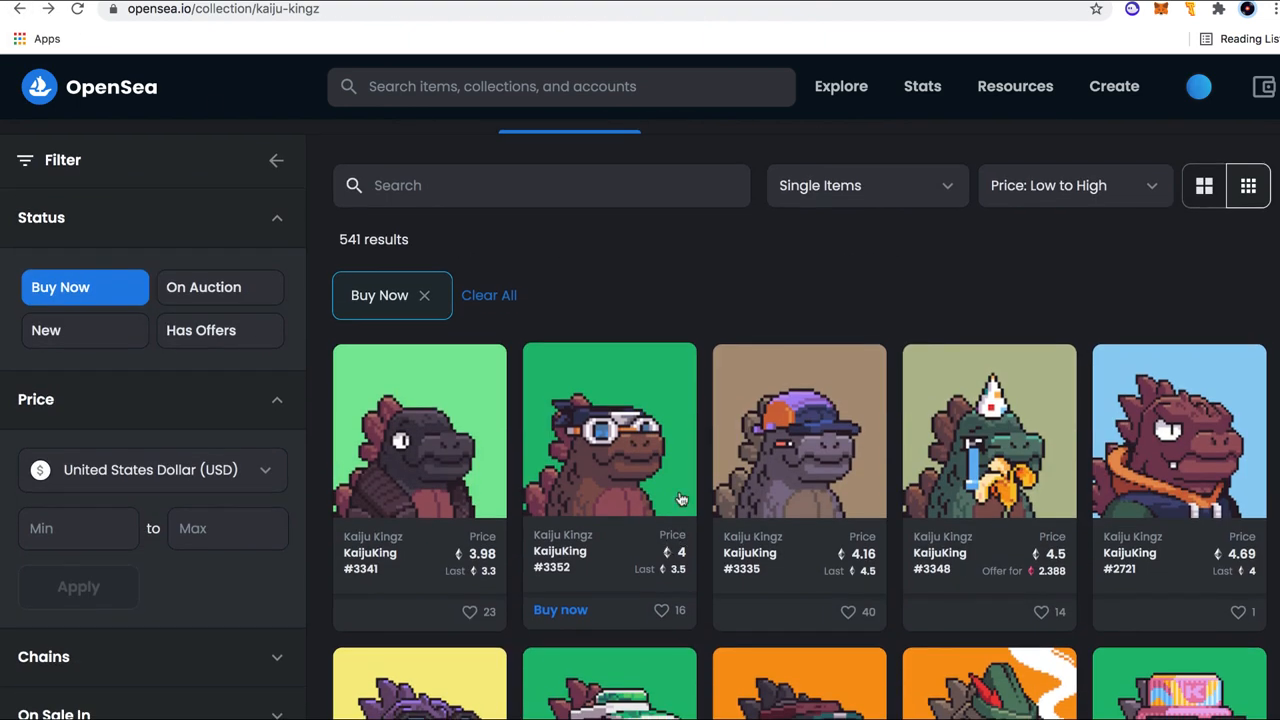
click(921, 86)
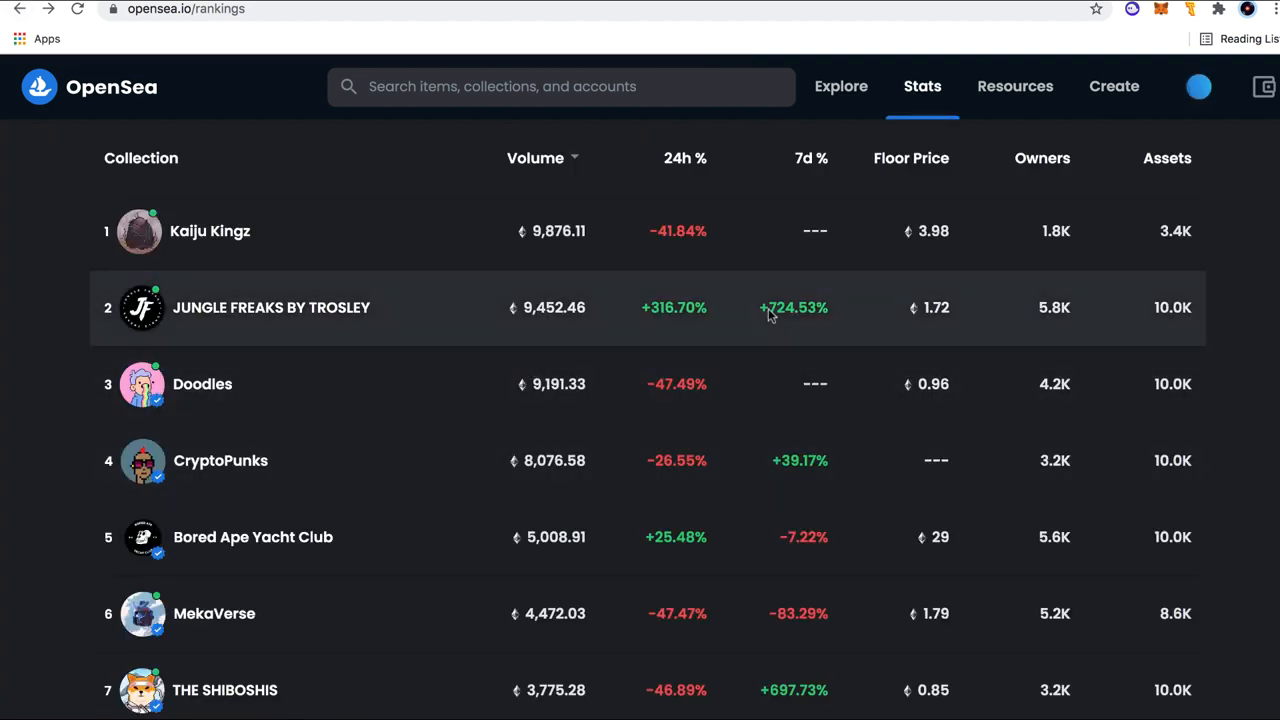
mouse_move(231, 300)
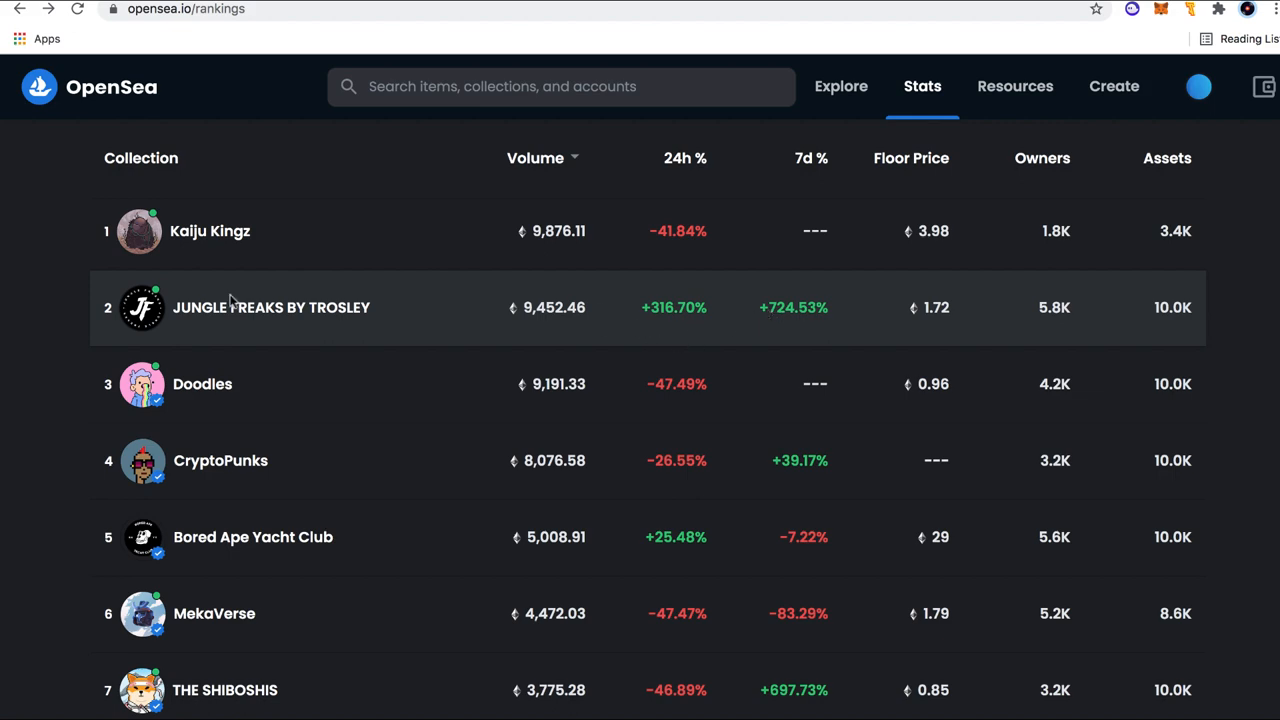
scroll(down, 3)
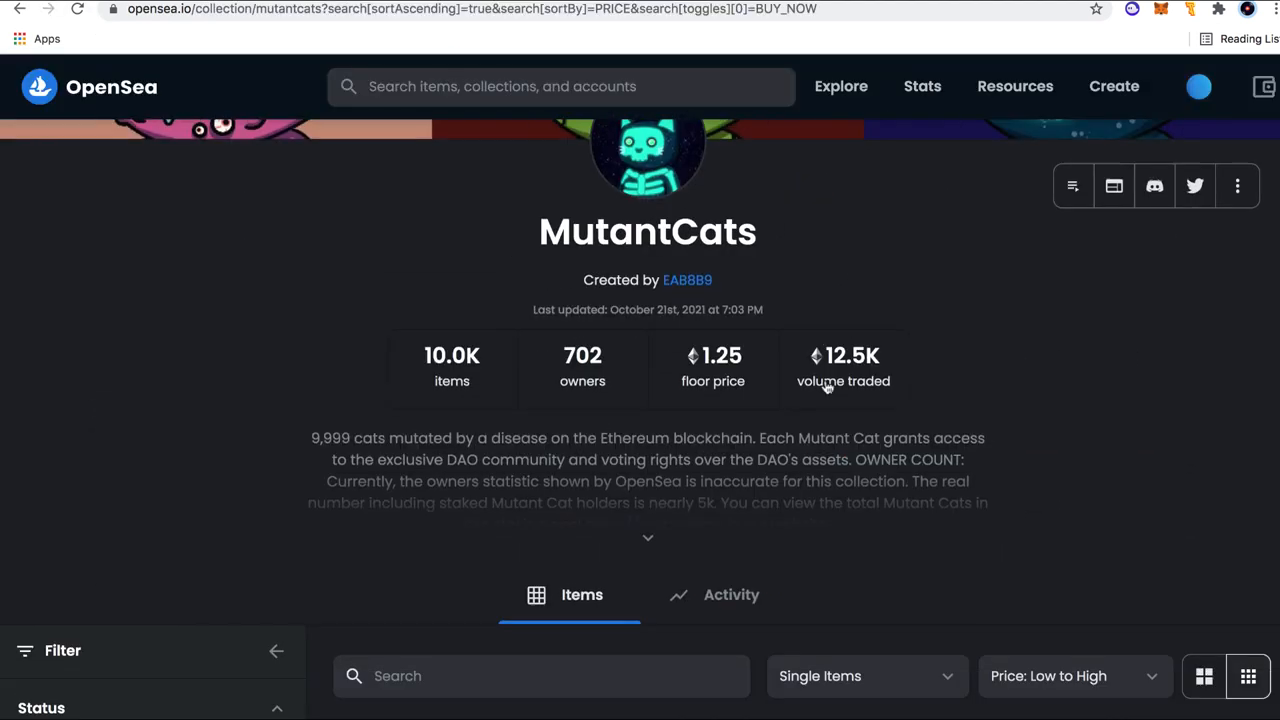
- Scroll the low-to-high MutantCats Buy Now listings, cheapest at 1.25 ETH
scroll(down, 3)
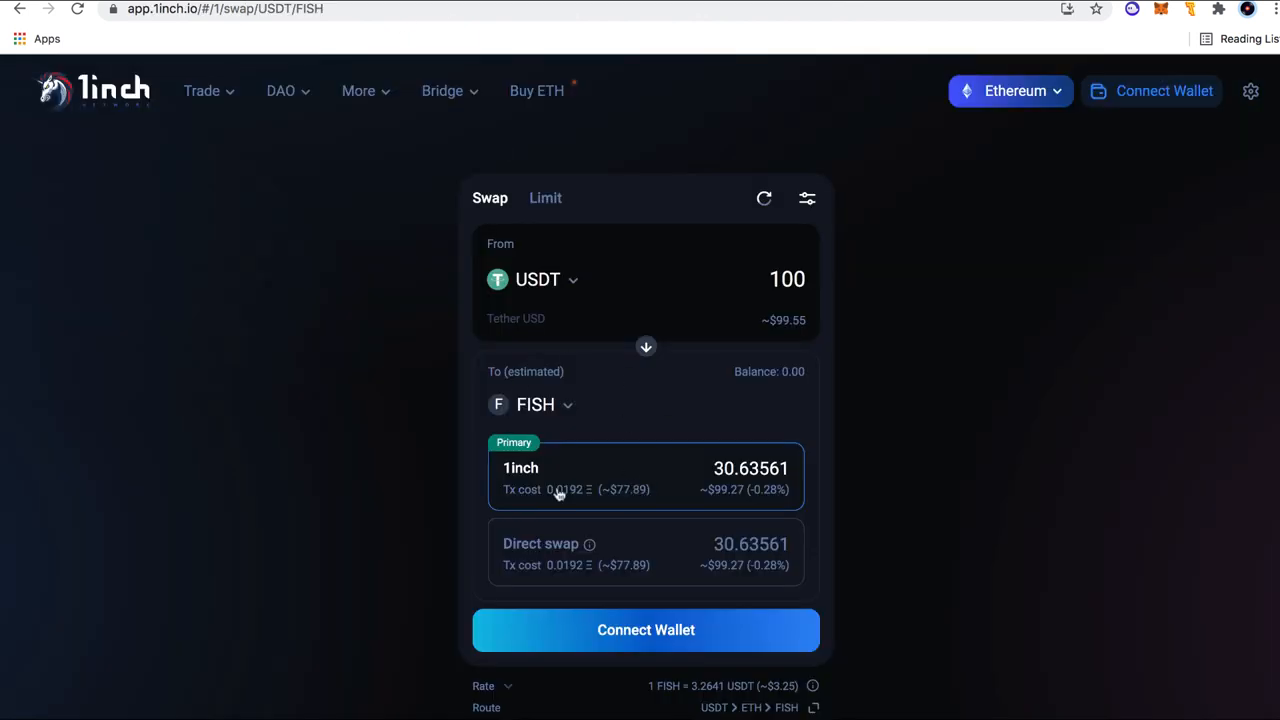
mouse_move(418, 203)
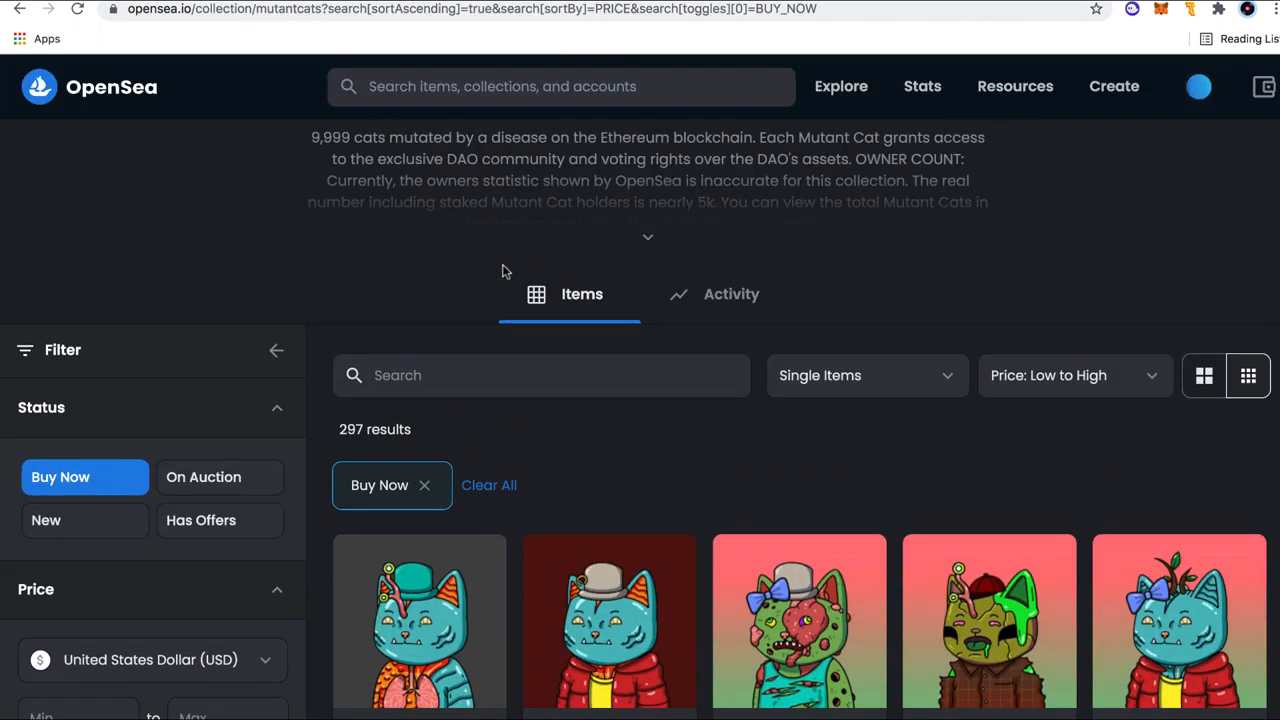
scroll(up, 3)
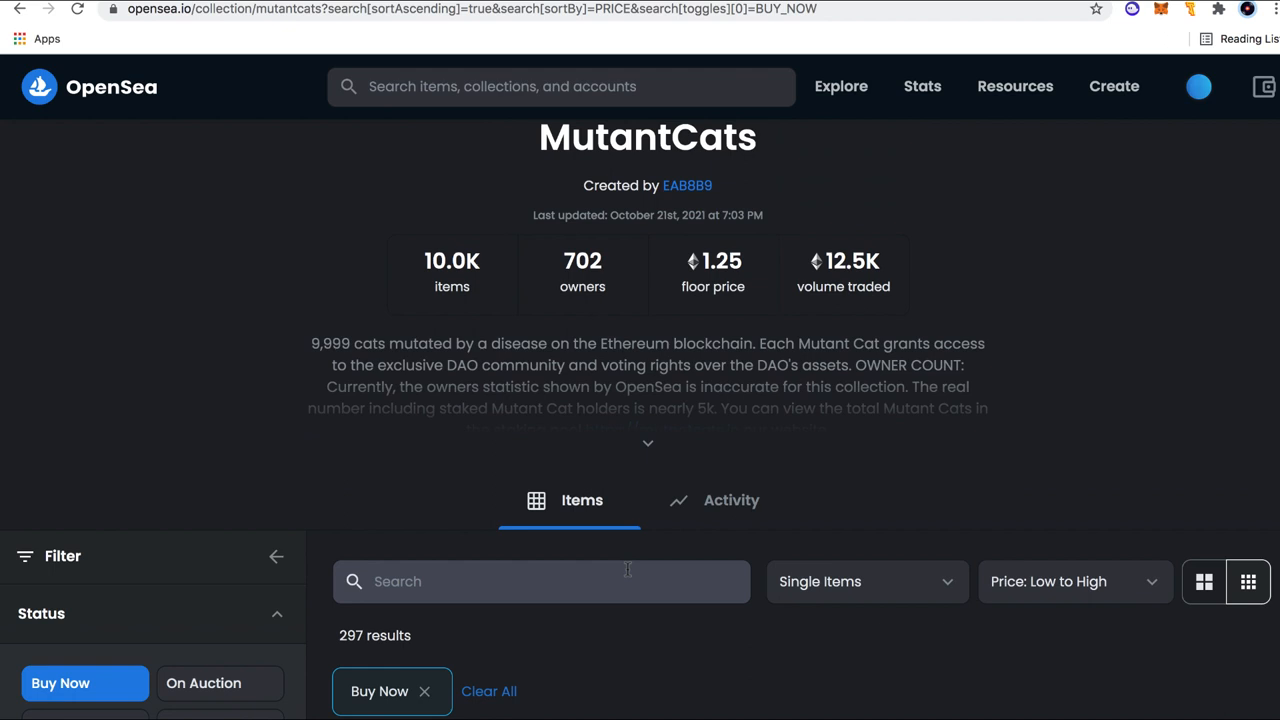
mouse_move(628, 573)
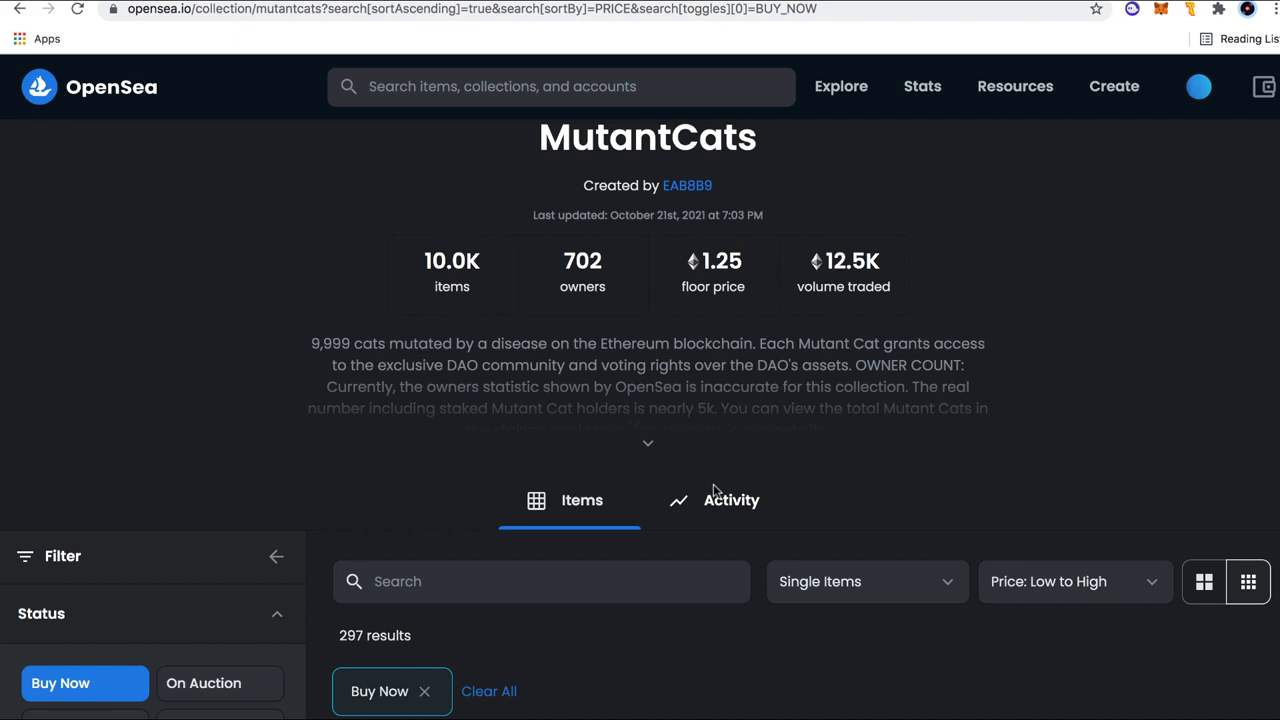
scroll(down, 3)
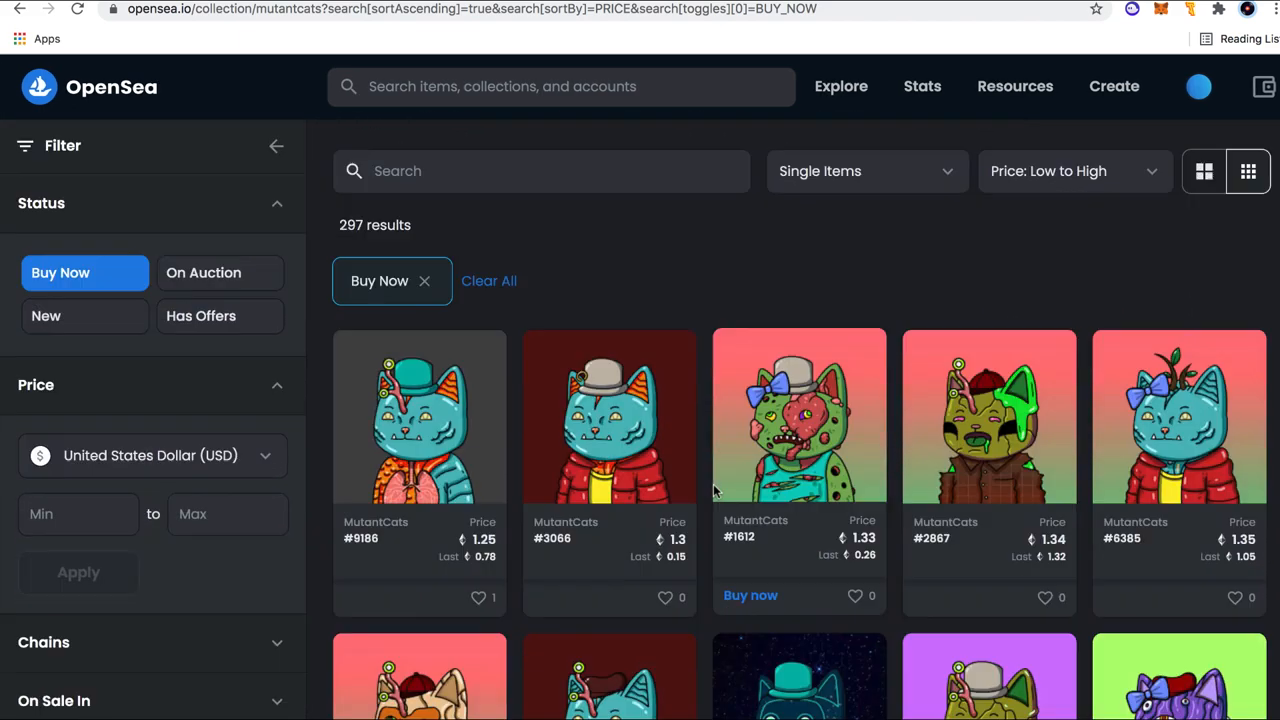
scroll(down, 3)
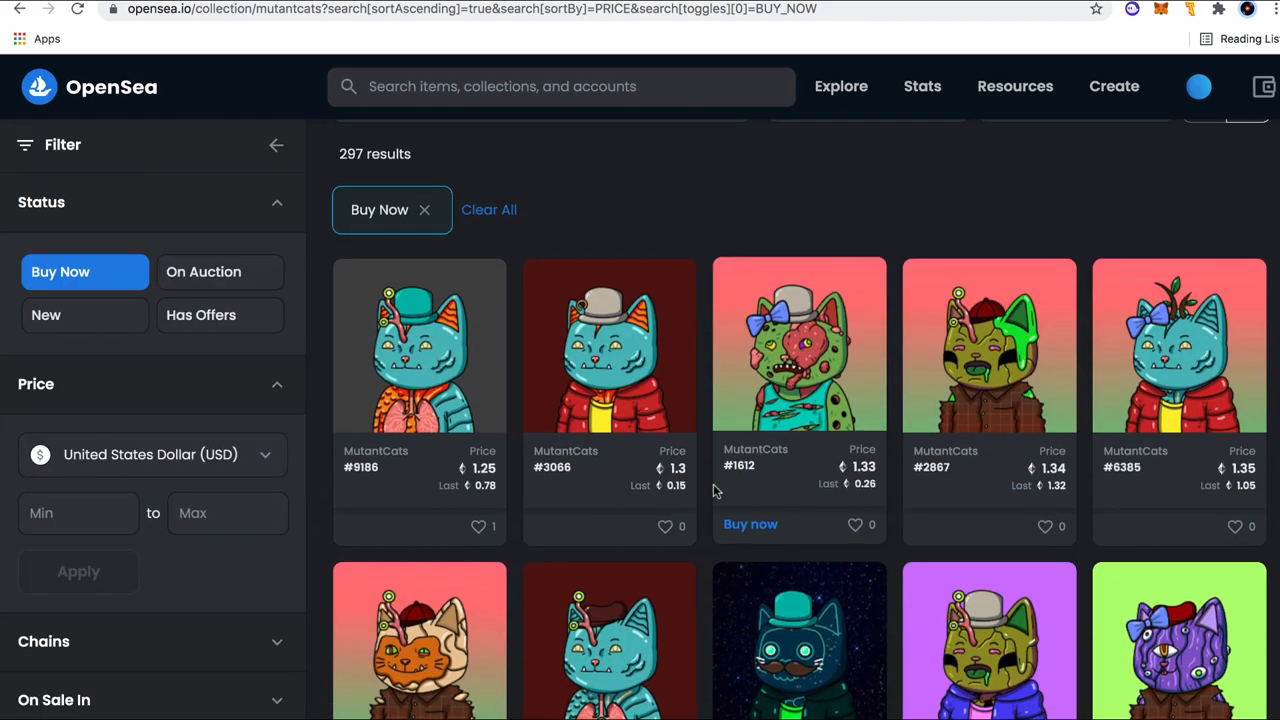
mouse_move(705, 497)
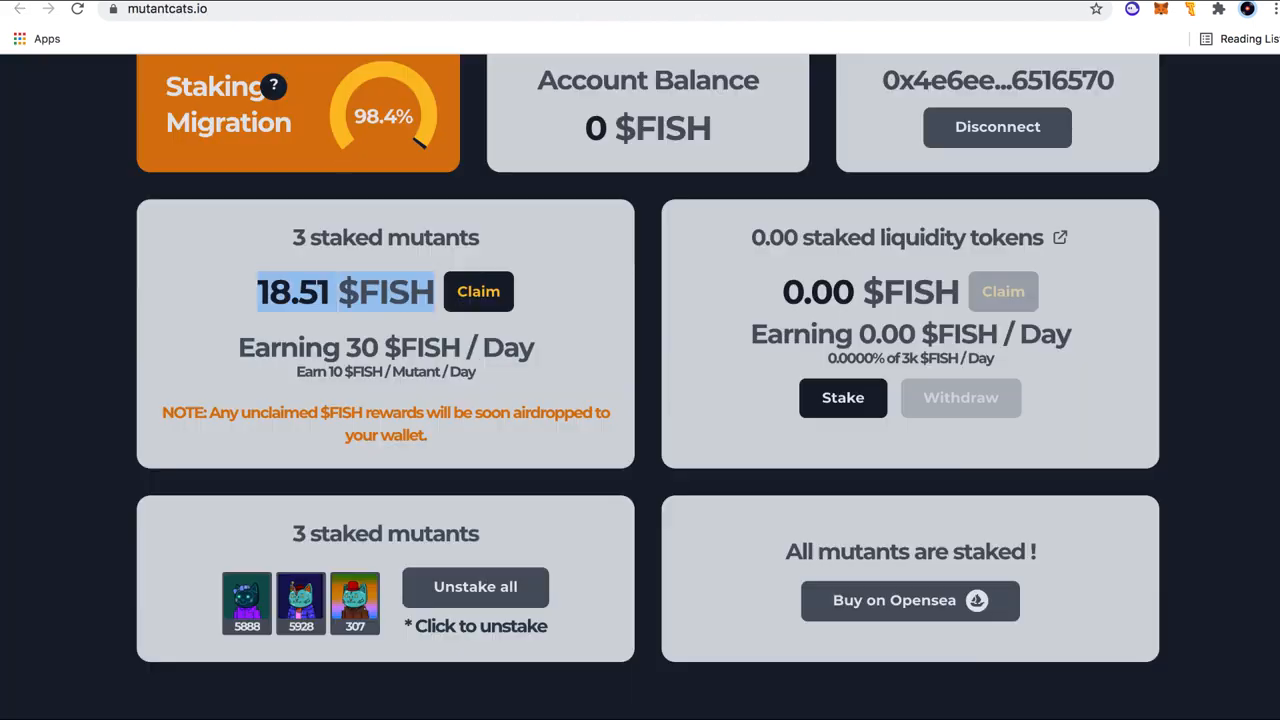
scroll(down, 3)
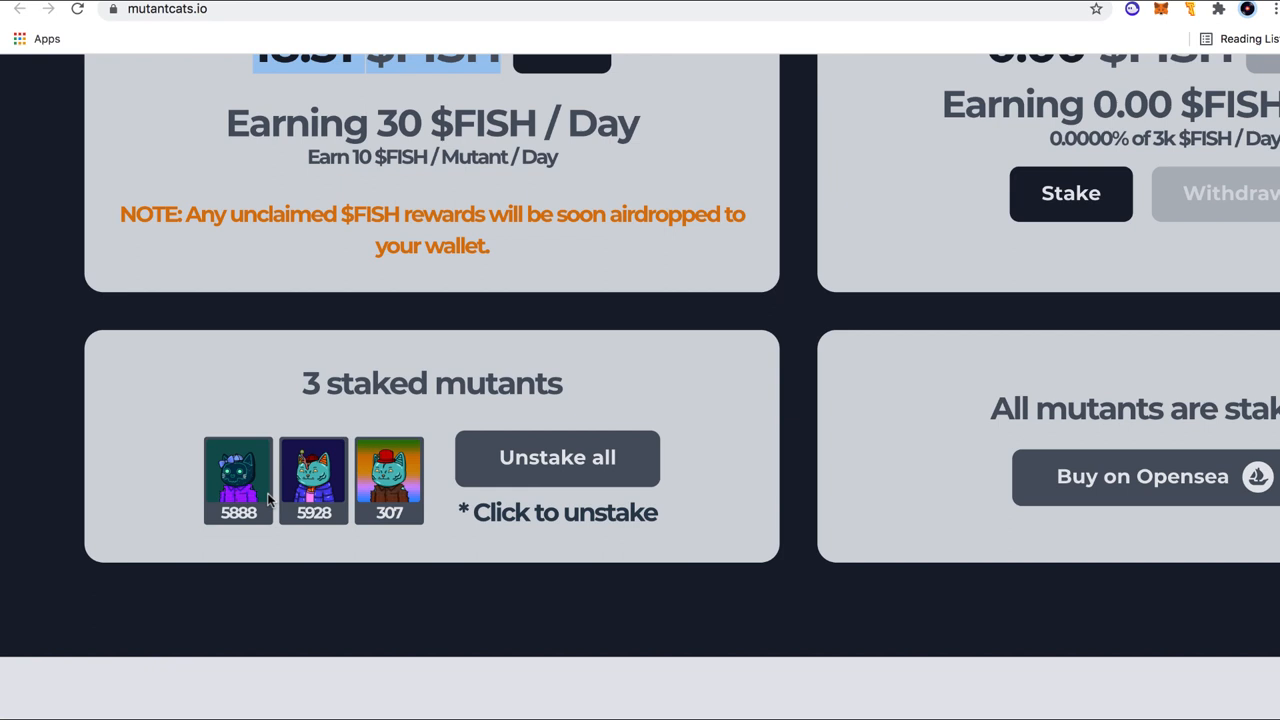
click(1142, 476)
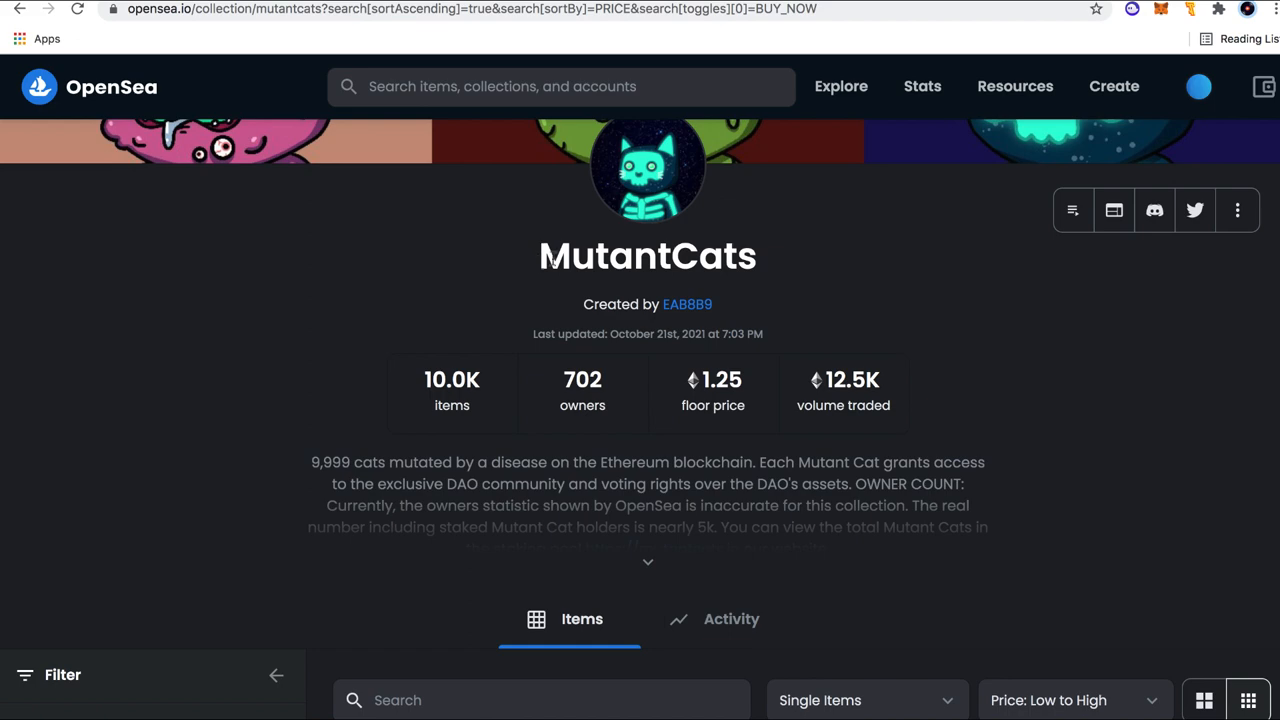
scroll(down, 3)
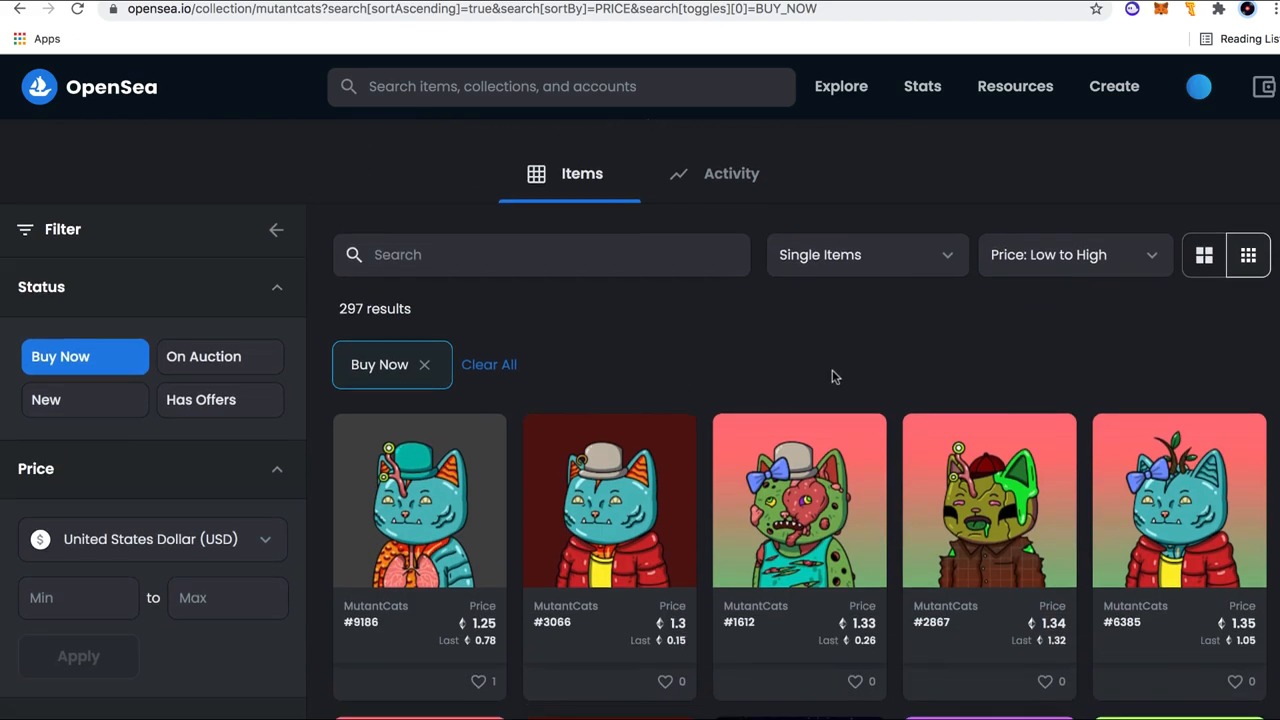
scroll(up, 3)
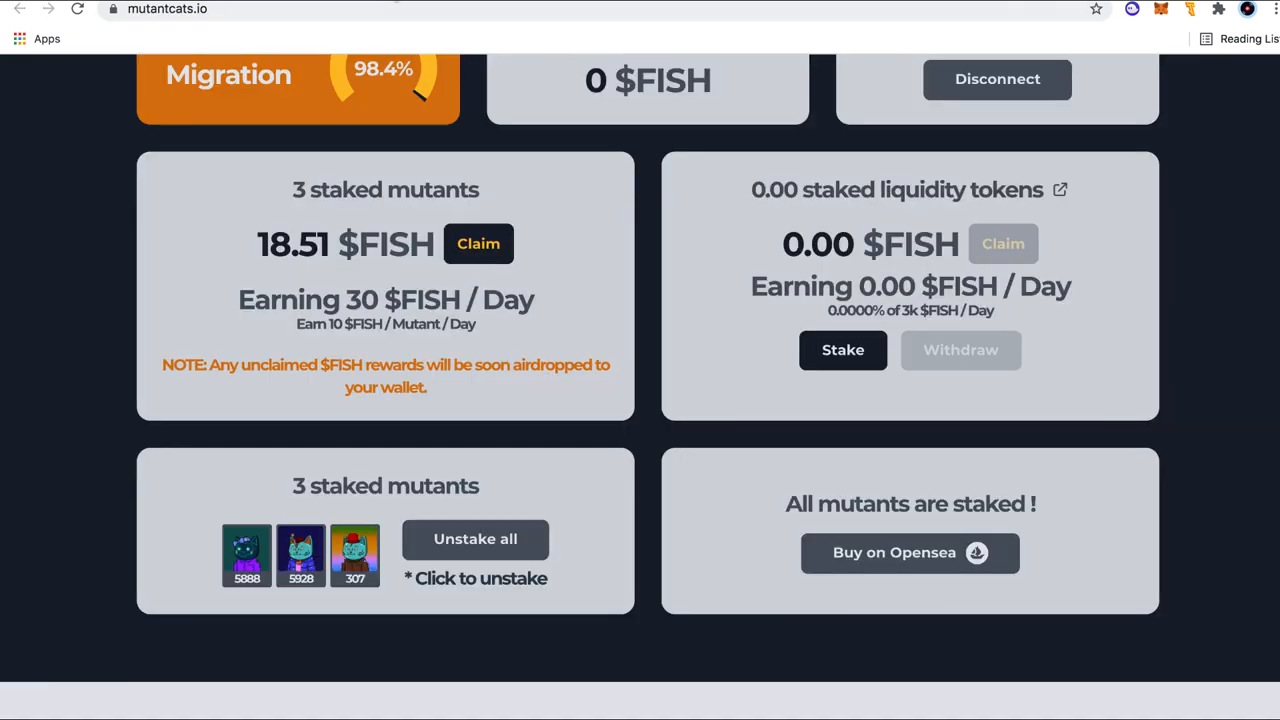
scroll(up, 3)
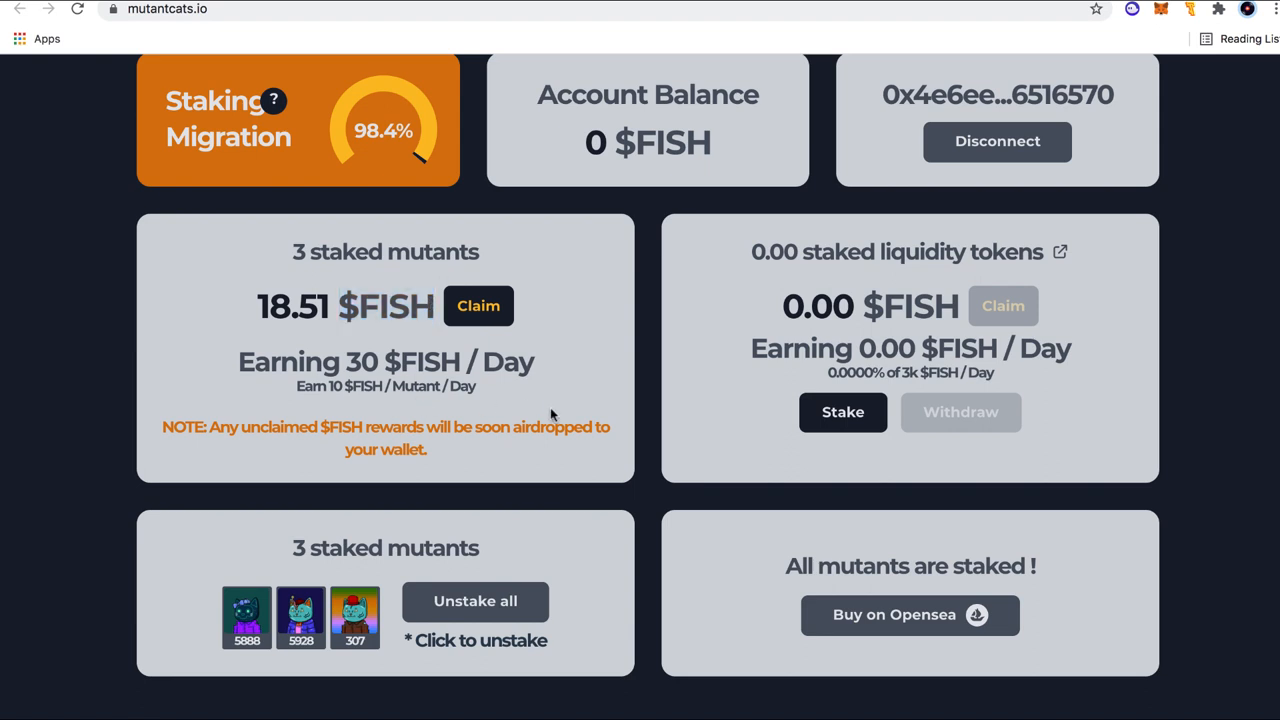
scroll(up, 3)
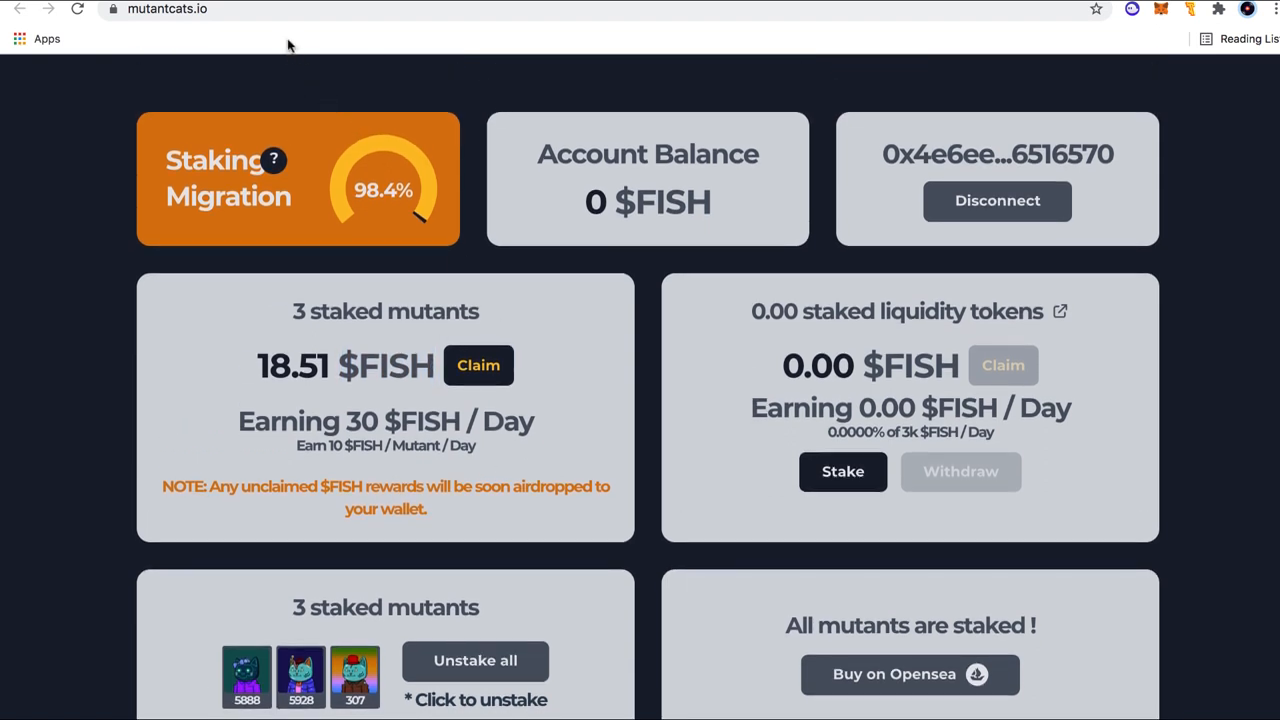